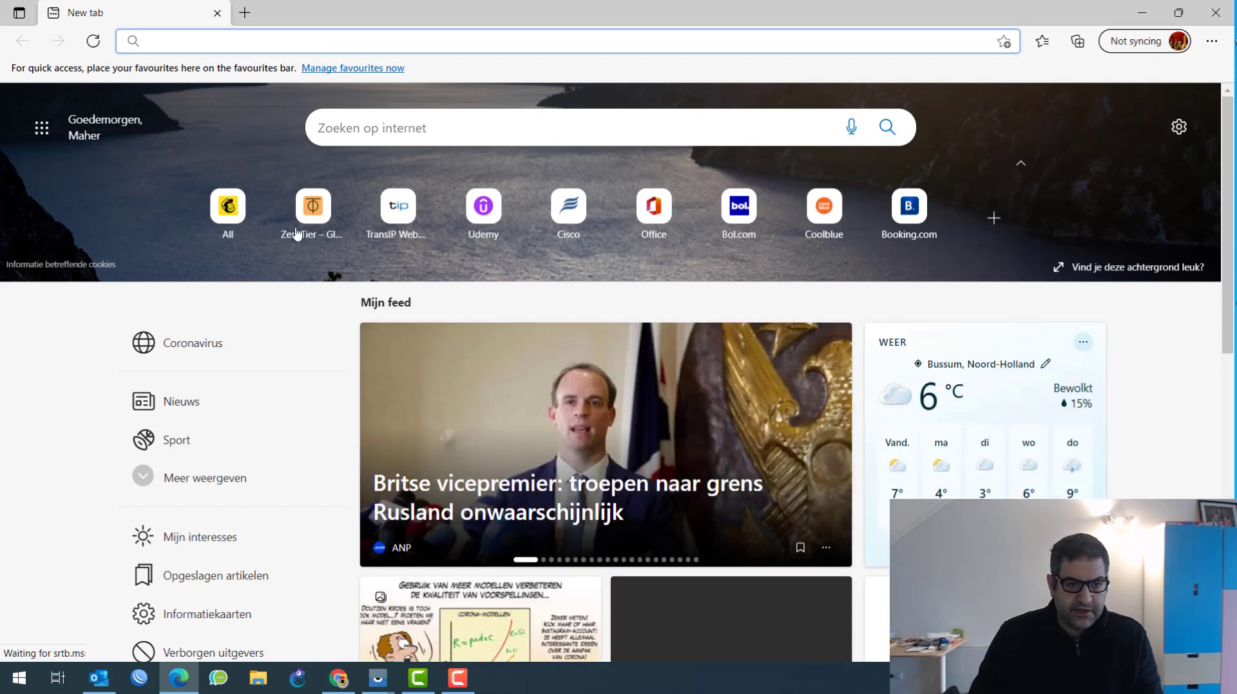
- Load the zerotier.com homepage from the Edge new-tab shortcut tile
click(312, 208)
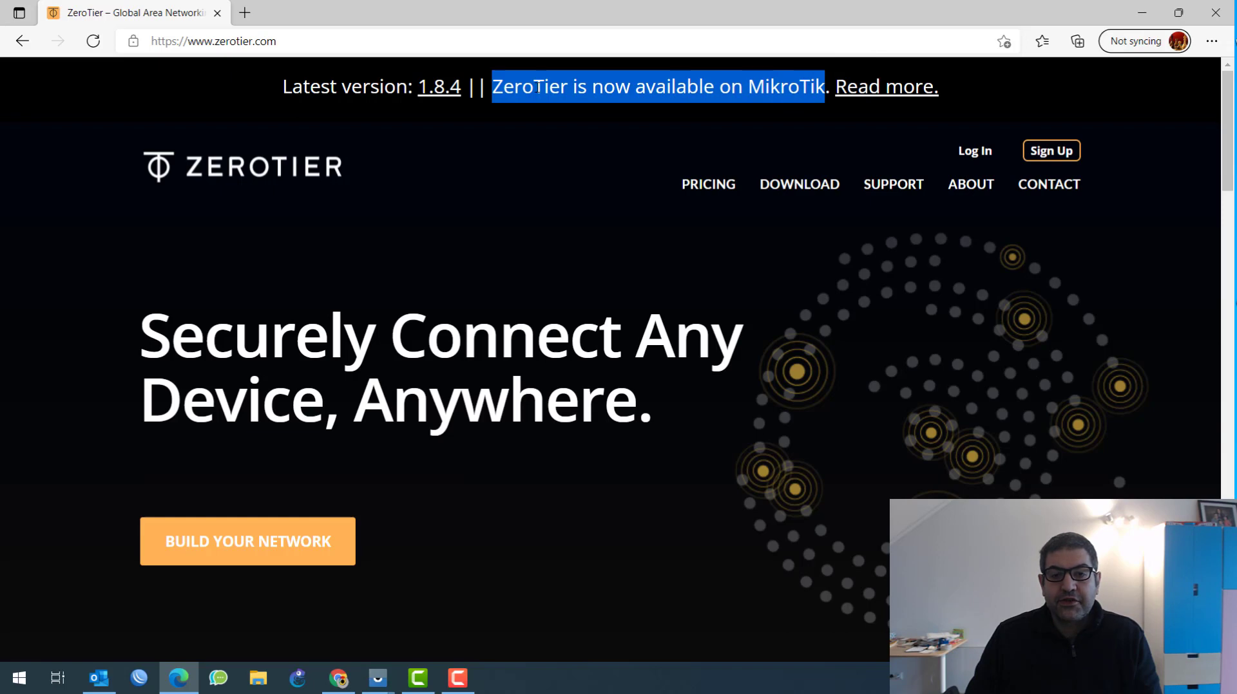
click(640, 115)
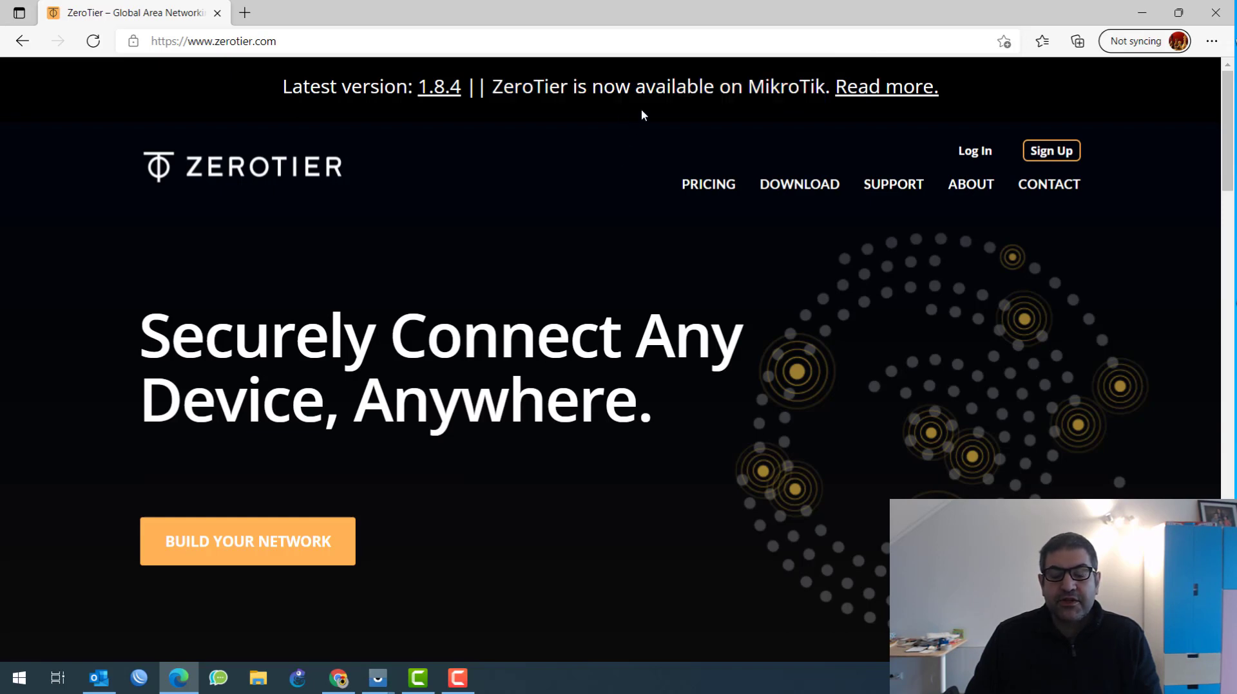
mouse_move(747, 144)
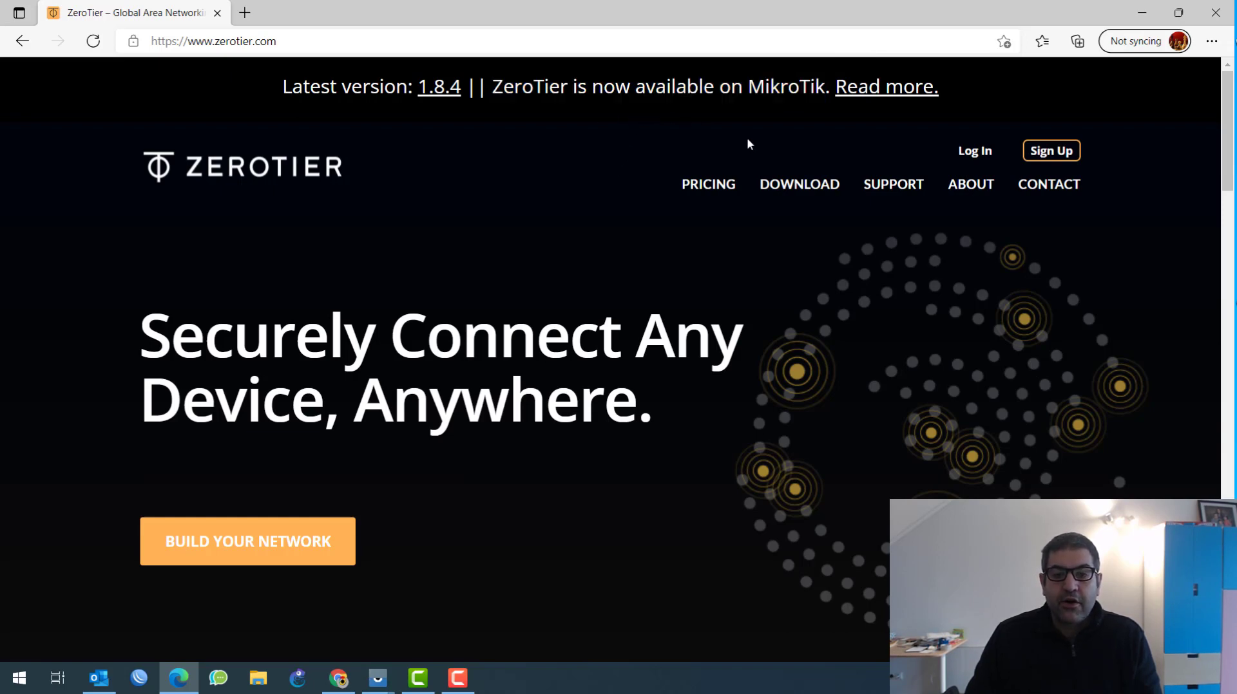
mouse_move(973, 151)
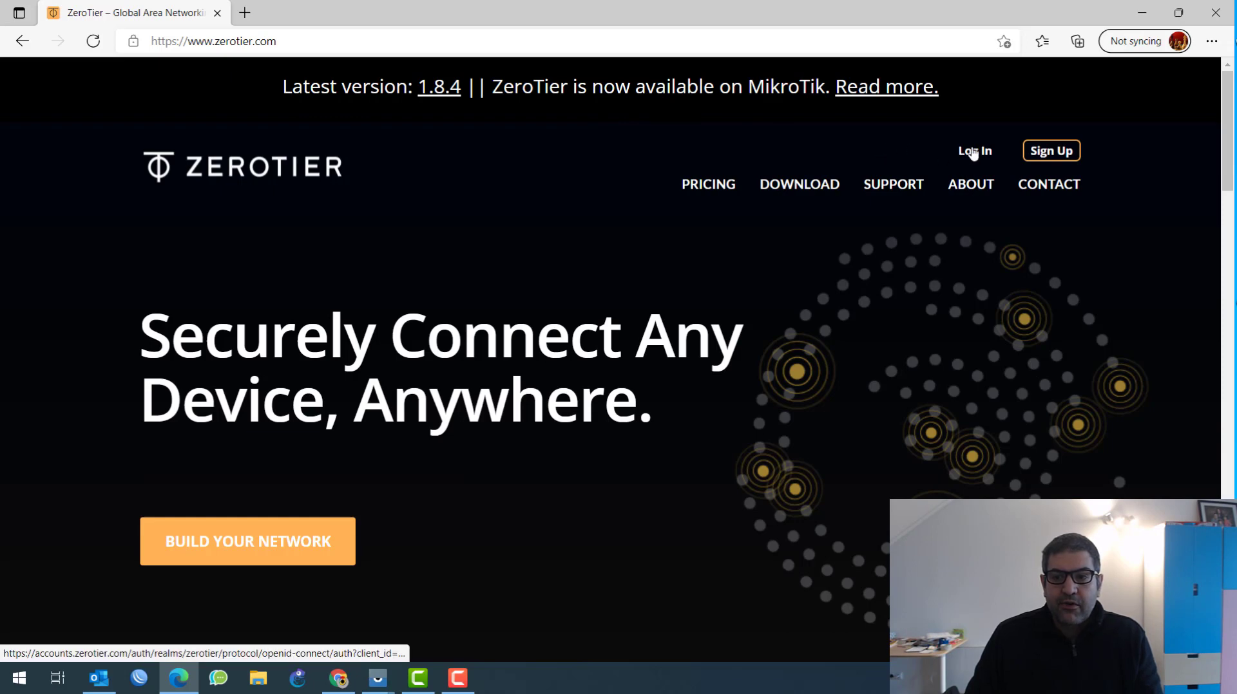
mouse_move(1052, 151)
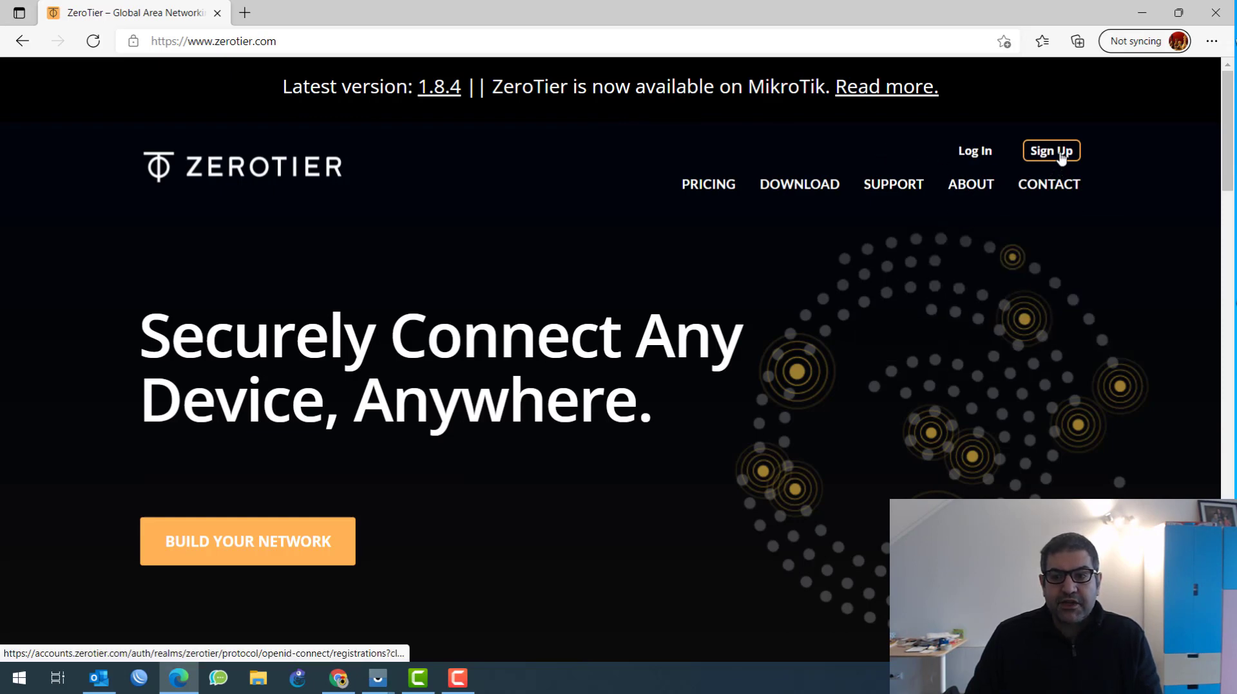
mouse_move(974, 150)
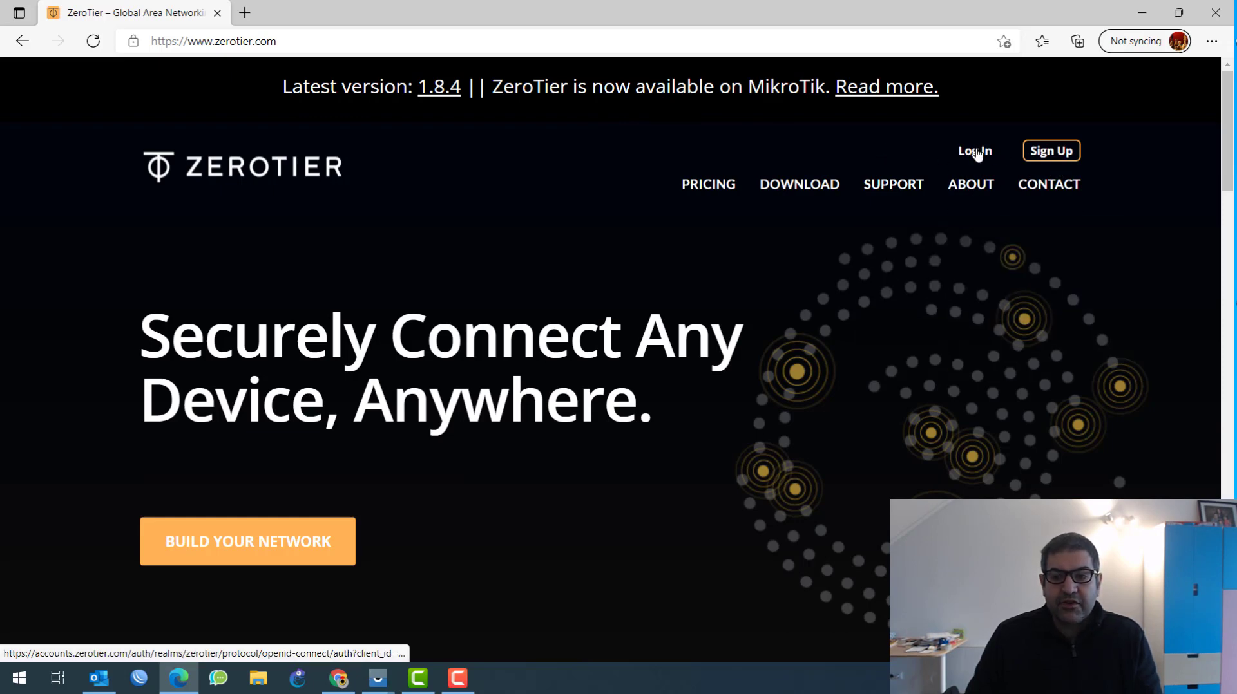
- Sign in to ZeroTier Central and create the first network, gigantic_taylor
click(974, 151)
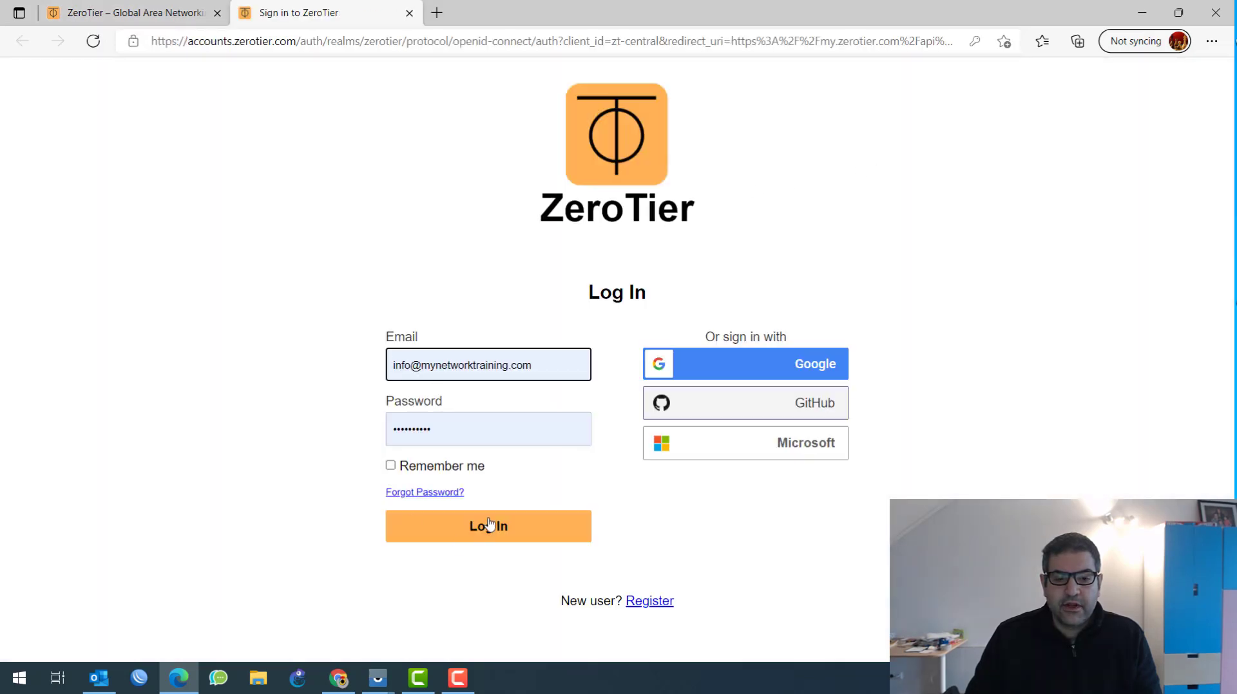
click(487, 526)
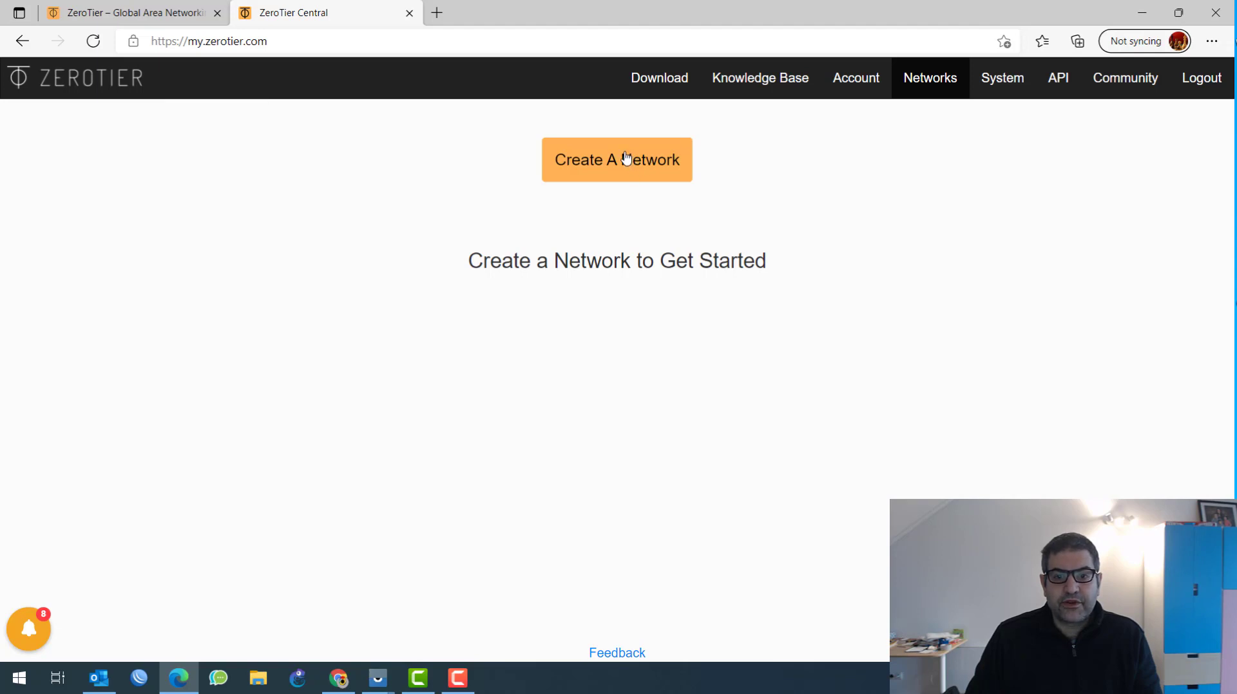
click(615, 160)
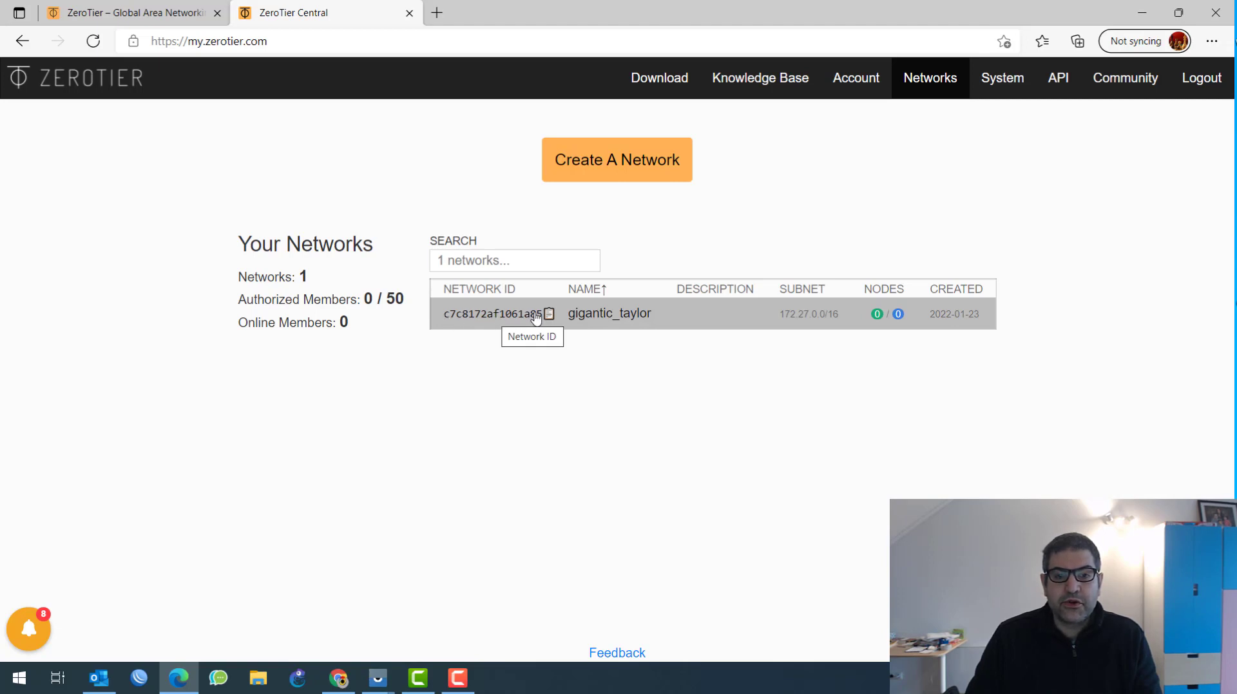
- Rename the gigantic_taylor network to YouTube-ZeroTier
click(610, 313)
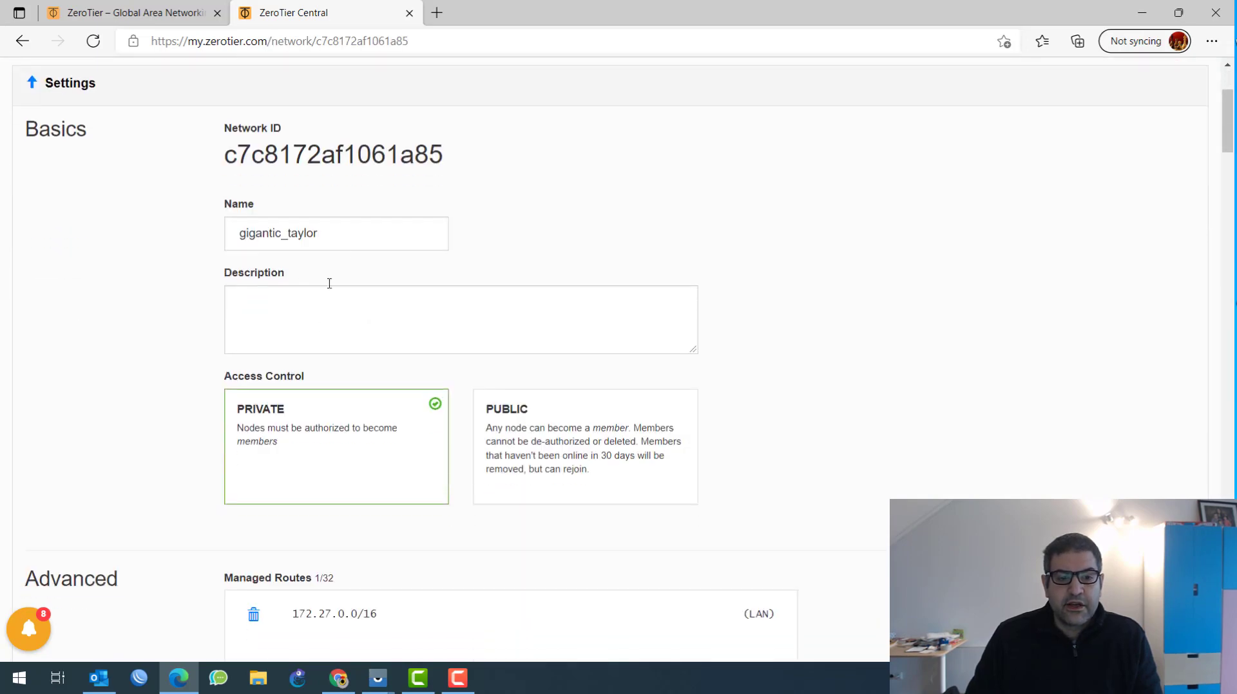
triple_click(335, 233)
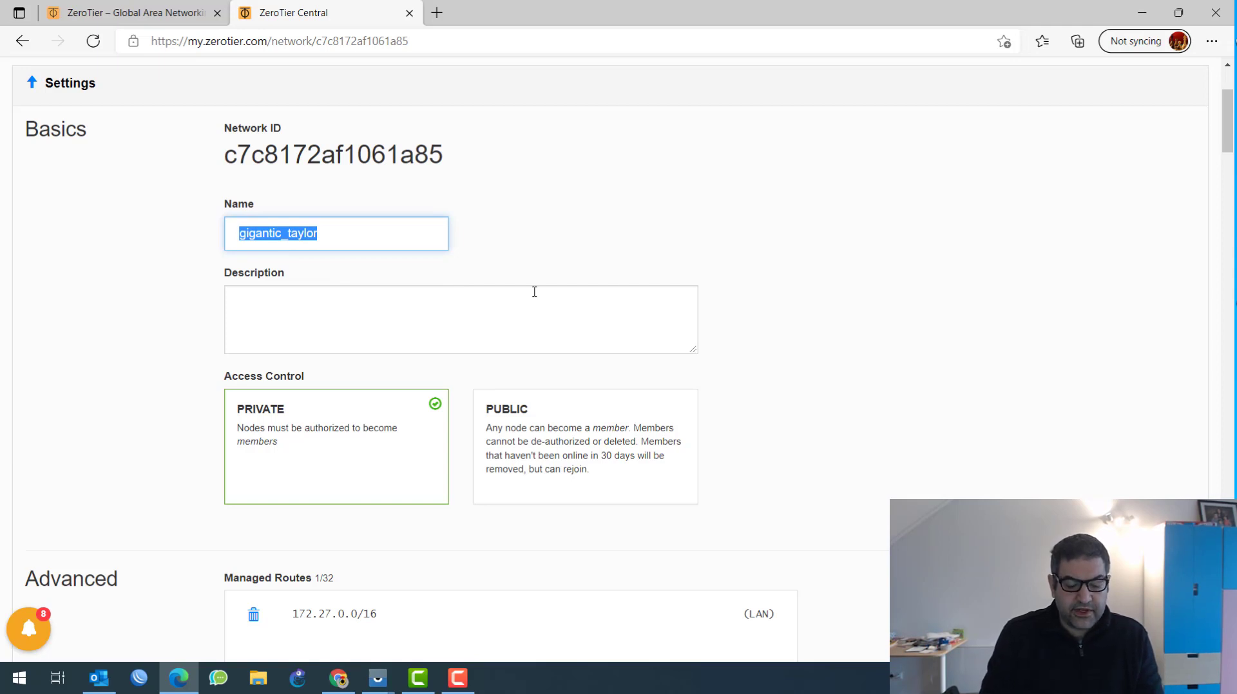
text(Yo)
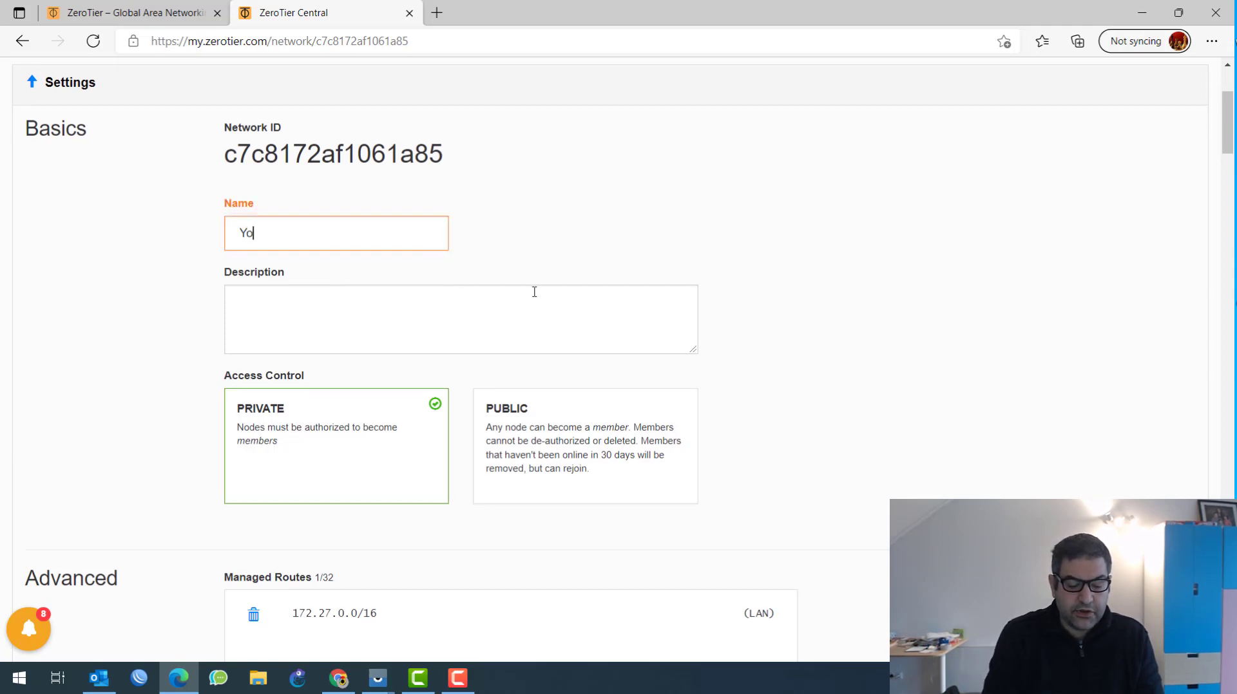
text(uTube)
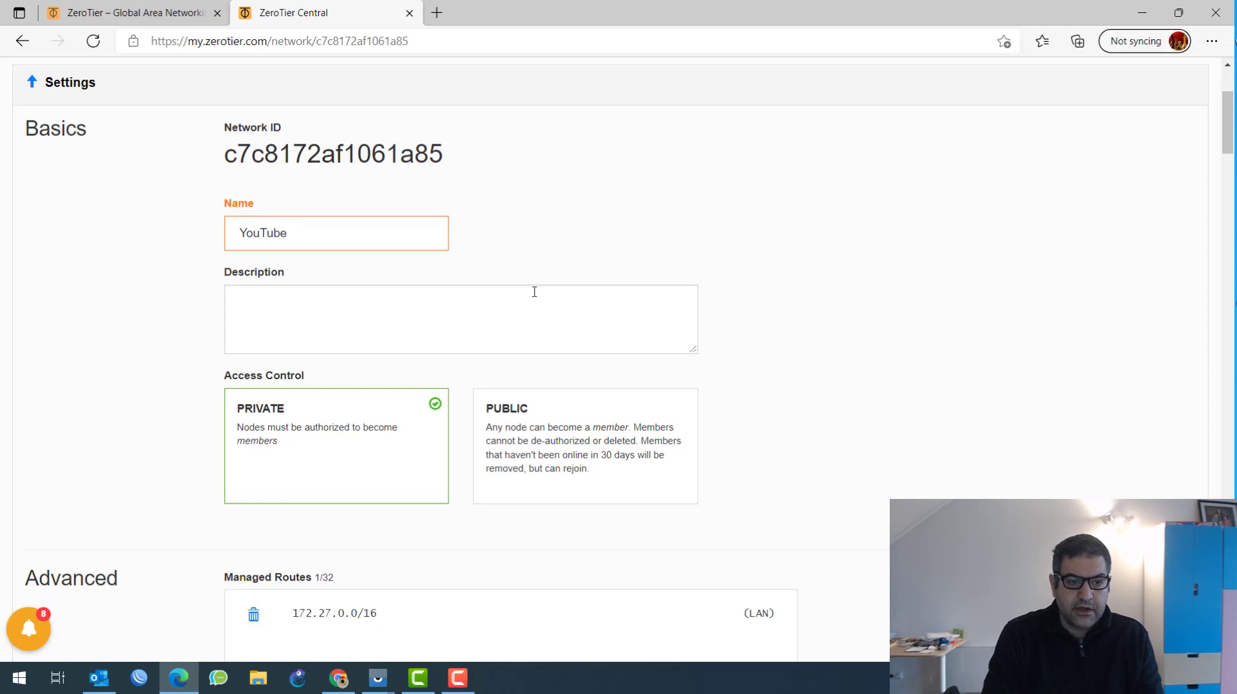
text(-Zero)
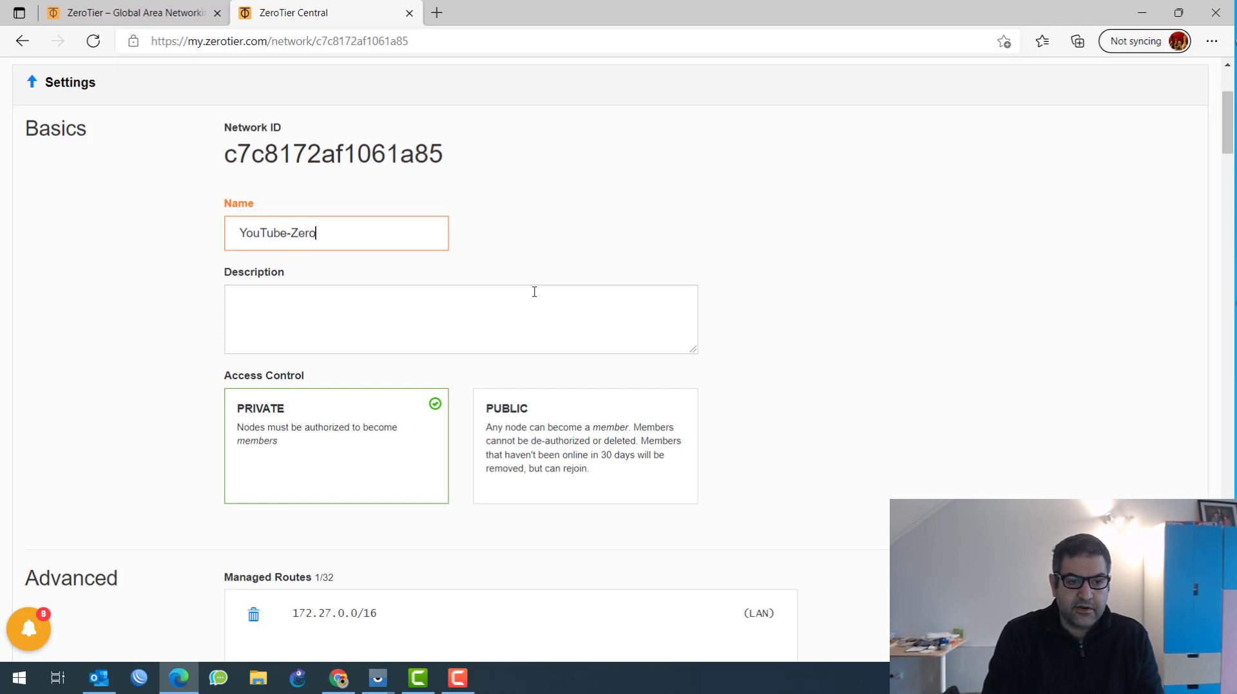
text(Tier)
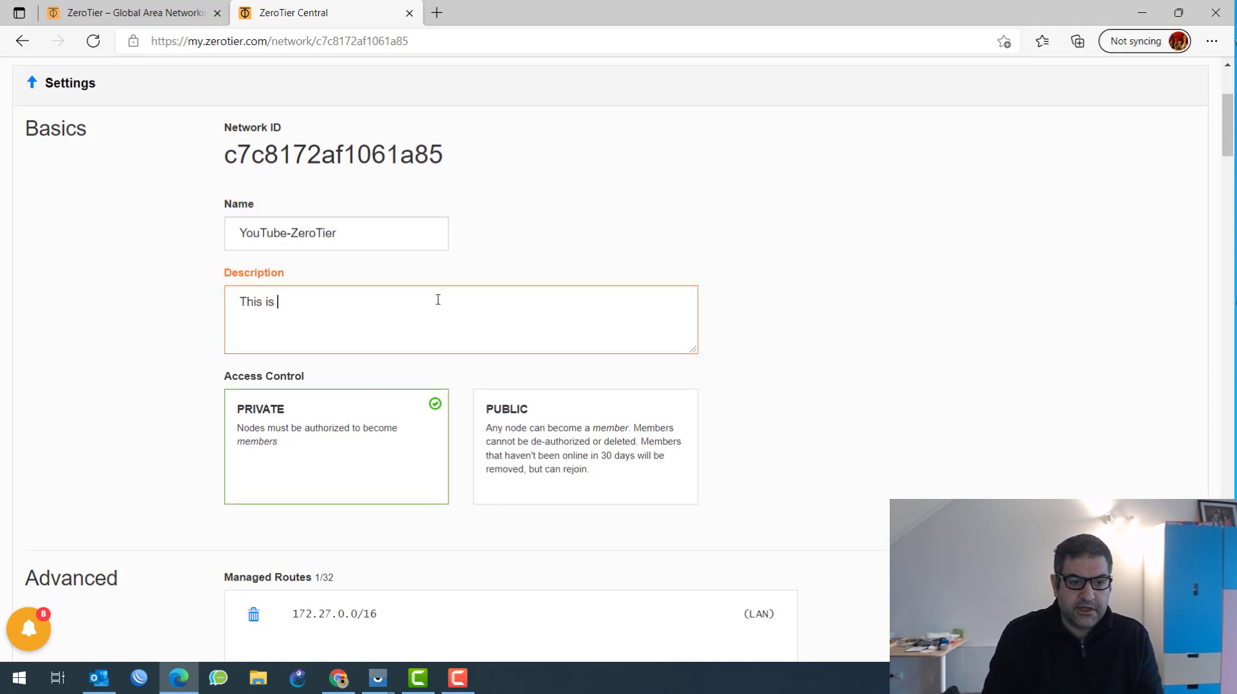
- Describe it as 'This is a demonstration for ZeroTier' and select network ID c7c8172af1061a85
text(a demons)
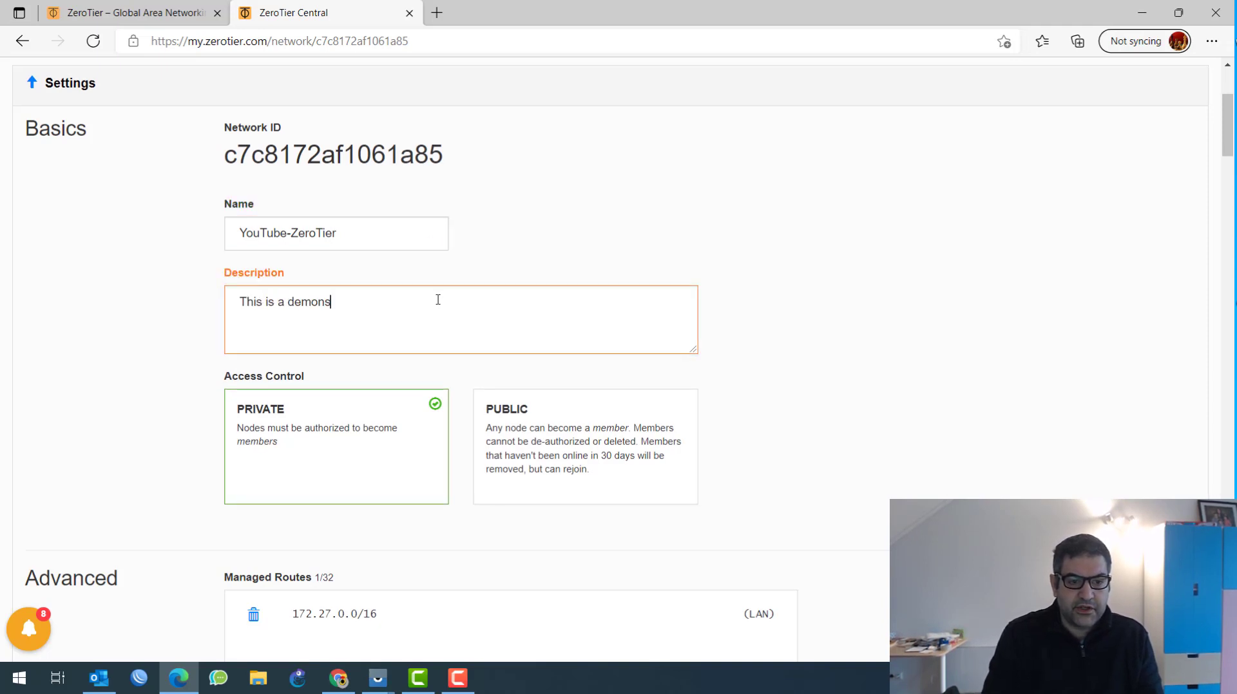
text(tration for Ze)
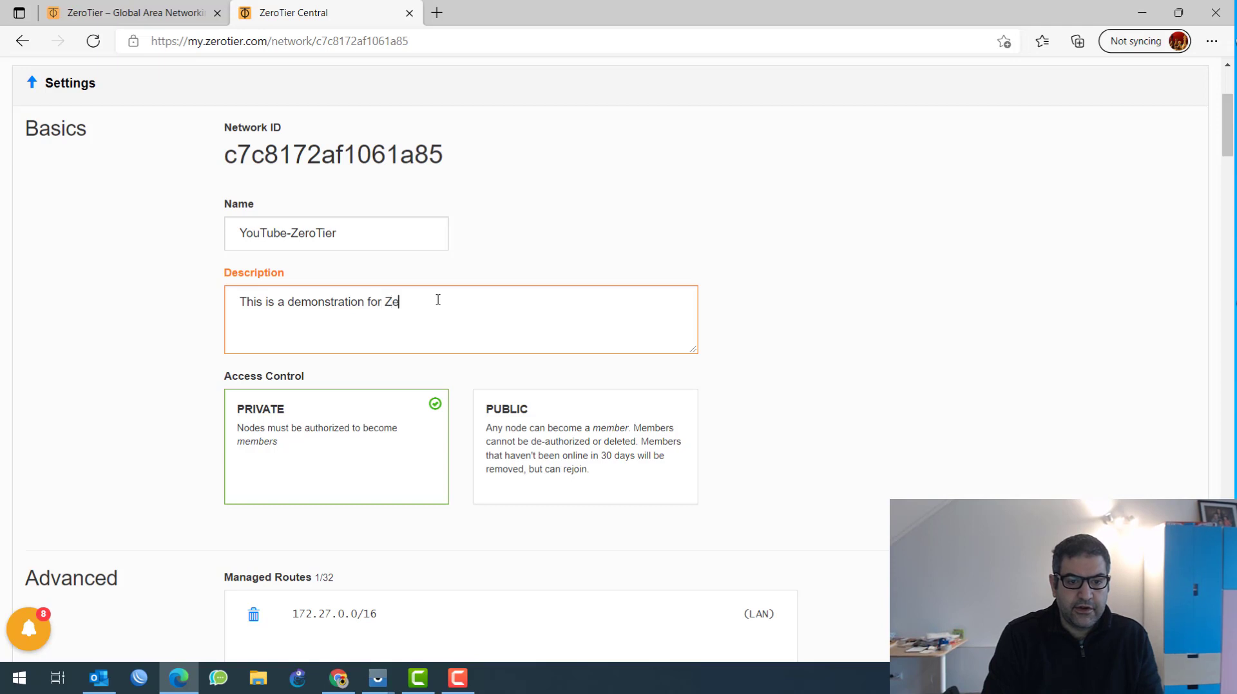
text(roTier)
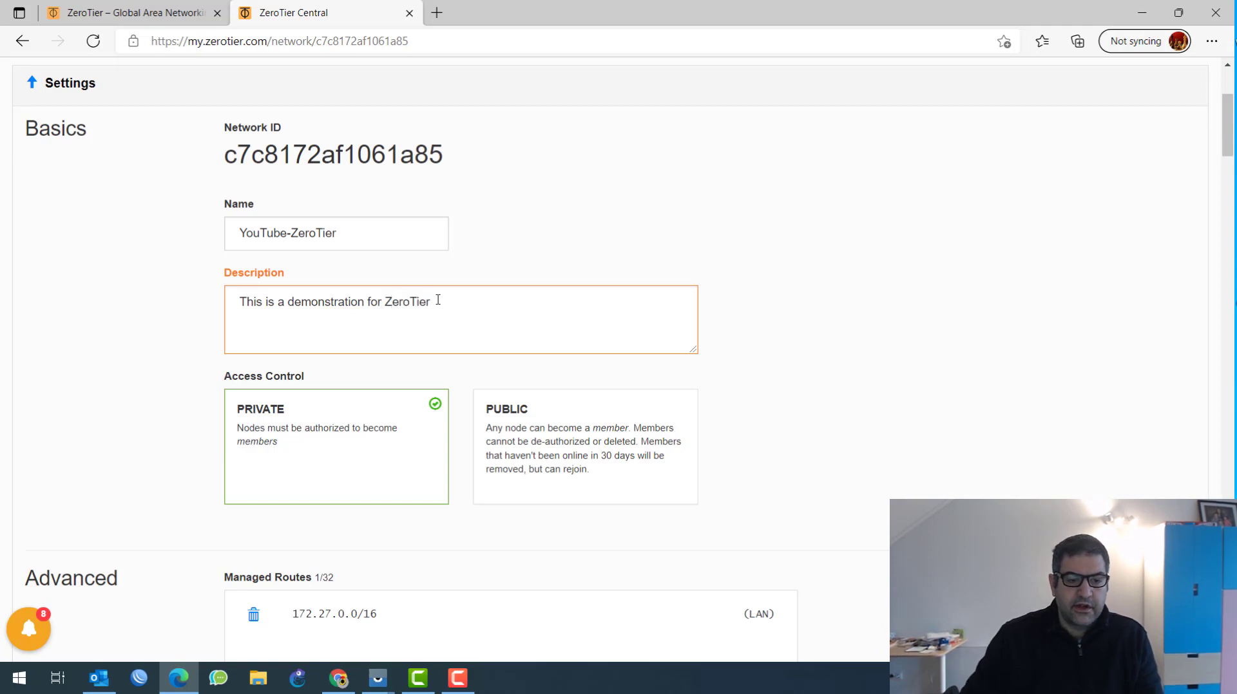
scroll(down, 3)
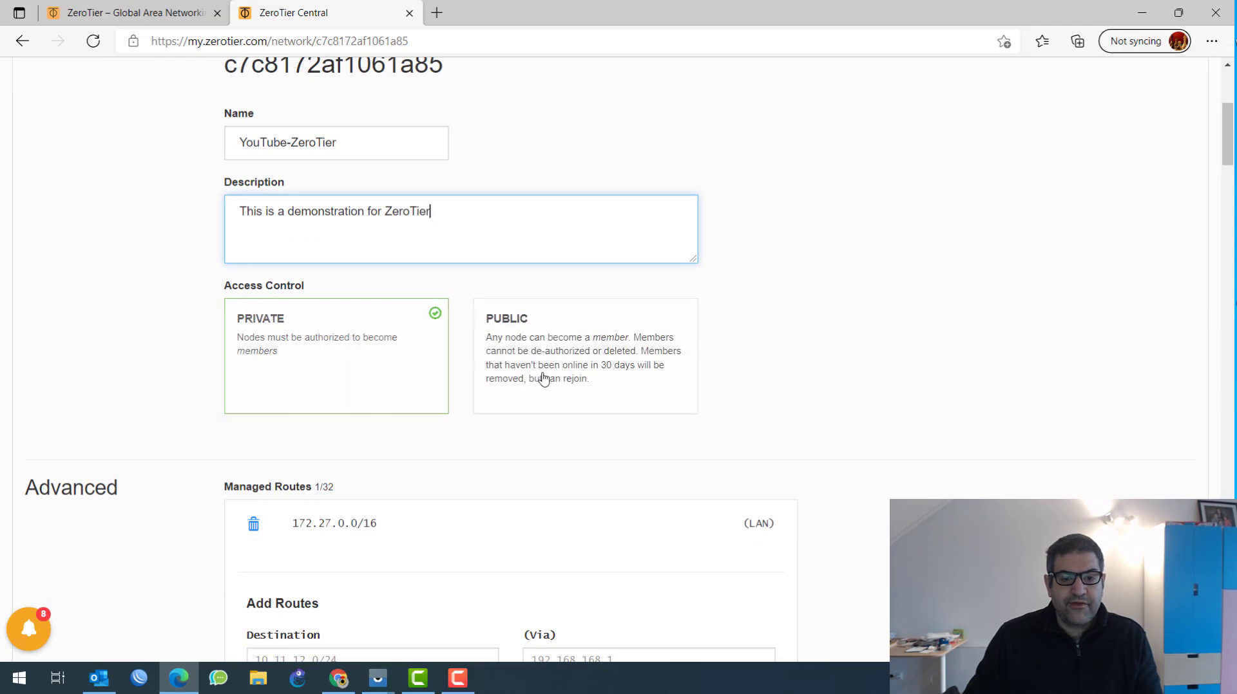
mouse_move(343, 366)
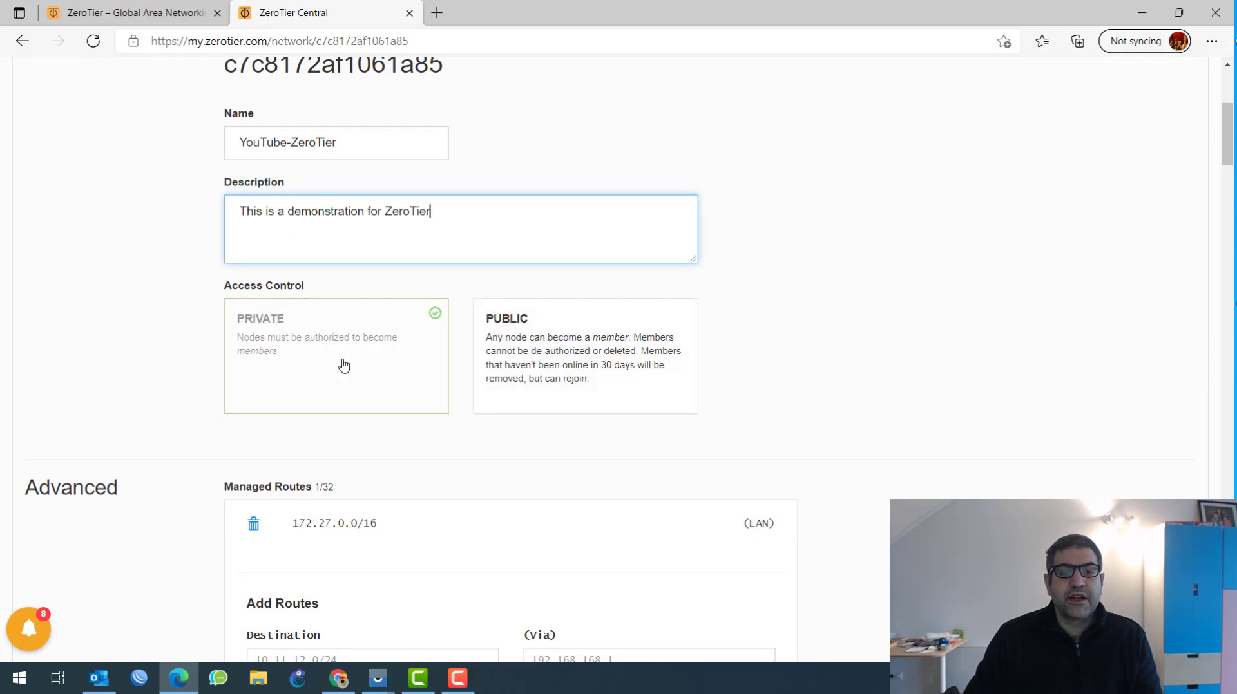
scroll(up, 3)
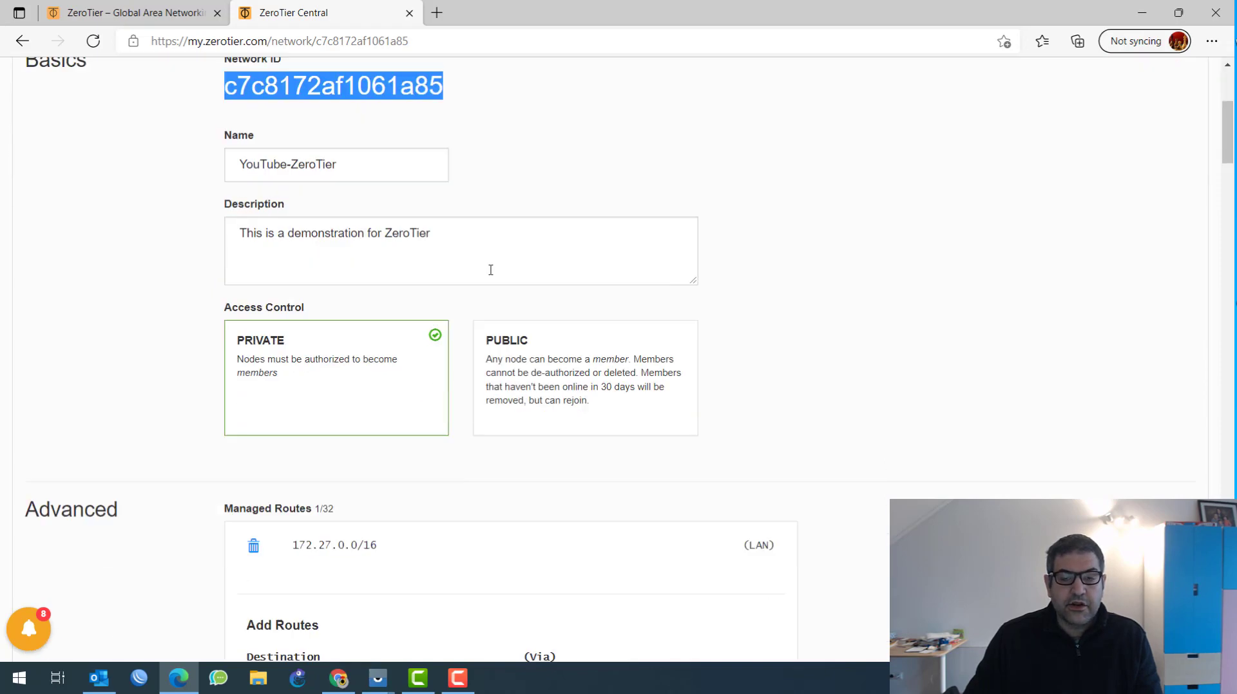
scroll(down, 3)
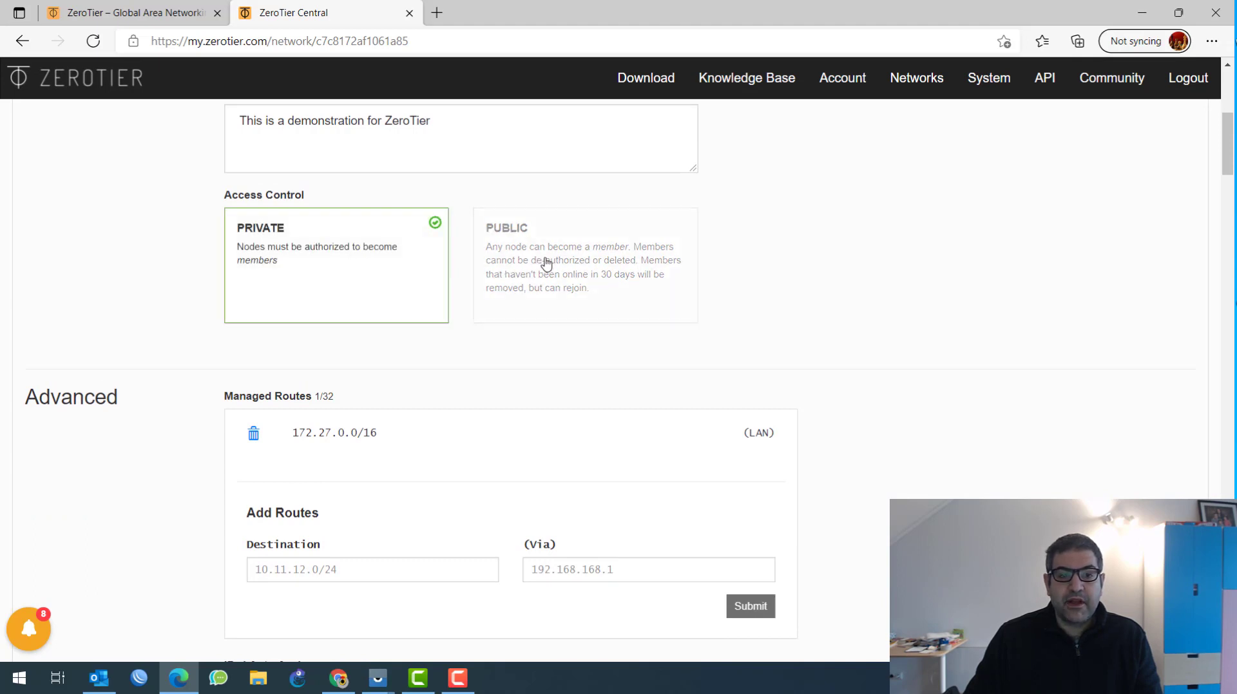
scroll(up, 3)
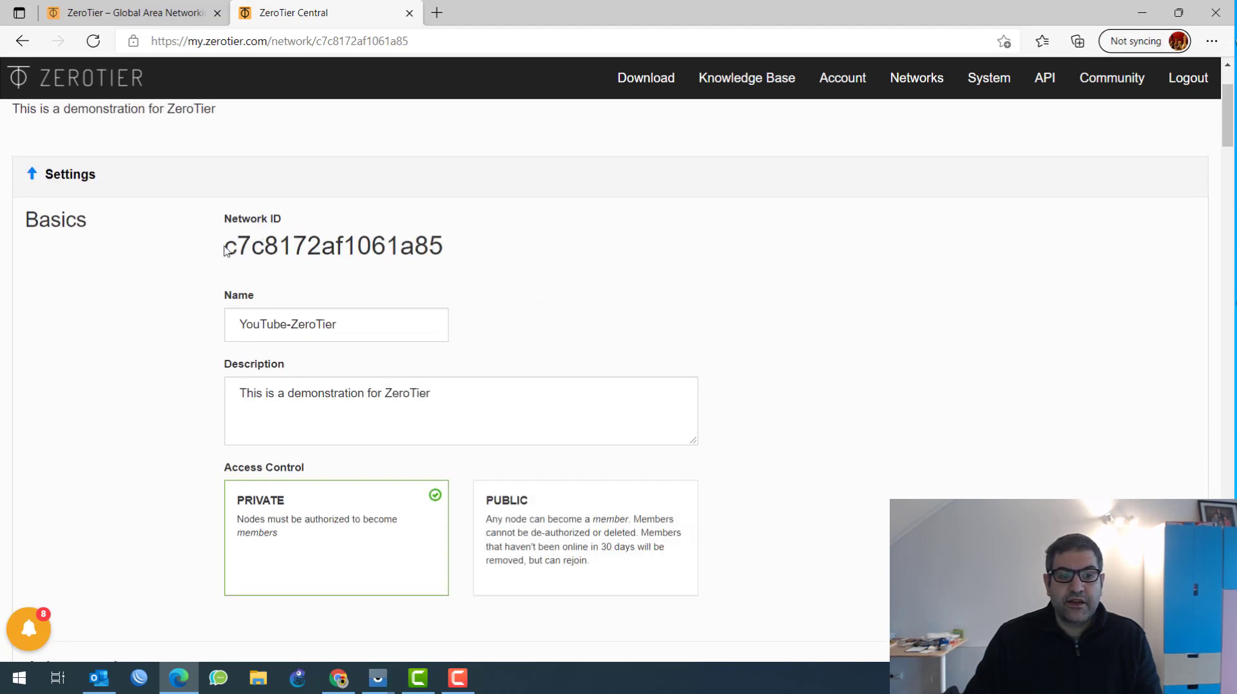
double_click(332, 245)
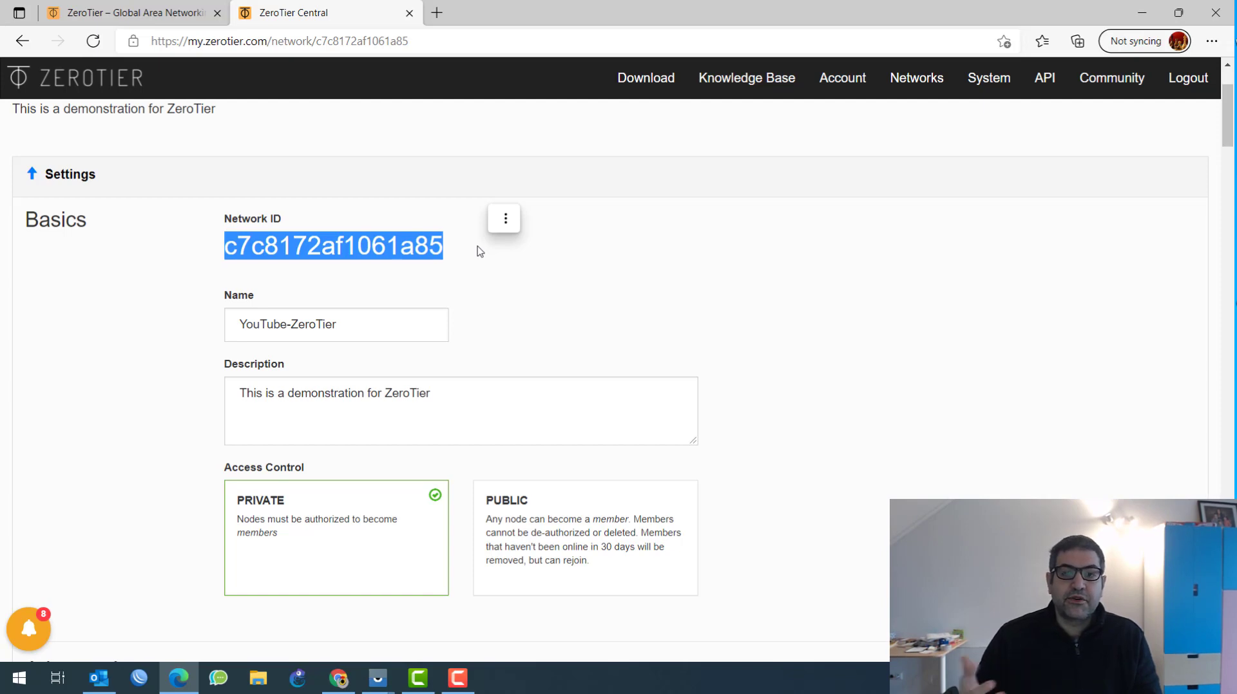
- Switch the IPv4 auto-assign range to 192.168.191.* in the Easy tab
scroll(down, 3)
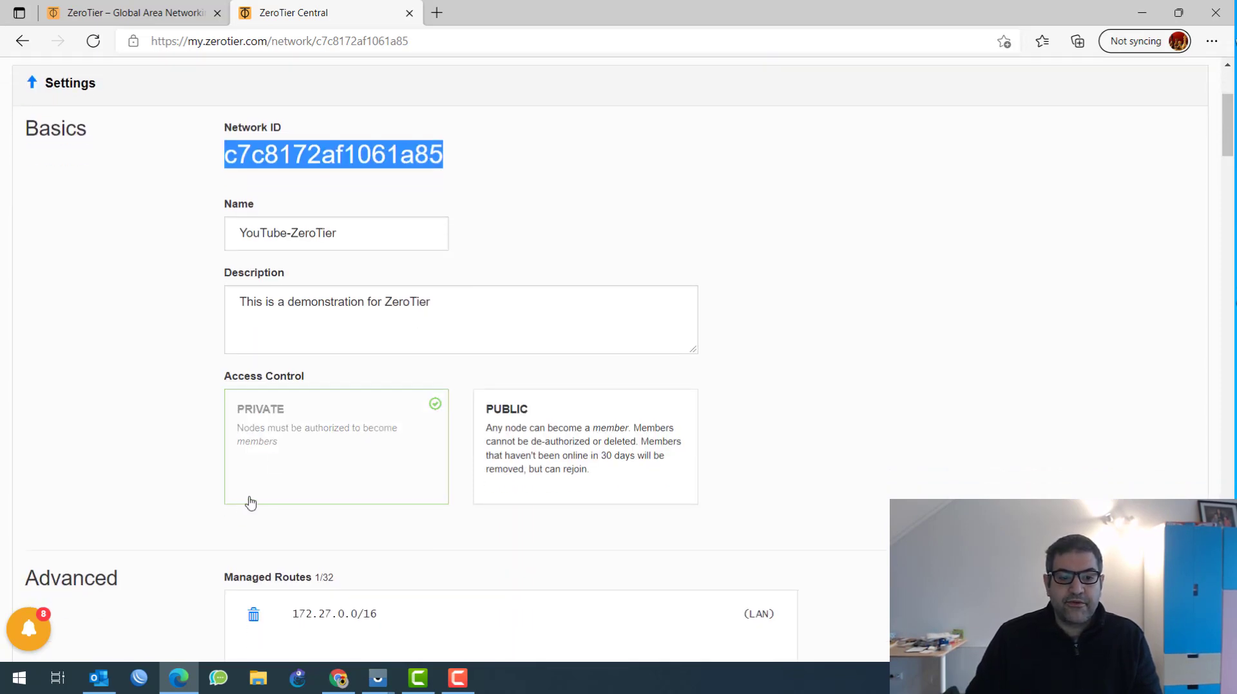
scroll(down, 3)
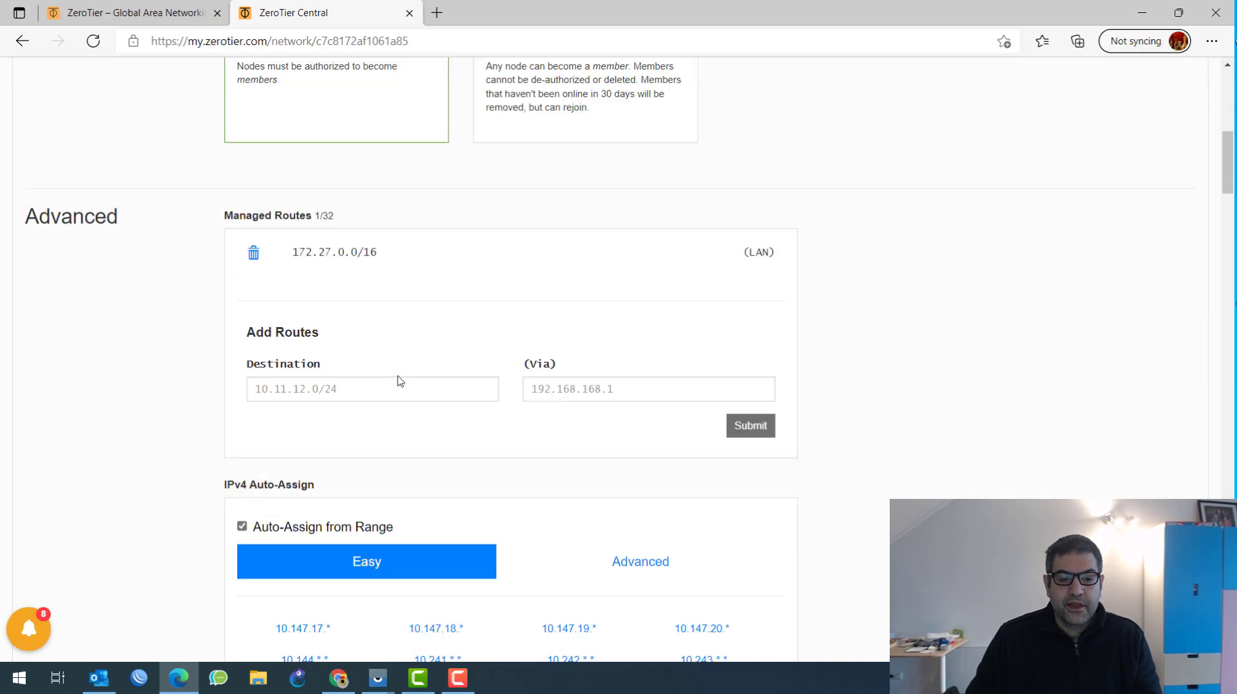
scroll(down, 3)
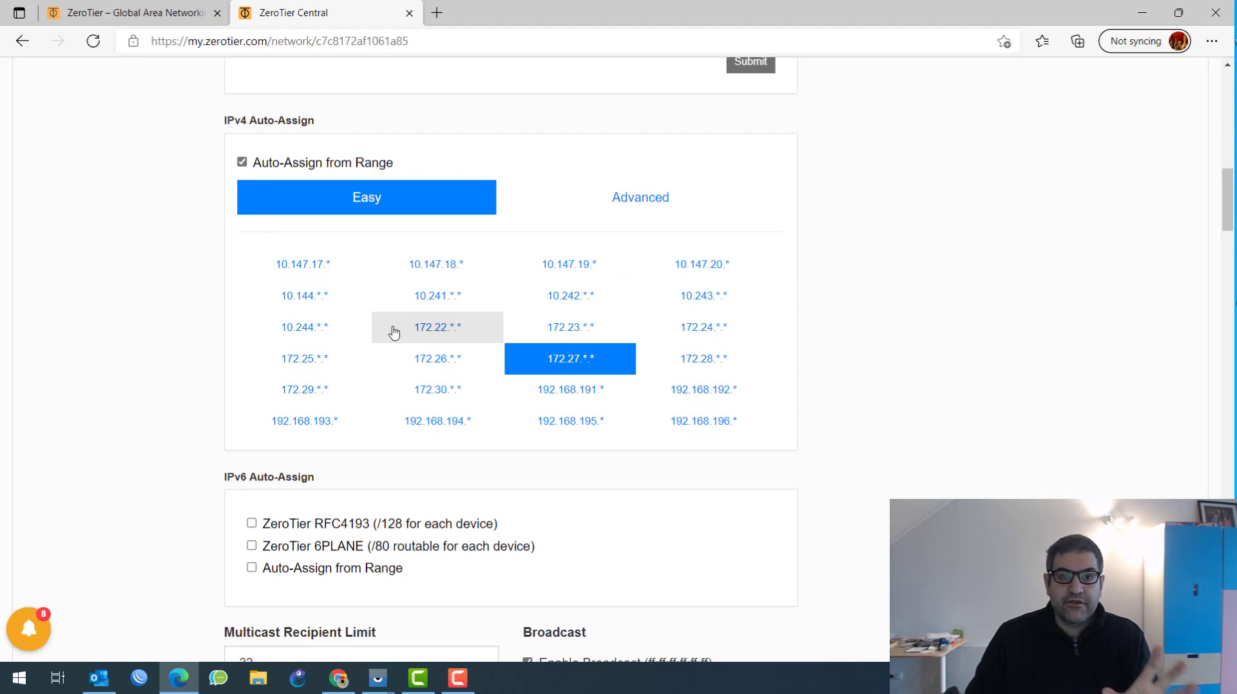
mouse_move(569, 295)
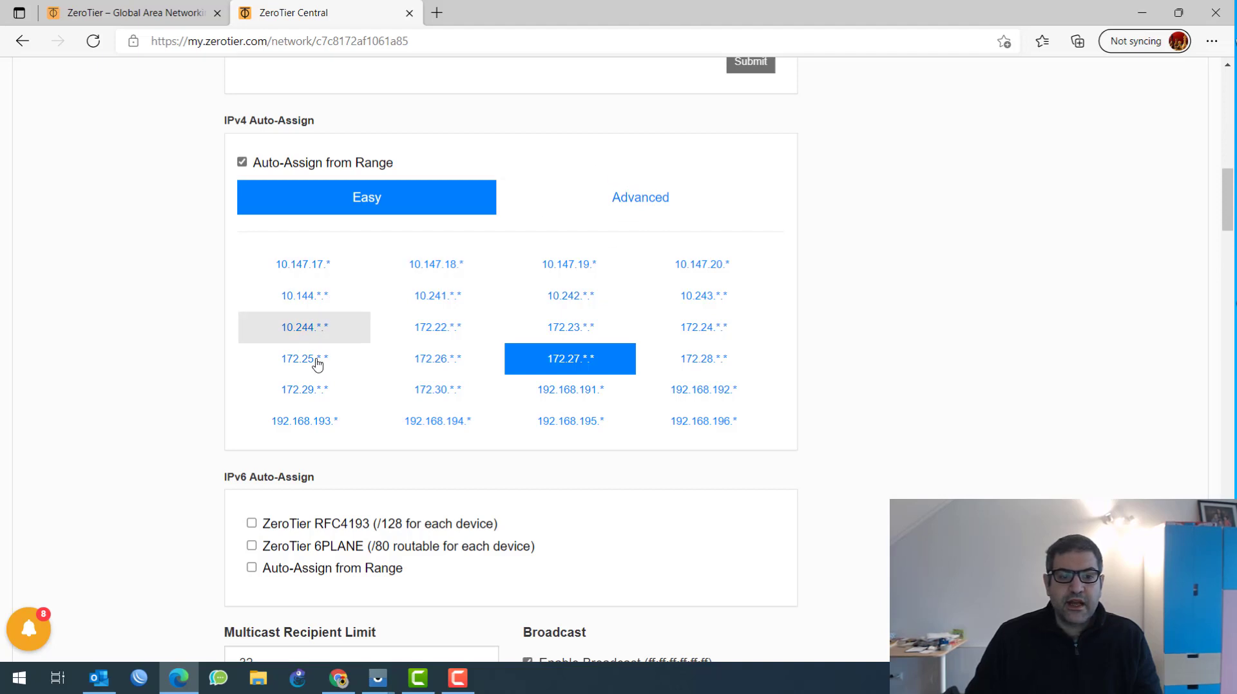
mouse_move(560, 363)
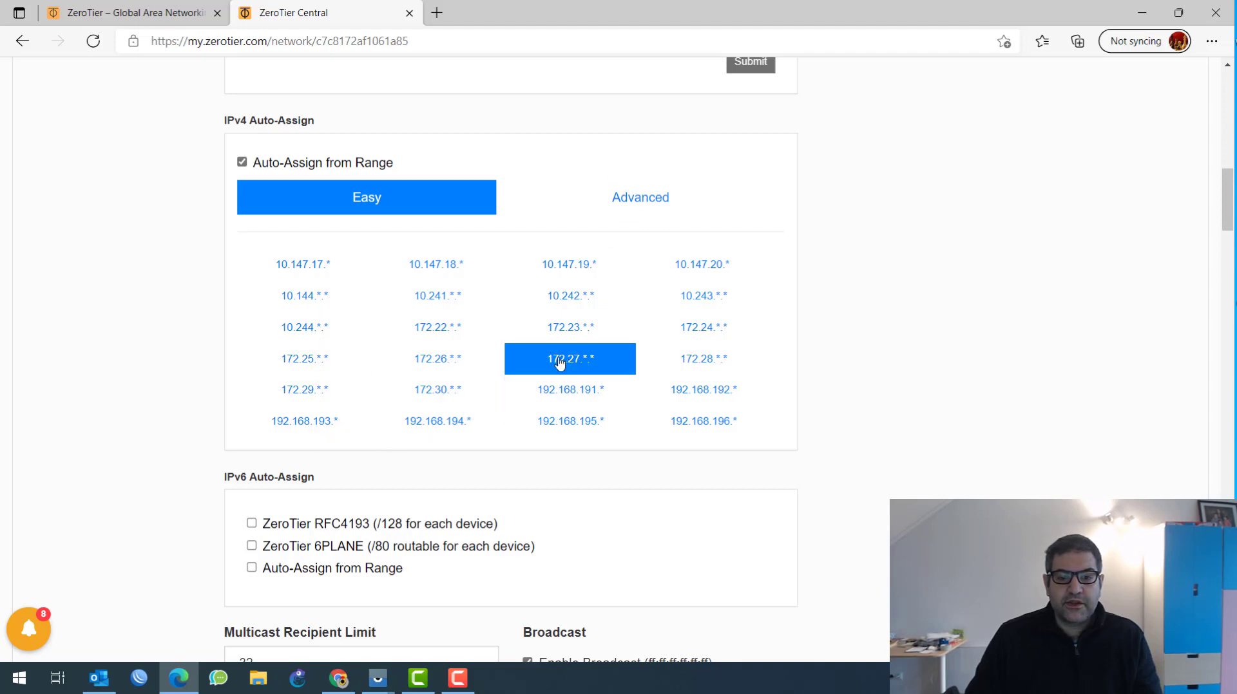
mouse_move(554, 371)
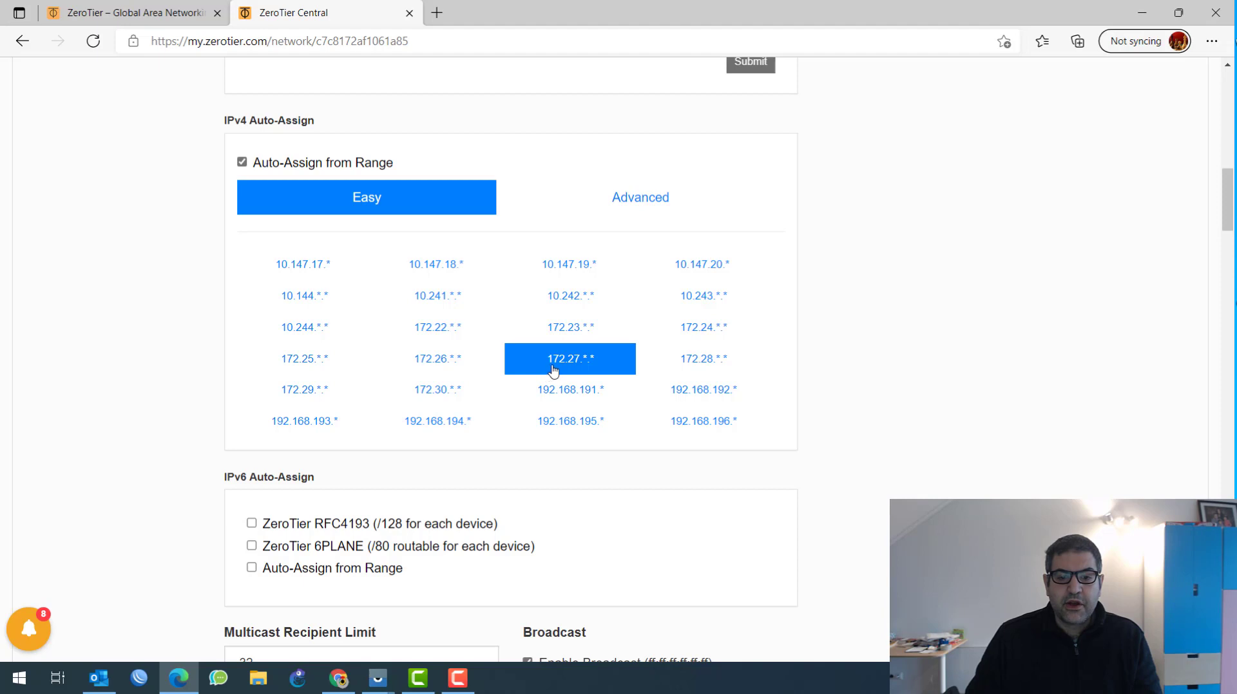
mouse_move(599, 369)
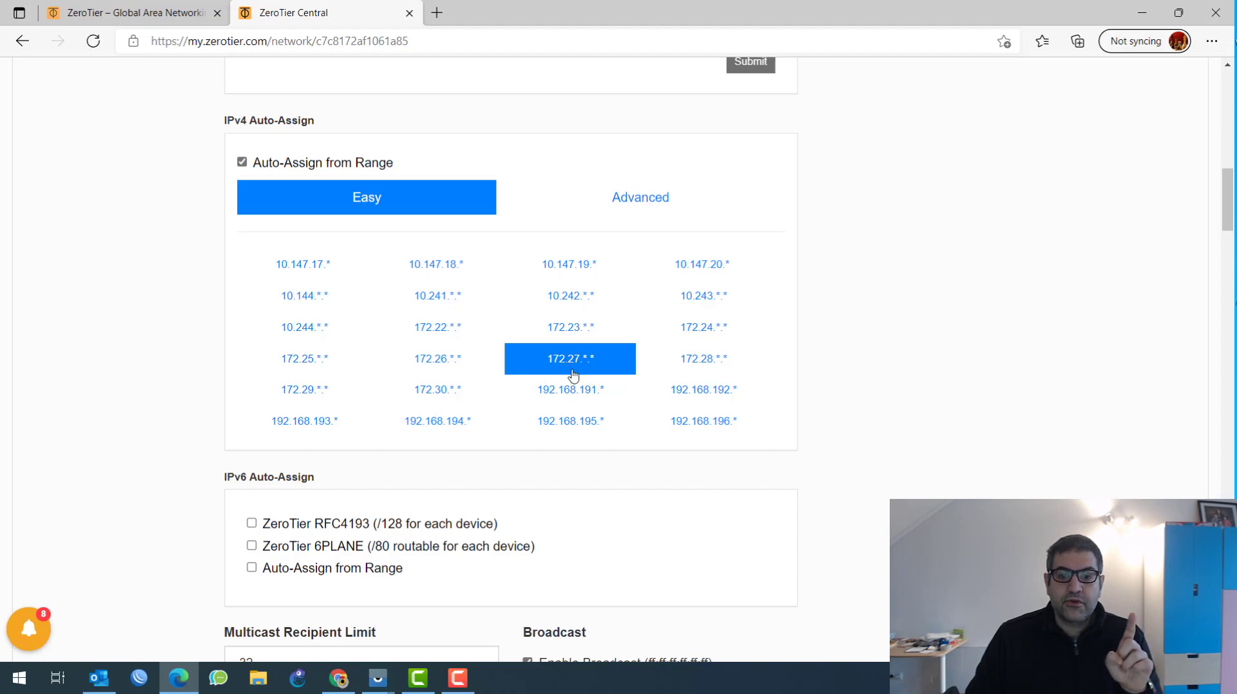
mouse_move(588, 370)
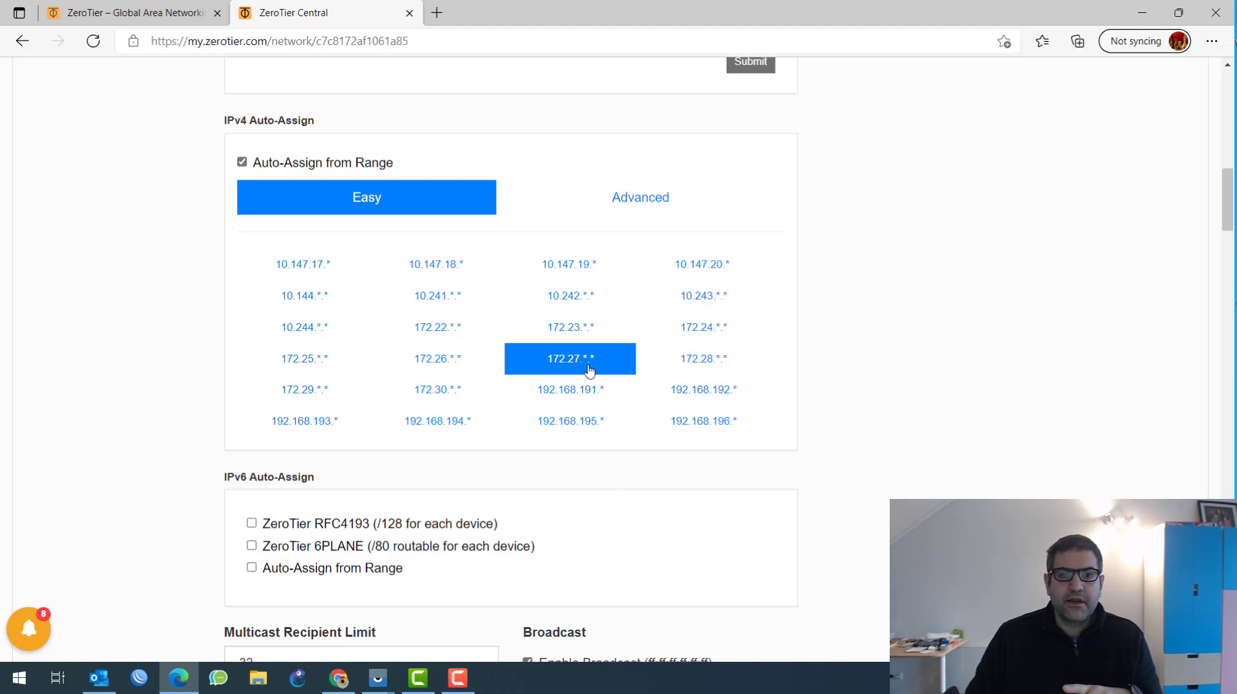
mouse_move(554, 370)
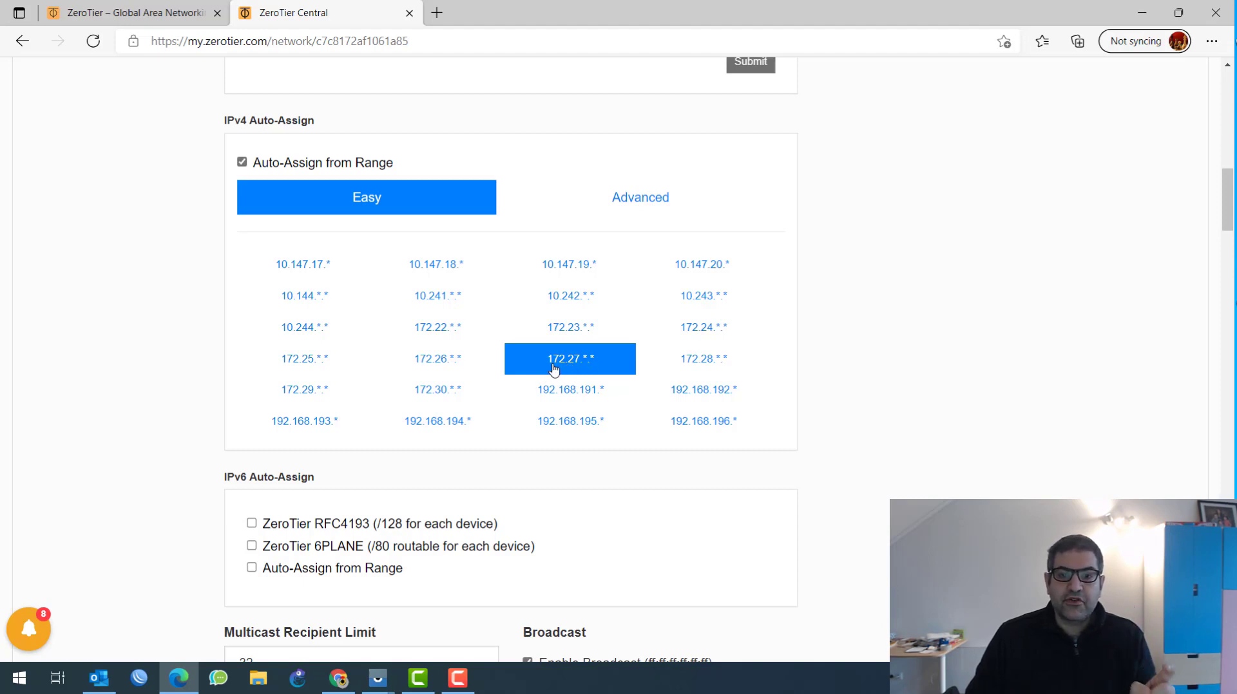
mouse_move(607, 371)
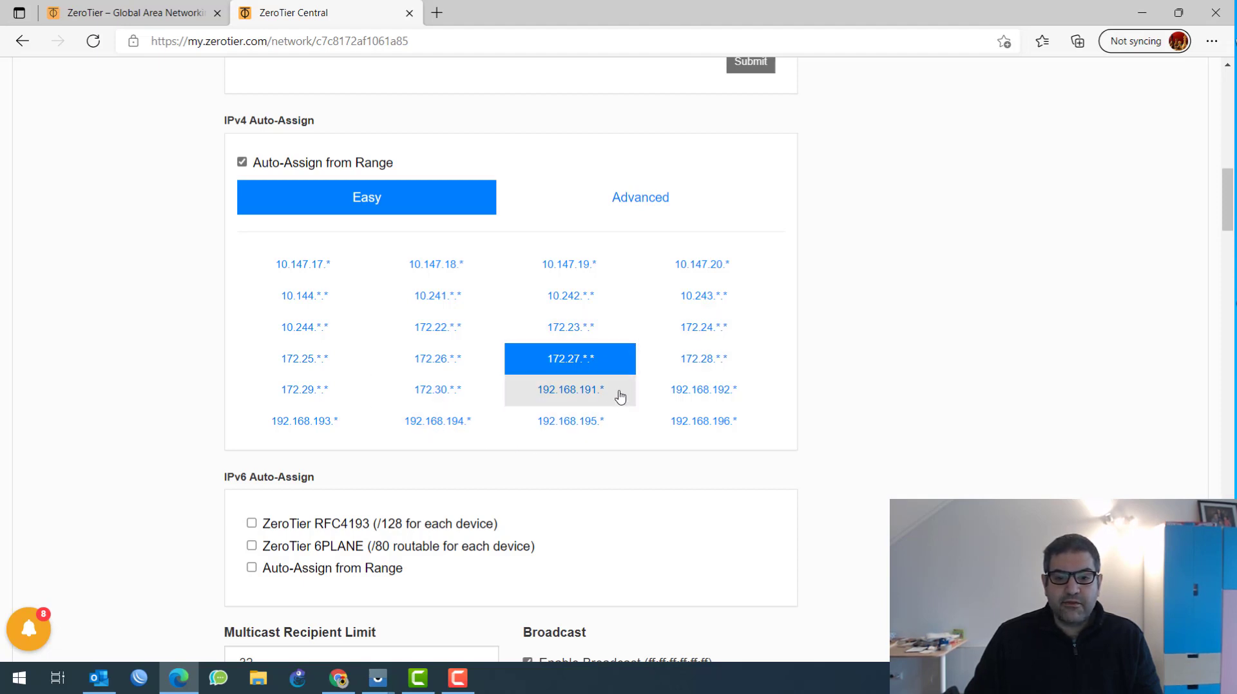
mouse_move(588, 398)
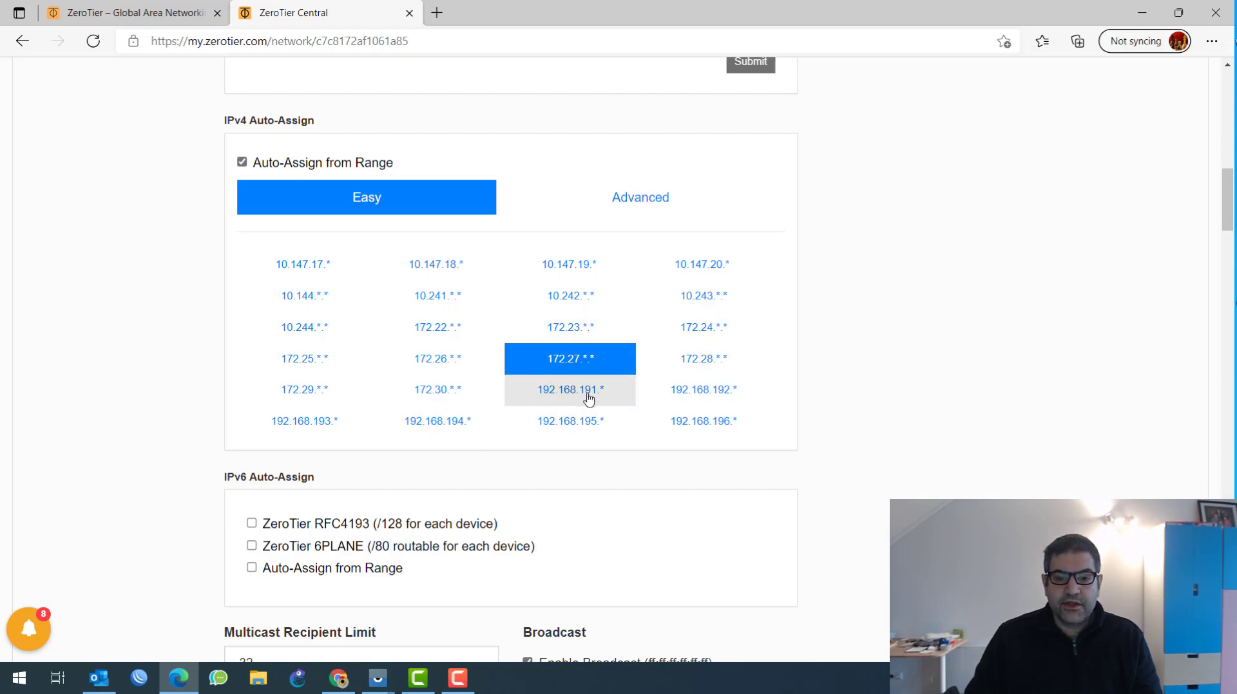
click(569, 389)
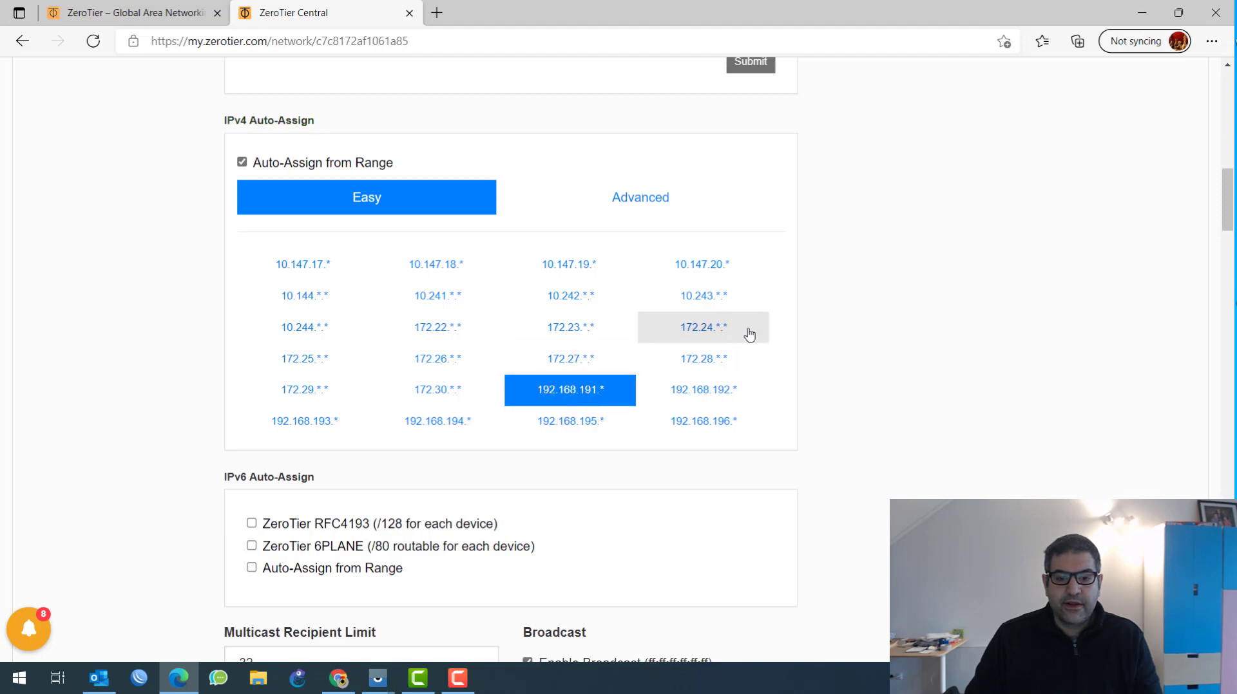
mouse_move(546, 394)
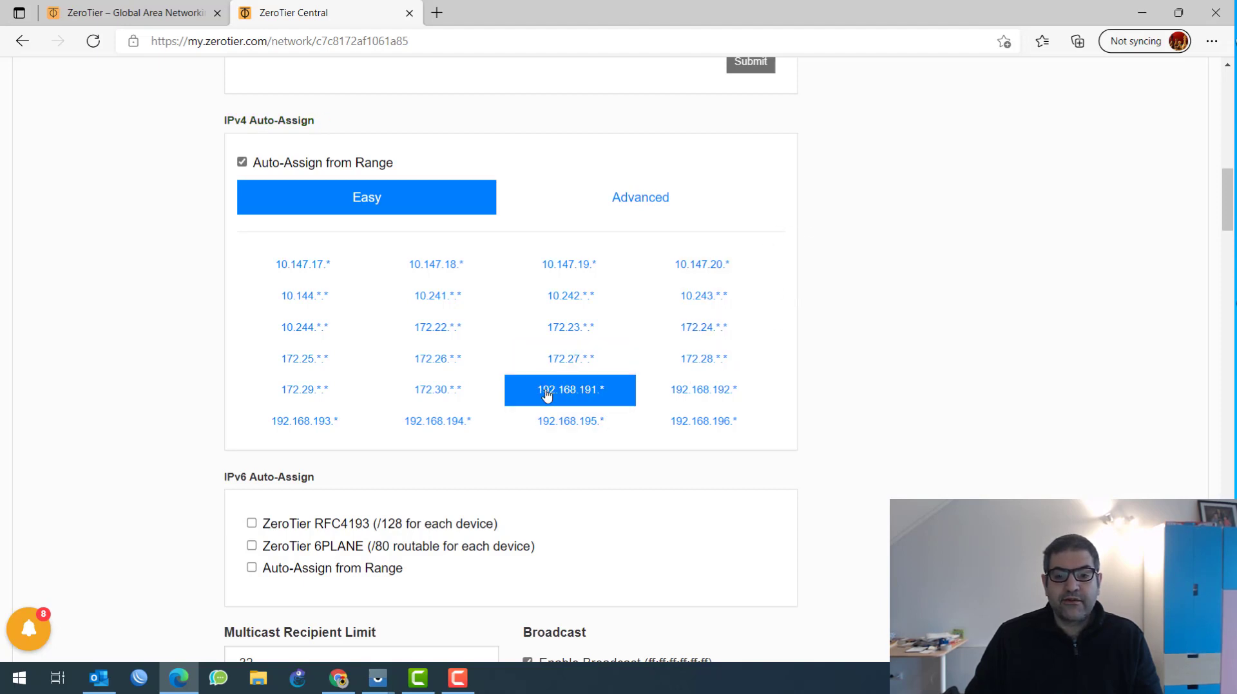
mouse_move(570, 327)
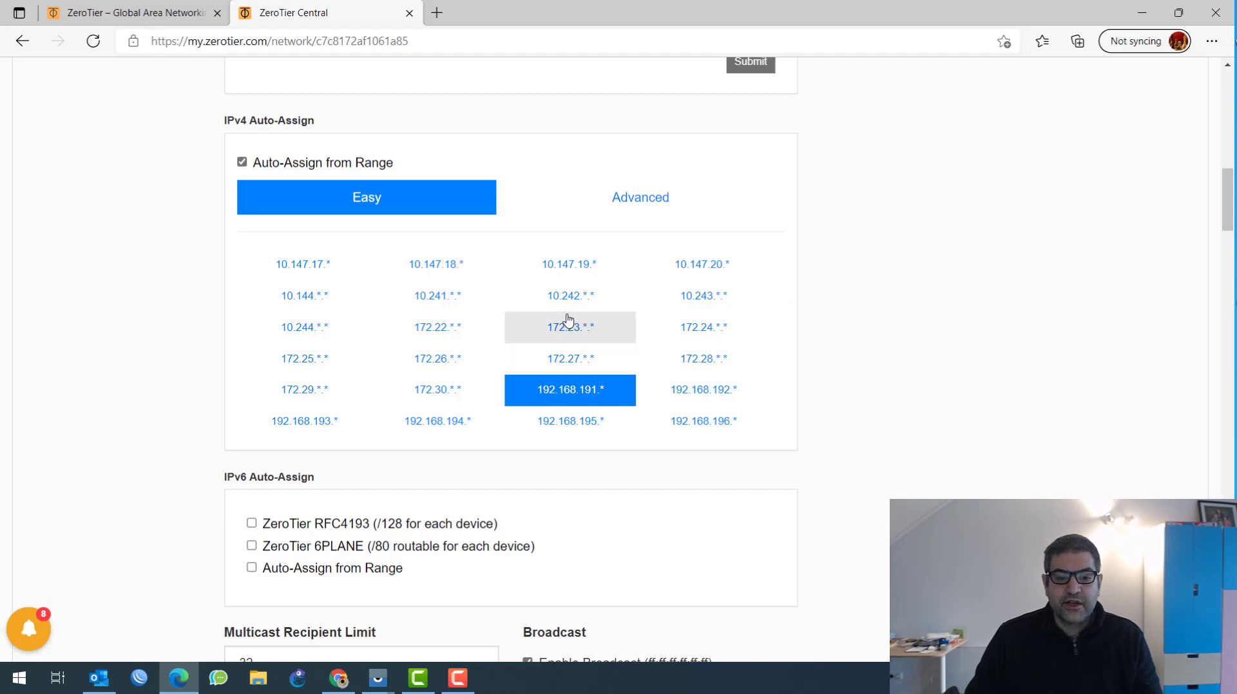
scroll(down, 3)
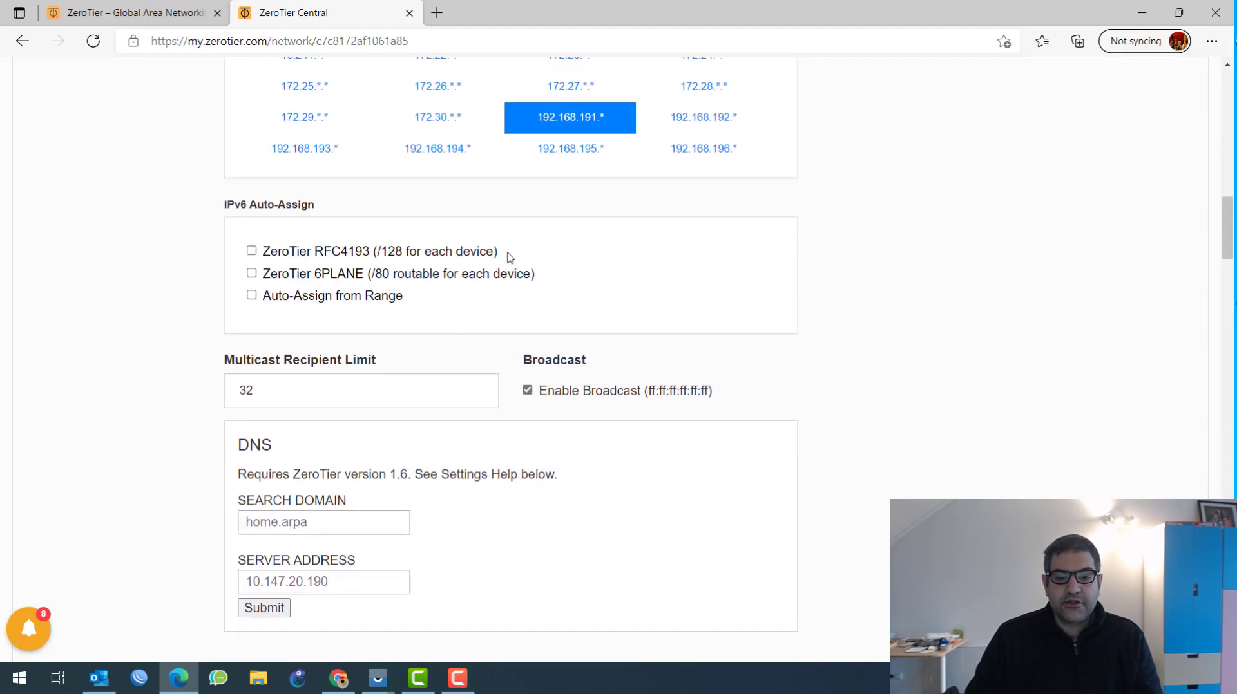
scroll(down, 3)
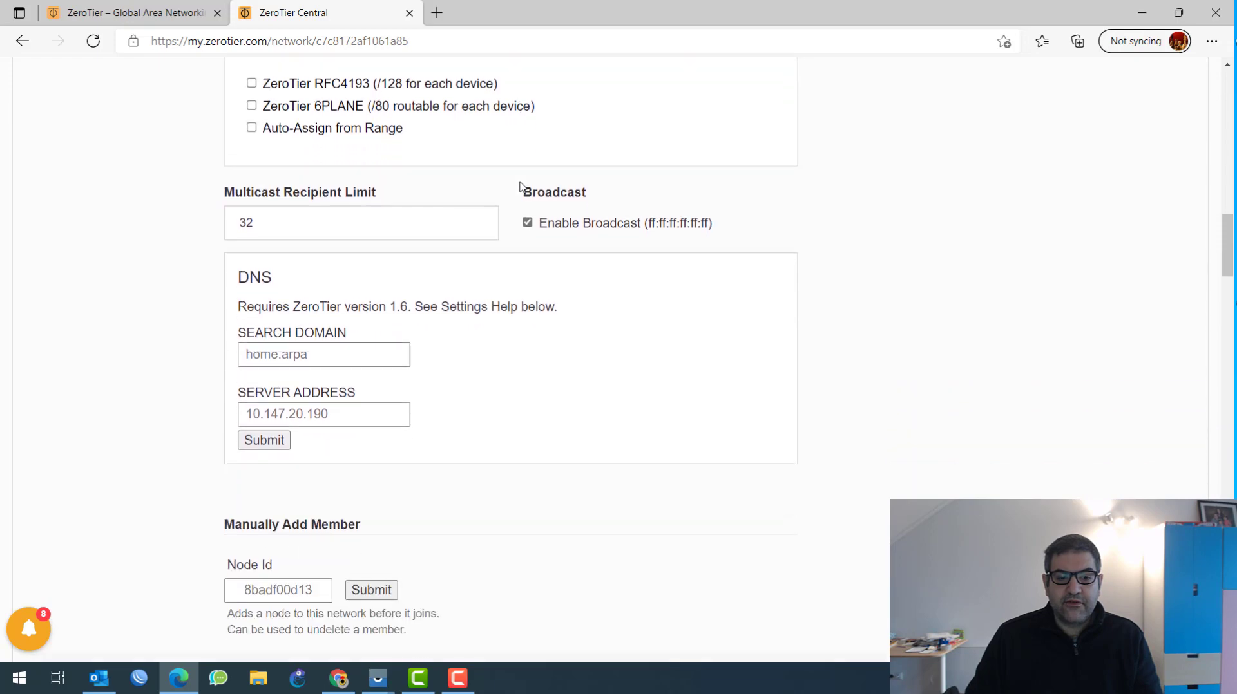
scroll(down, 3)
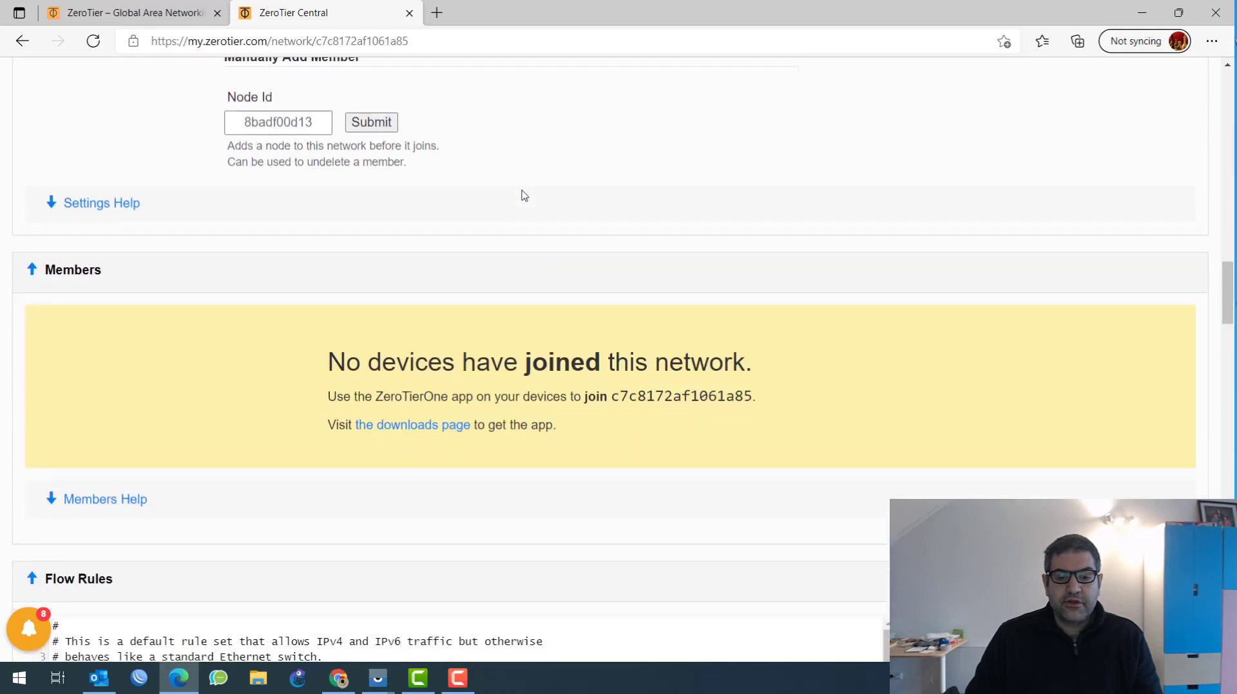
scroll(down, 3)
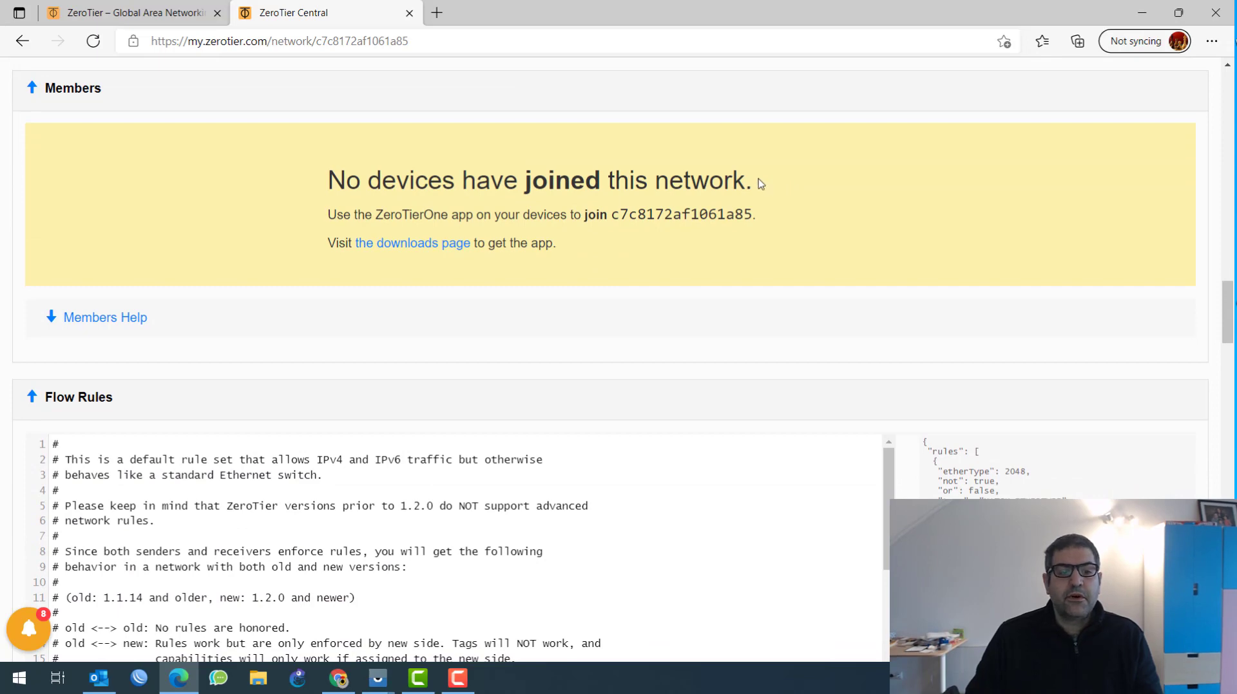
scroll(down, 3)
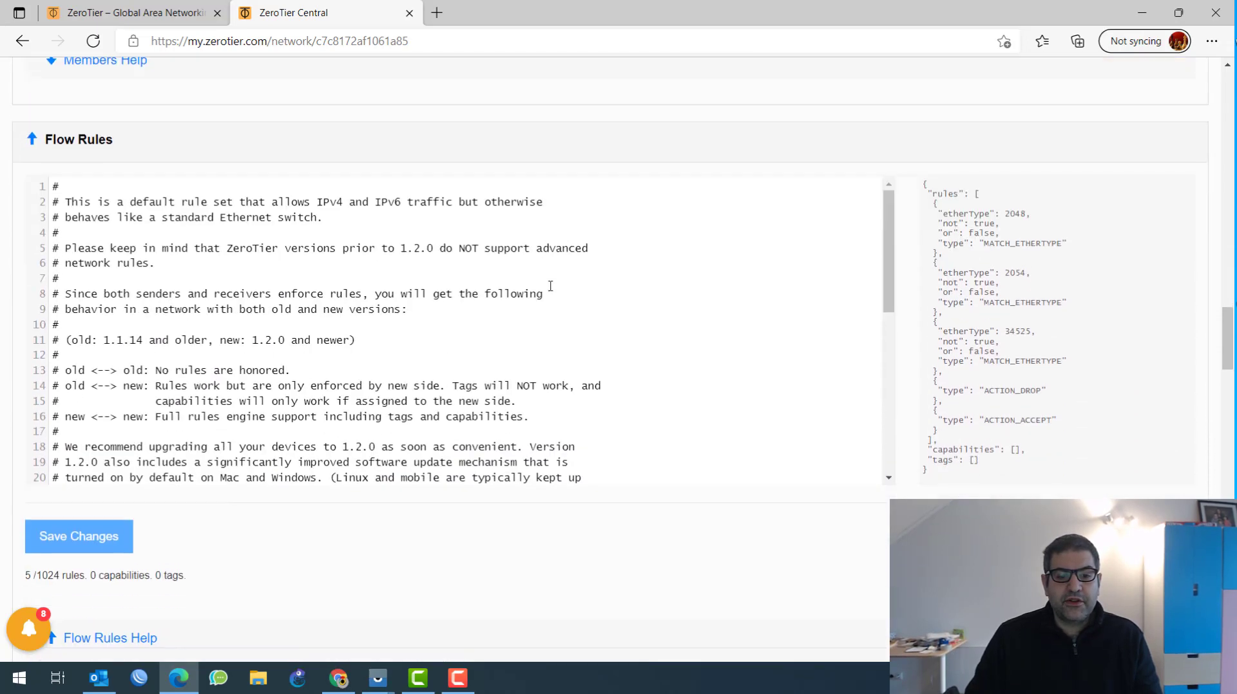
scroll(up, 3)
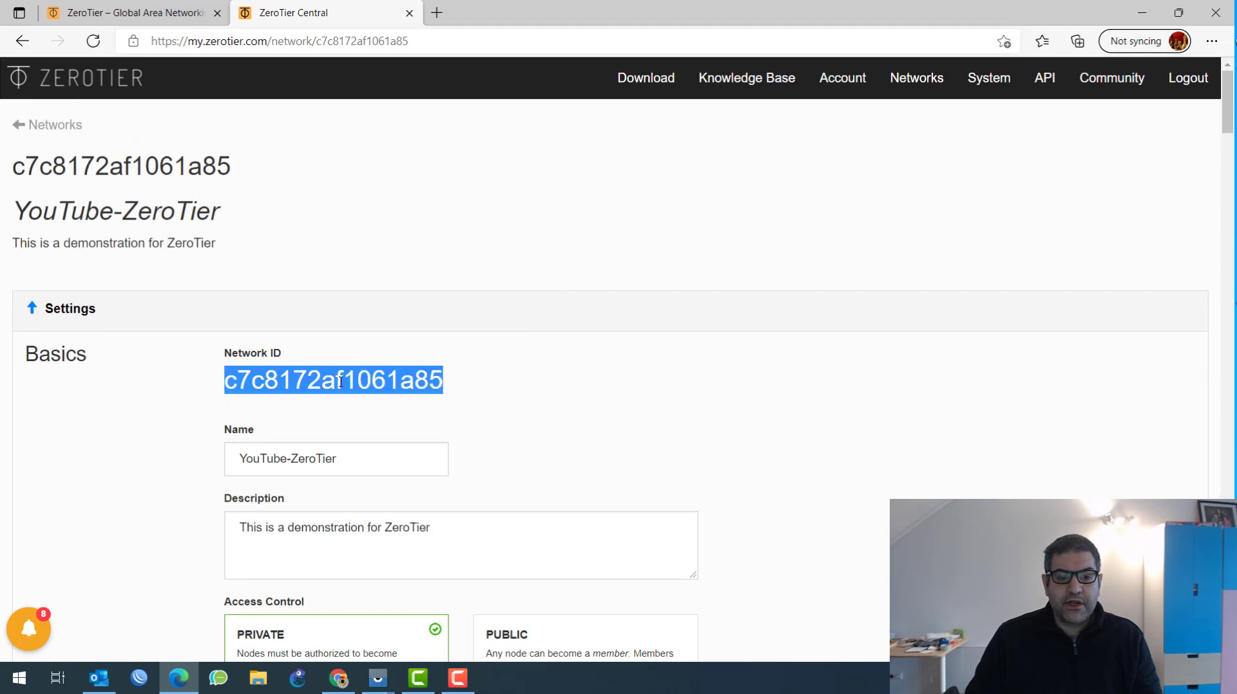
- Copy the network ID and return to the ZeroTier website tab
right_click(333, 380)
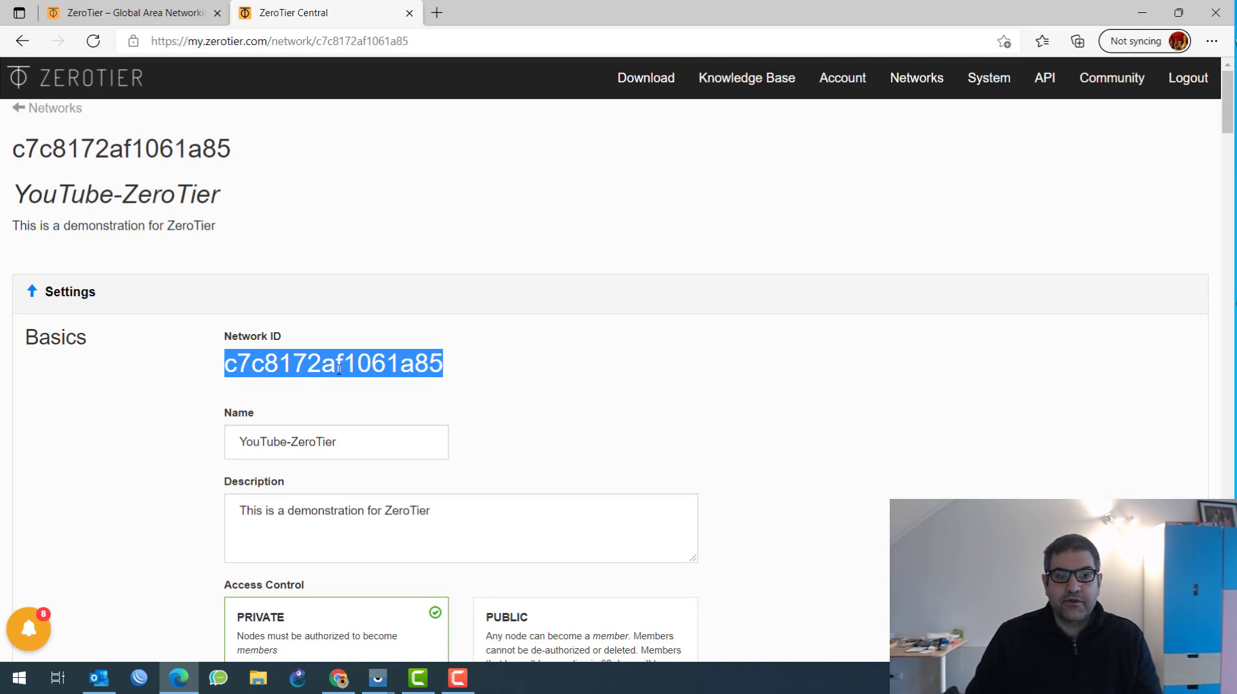
mouse_move(273, 521)
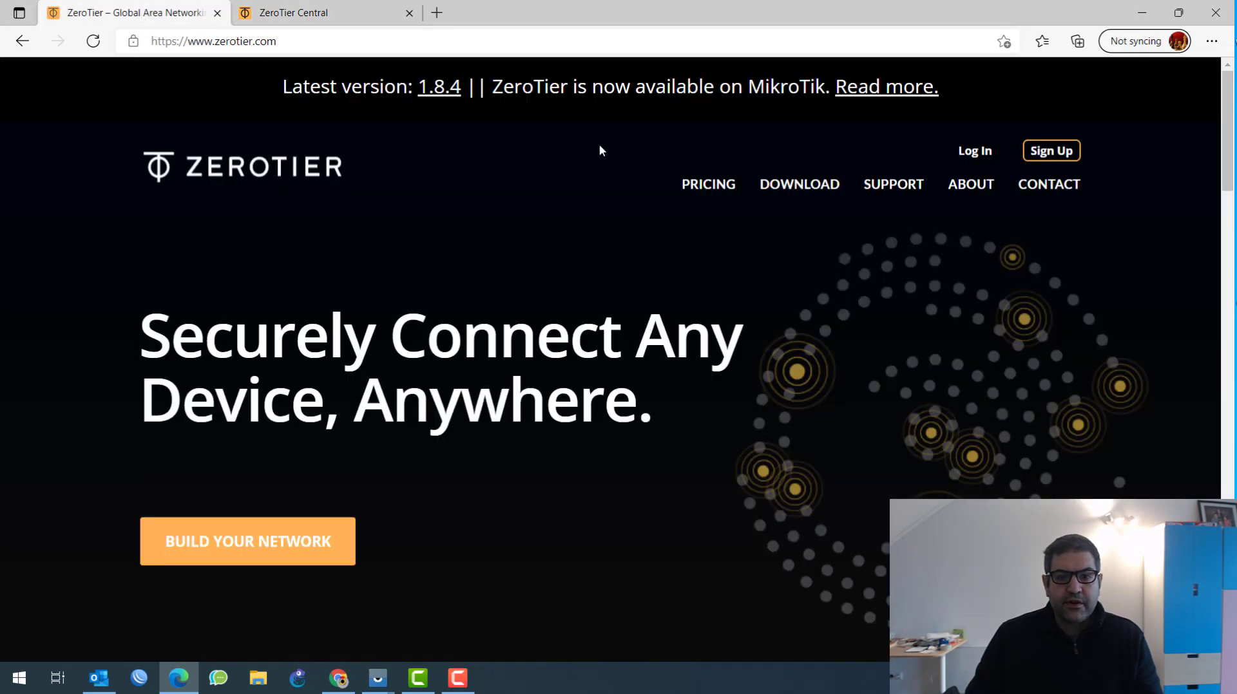
click(798, 185)
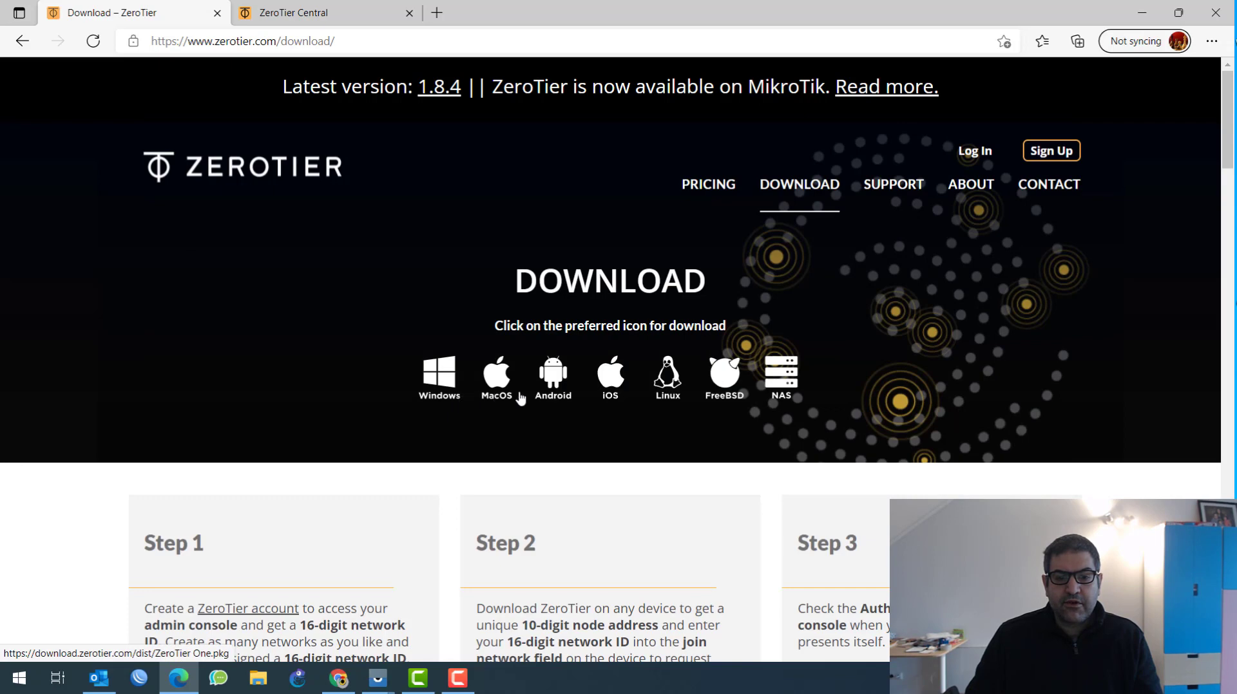
mouse_move(496, 398)
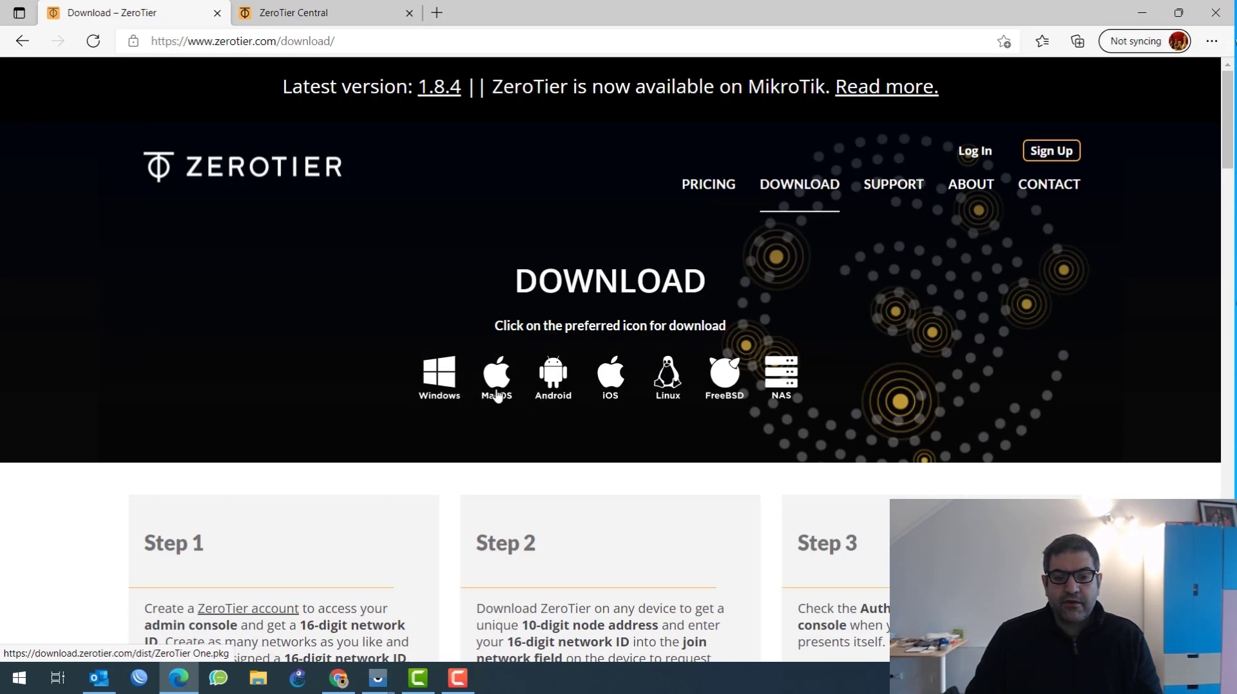
mouse_move(666, 377)
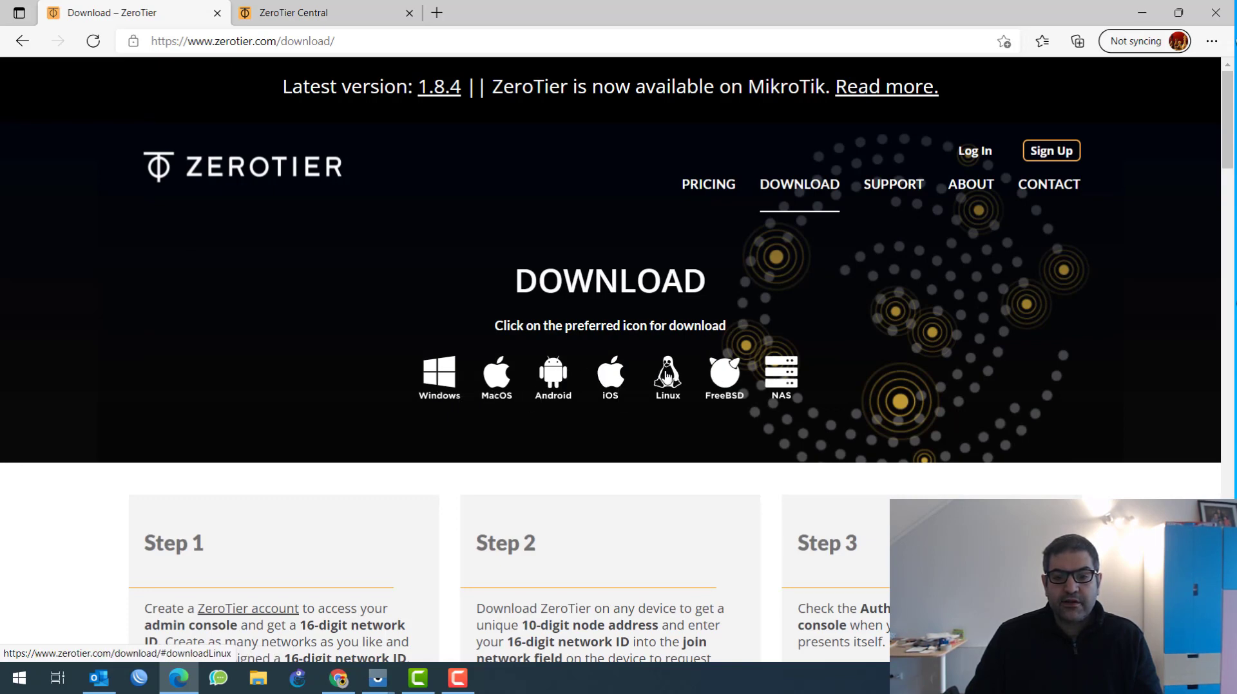
mouse_move(729, 289)
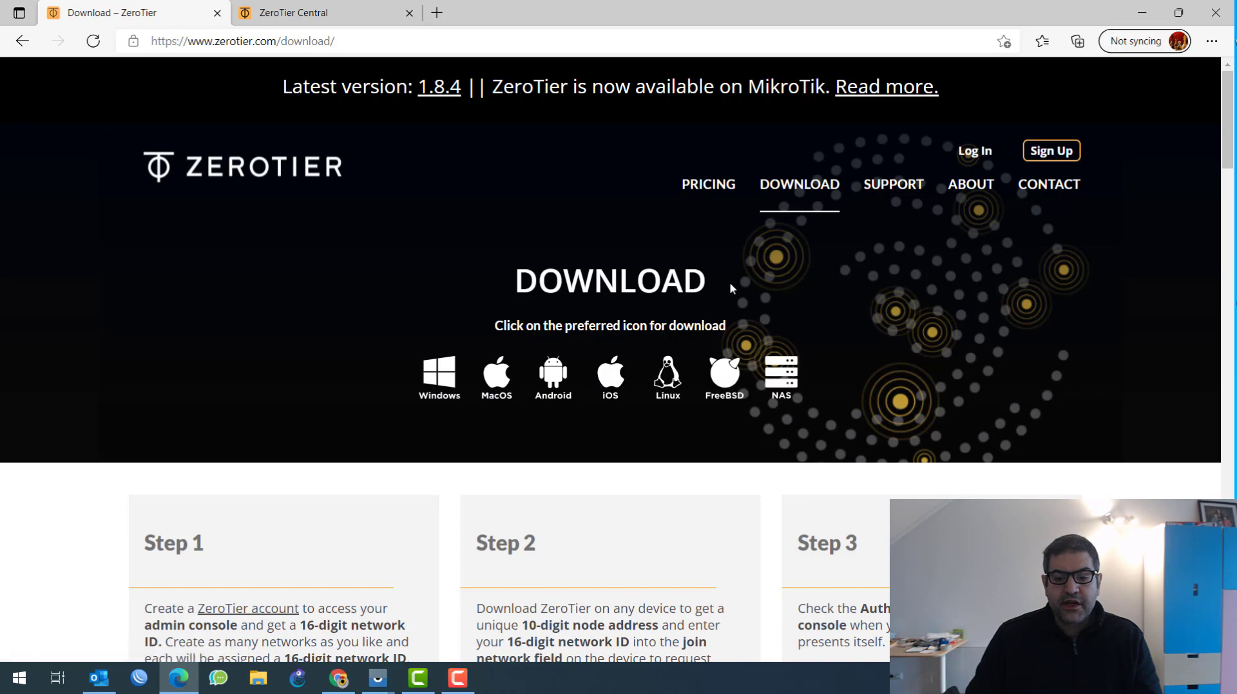
- Review the download page's installer sections from Windows through NAS, Docker and open source
scroll(down, 3)
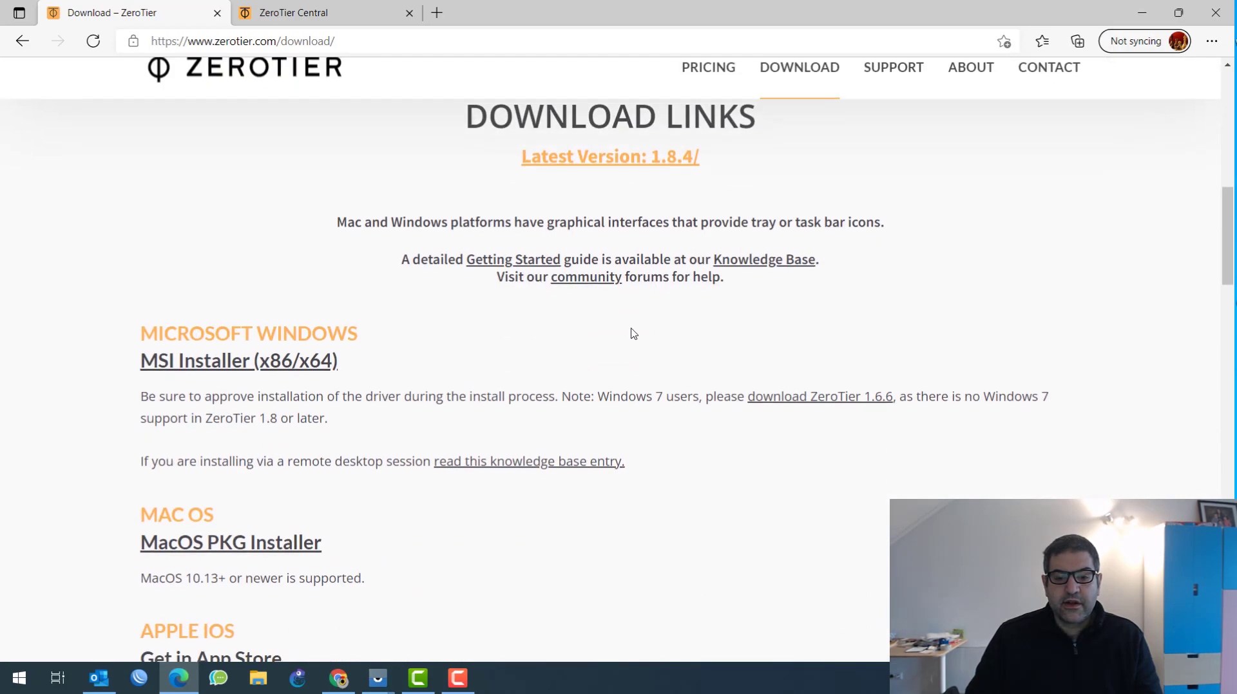
scroll(down, 3)
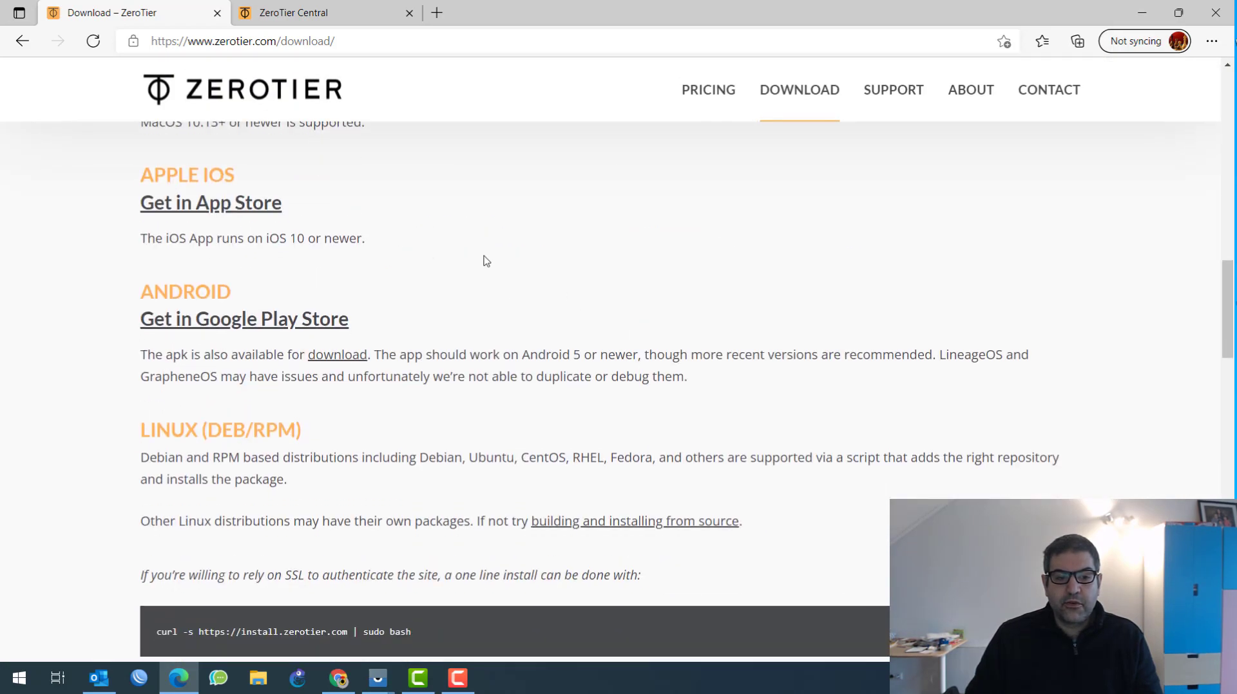
scroll(down, 3)
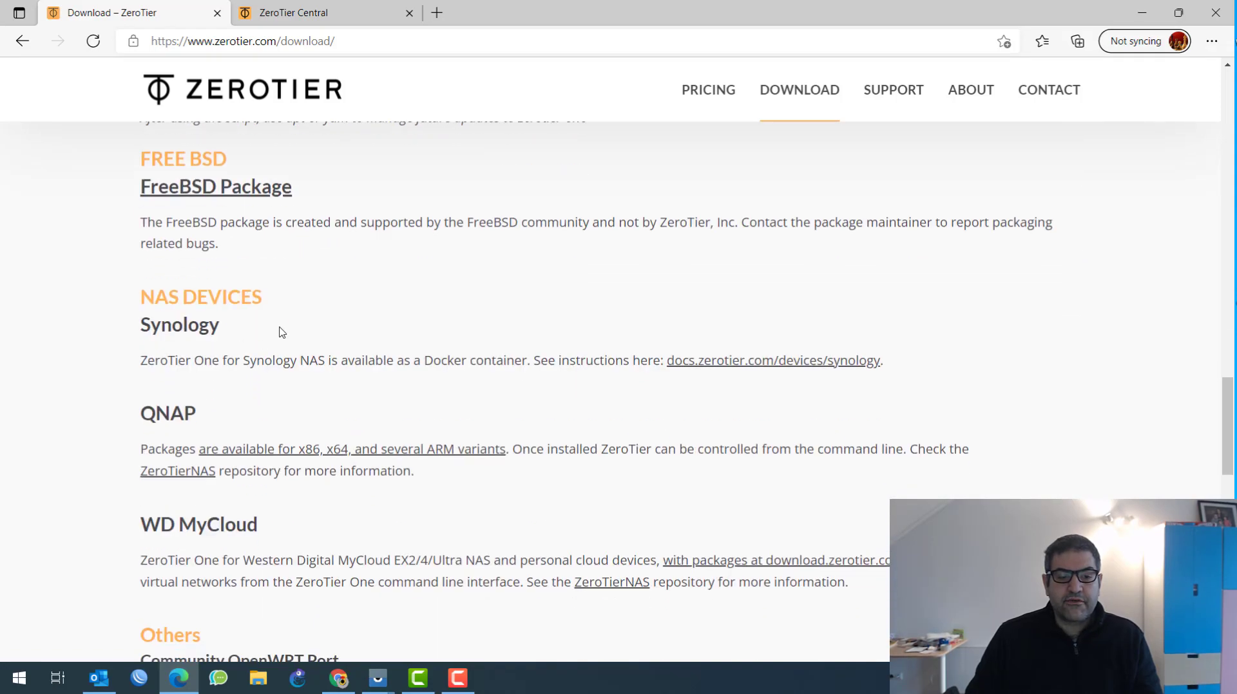
scroll(down, 3)
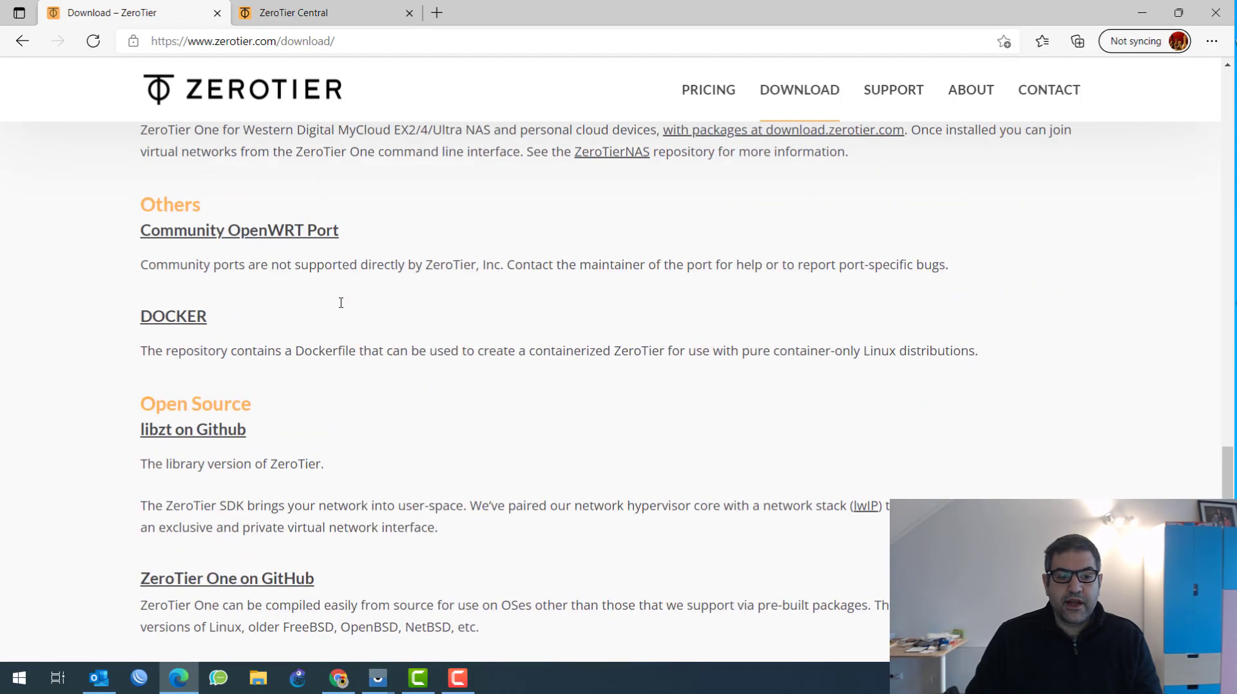
scroll(up, 3)
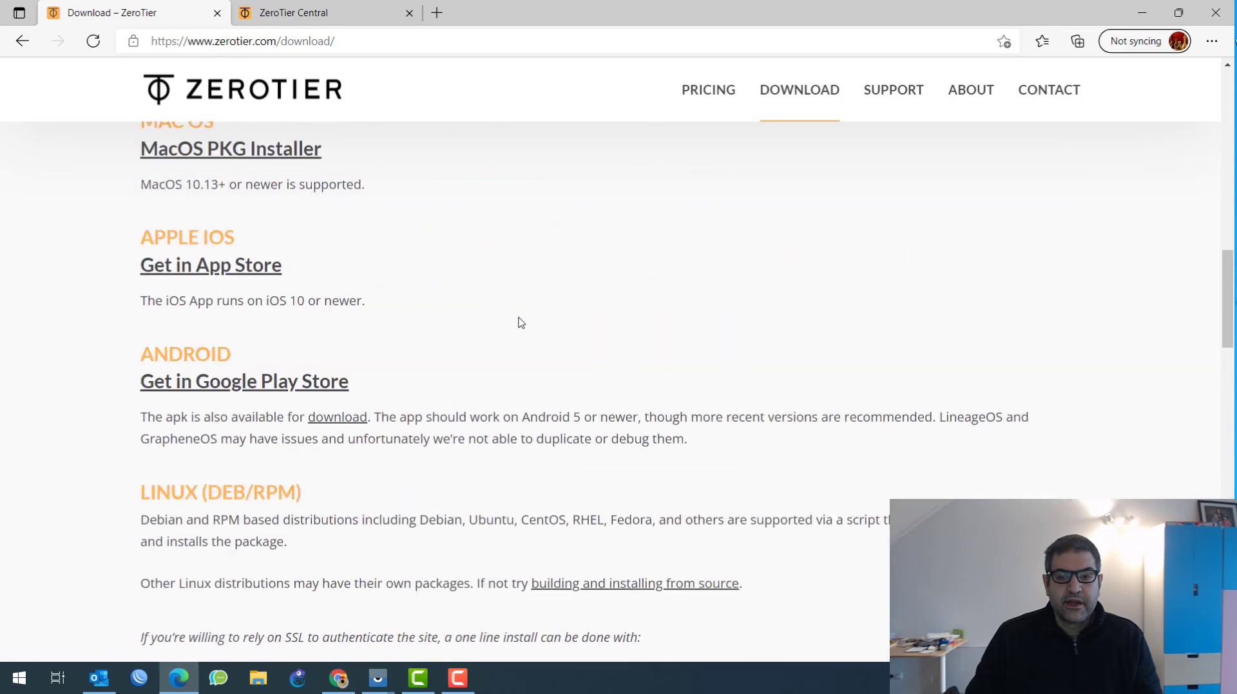
scroll(up, 3)
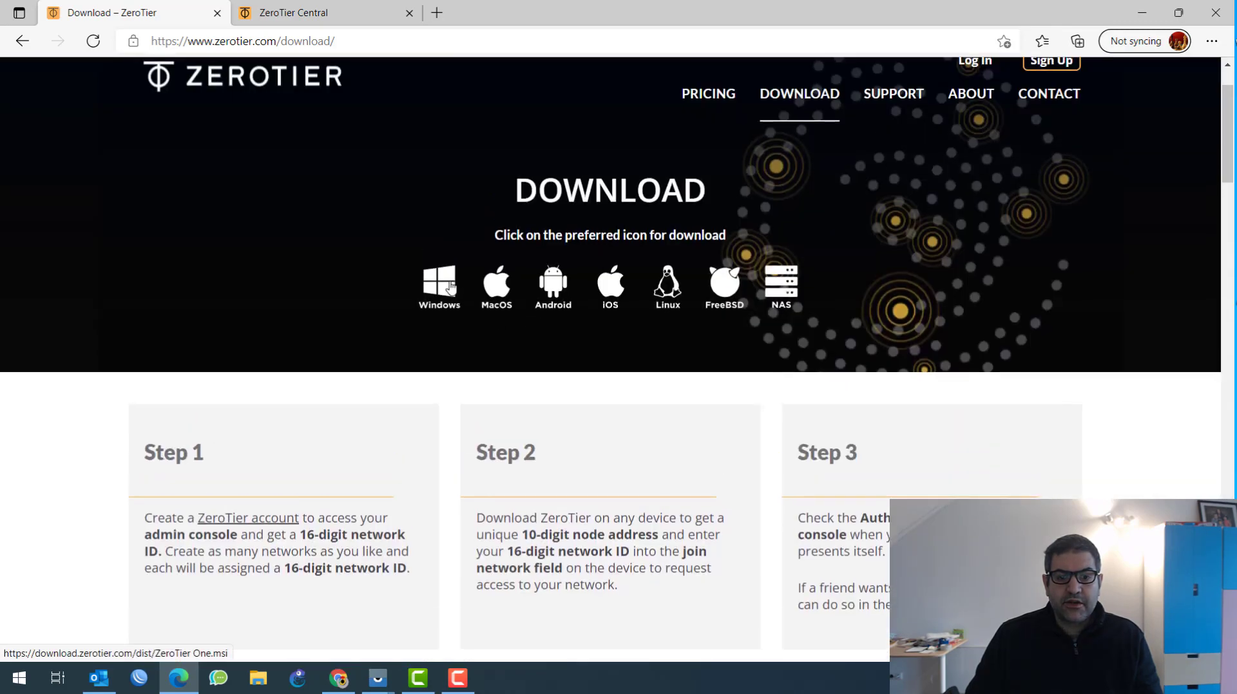
- Download the ZeroTier One.msi Windows installer and launch it from Edge's downloads
click(438, 283)
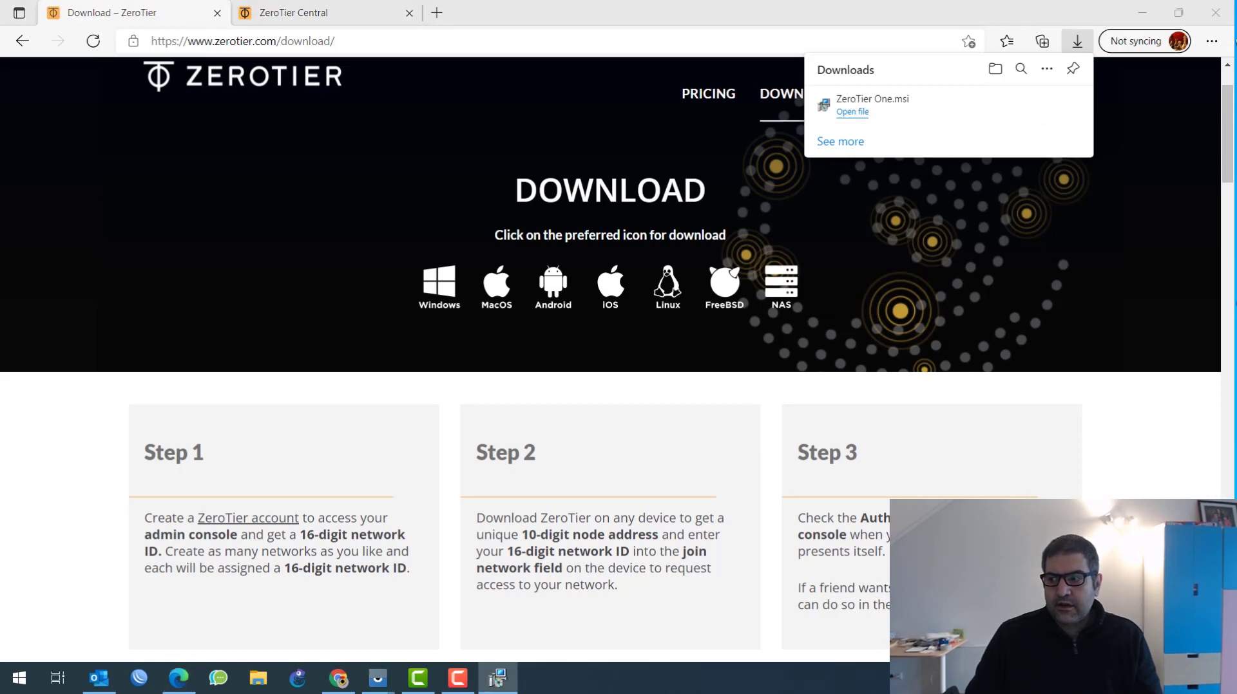
click(852, 111)
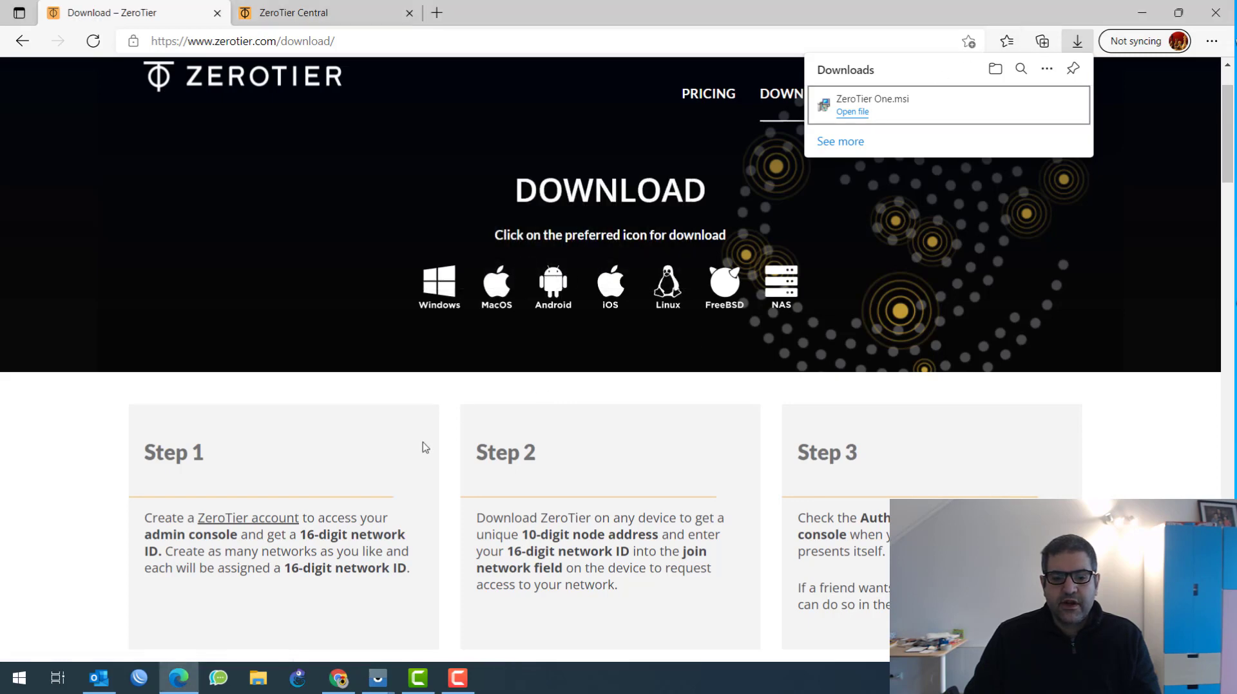
mouse_move(907, 152)
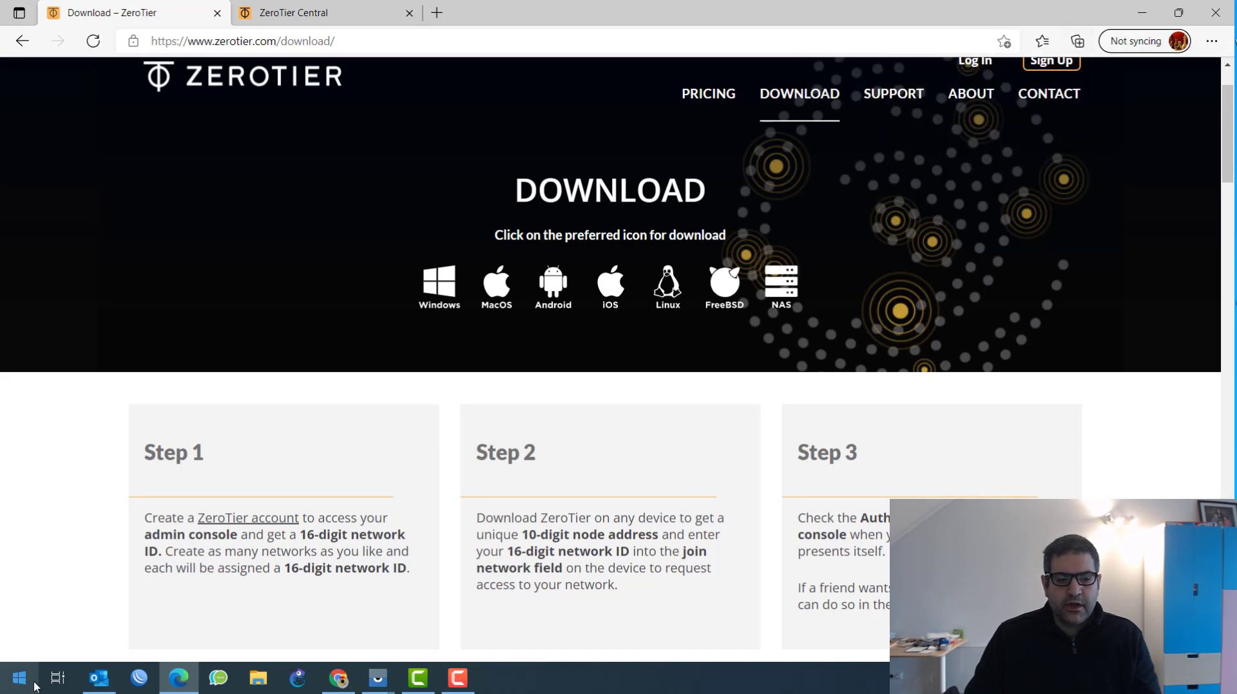
click(18, 678)
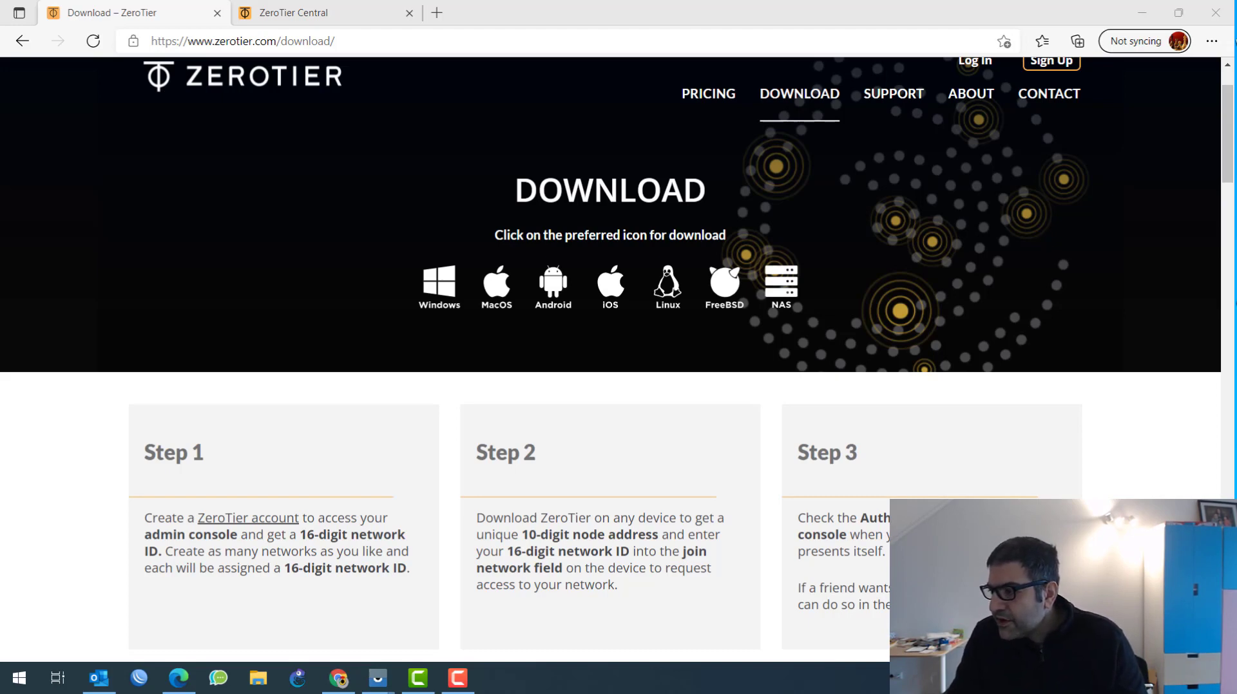
click(496, 678)
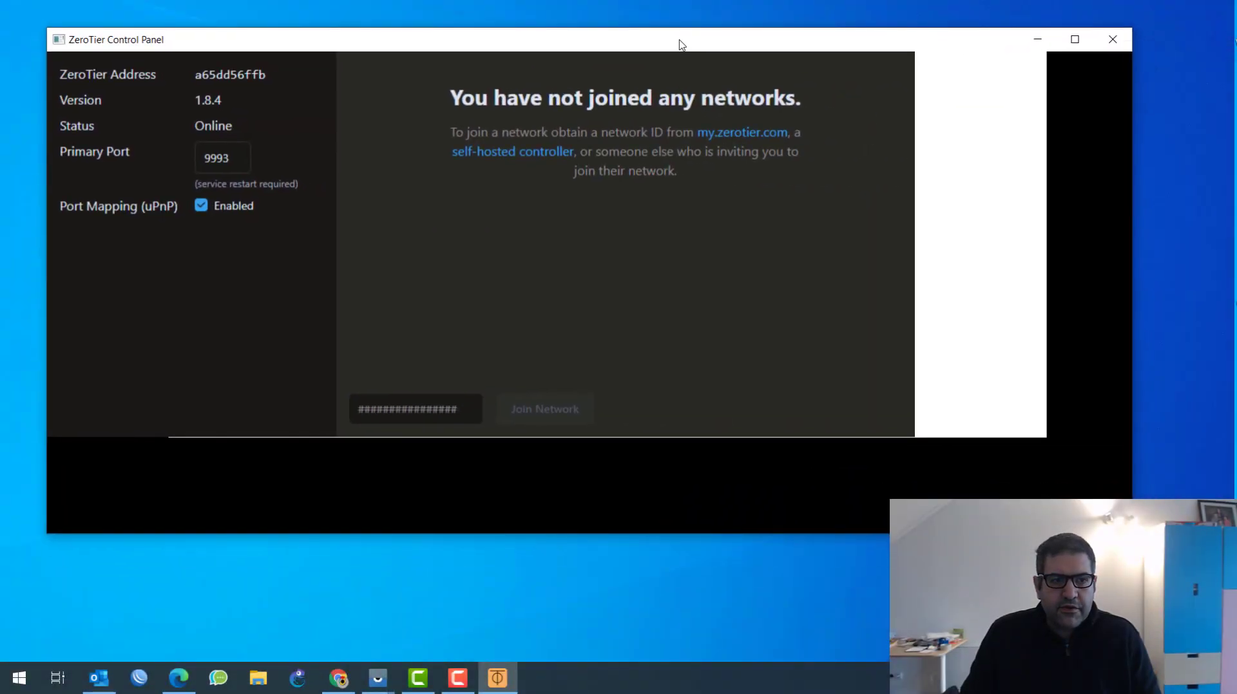
mouse_move(286, 94)
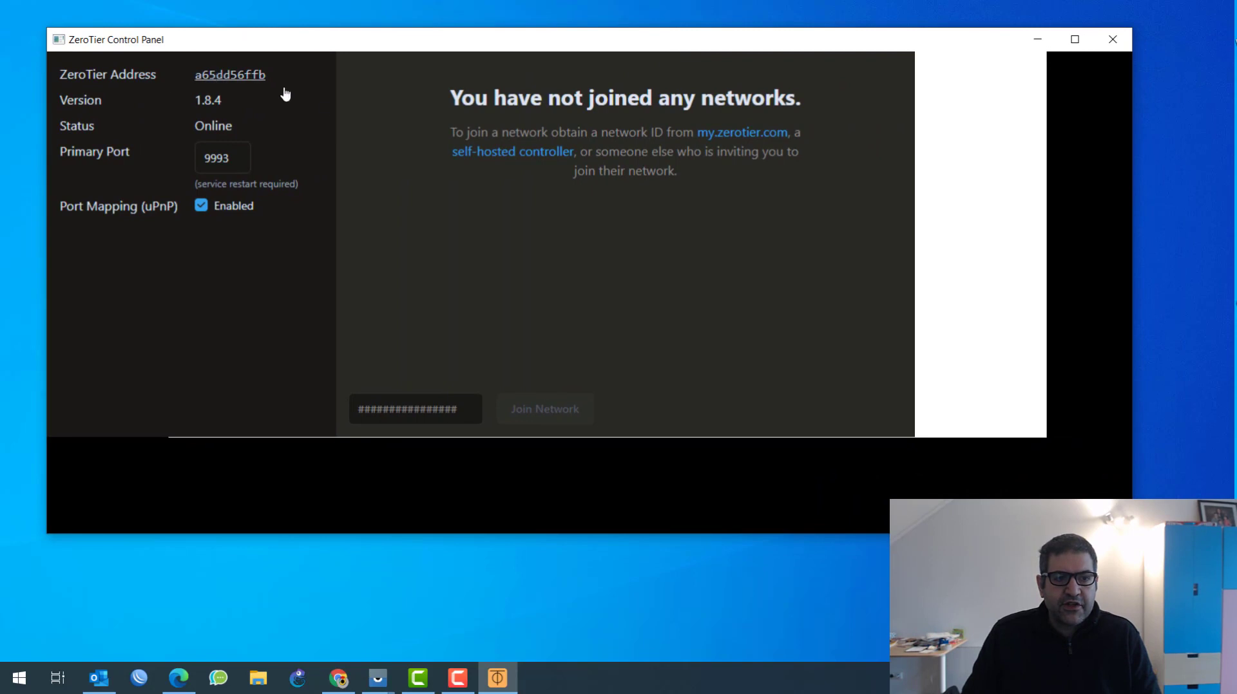
click(414, 408)
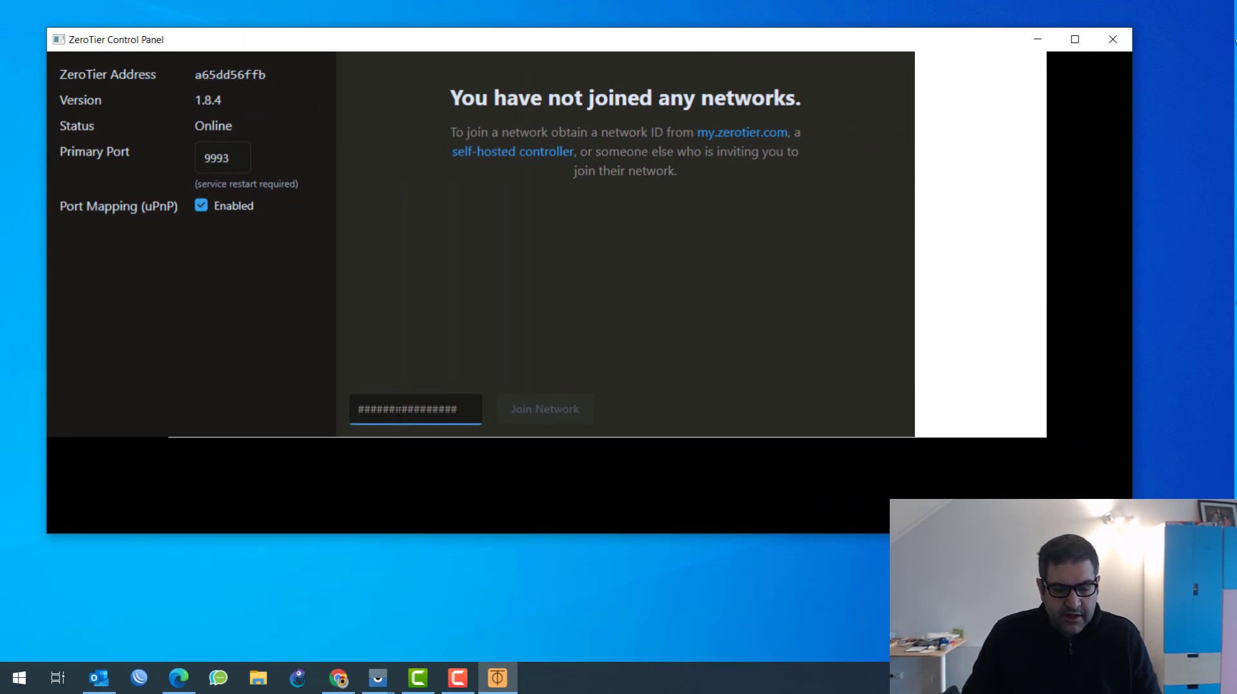
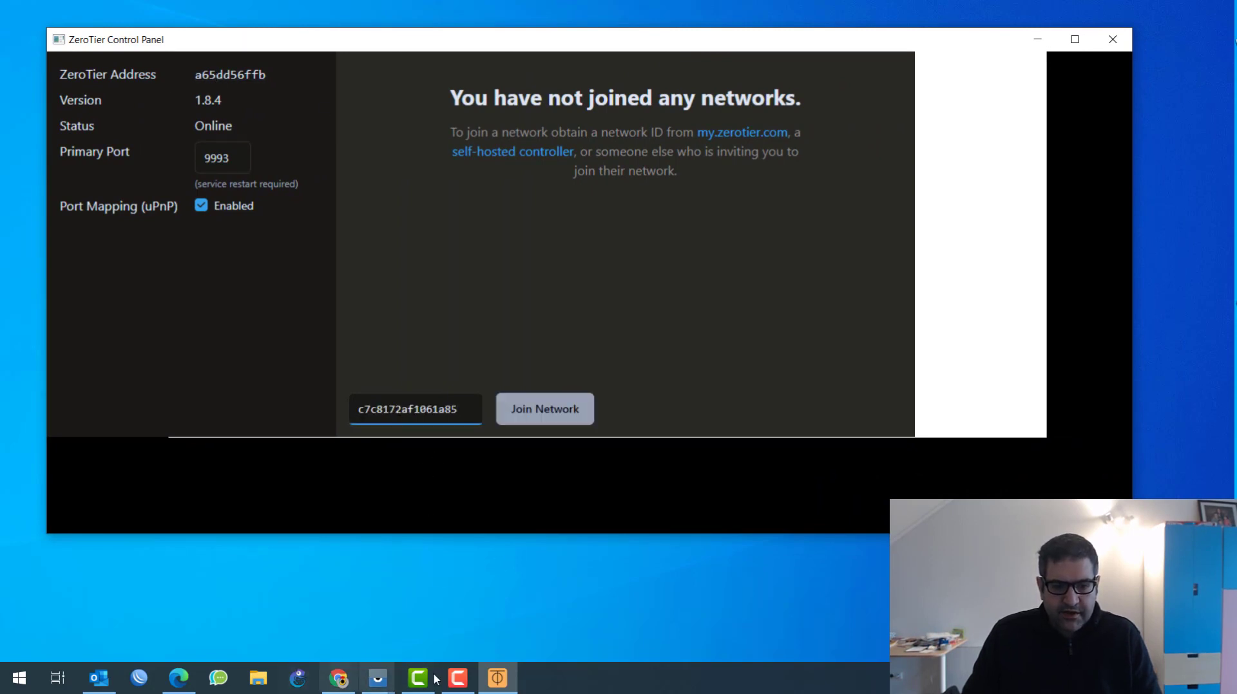
mouse_move(178, 677)
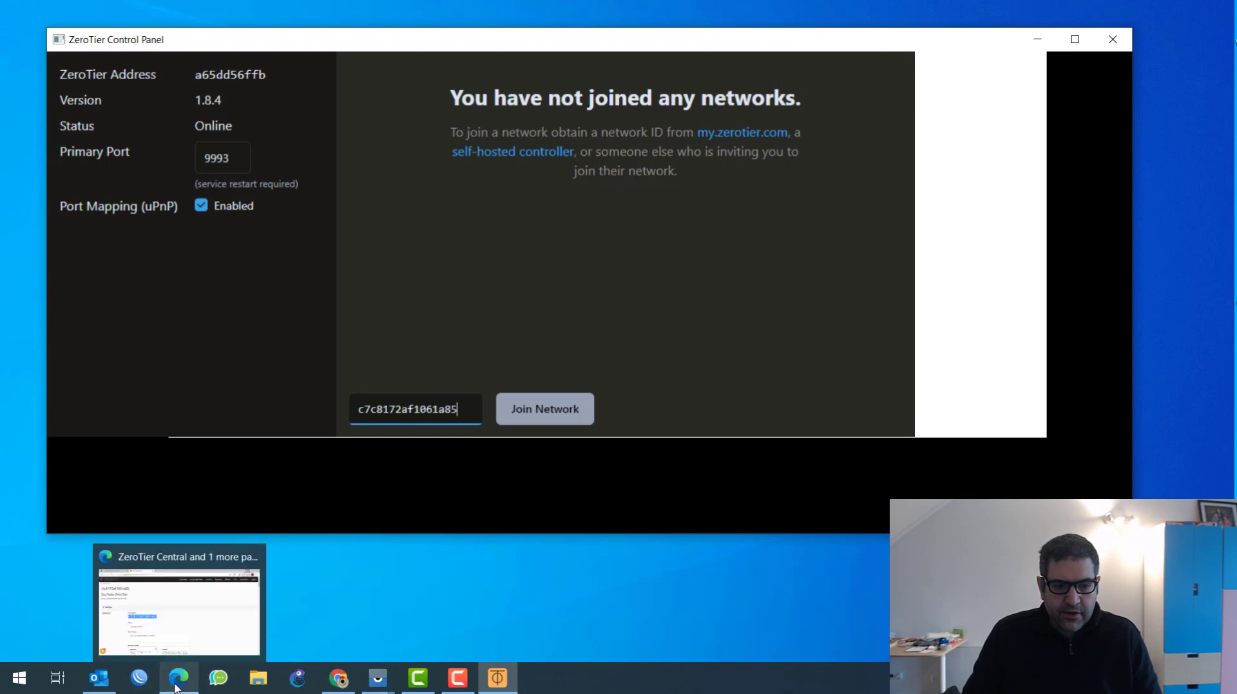
click(178, 605)
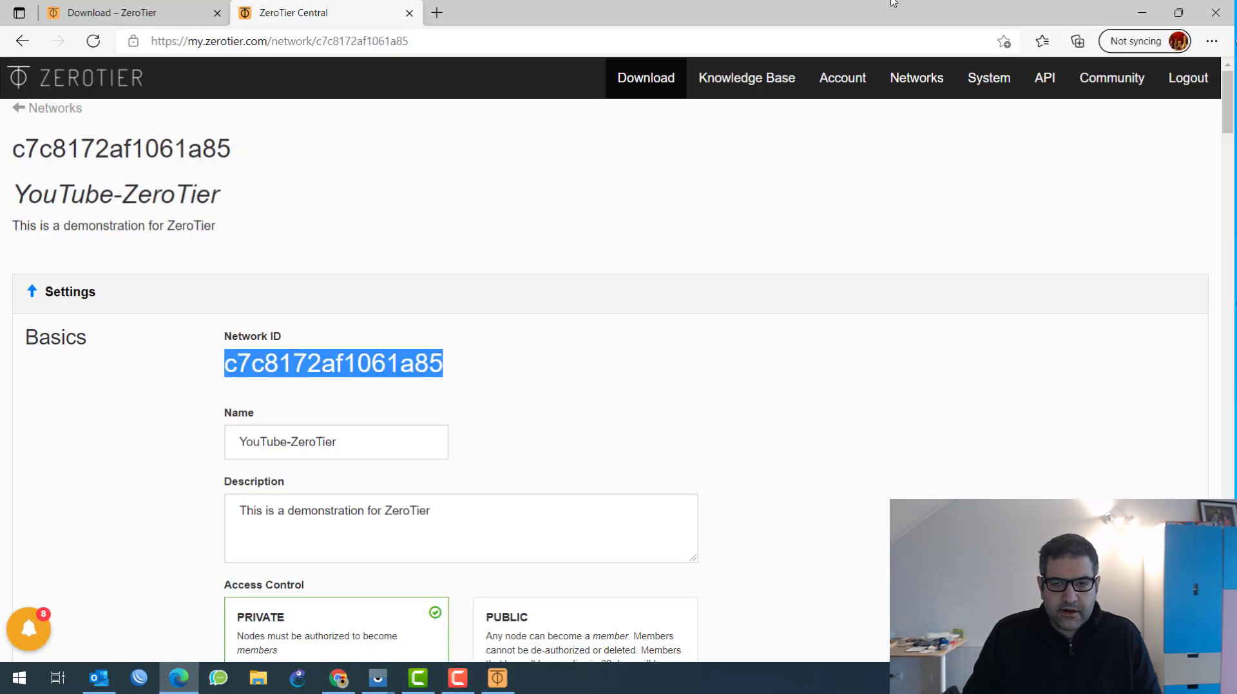
click(496, 677)
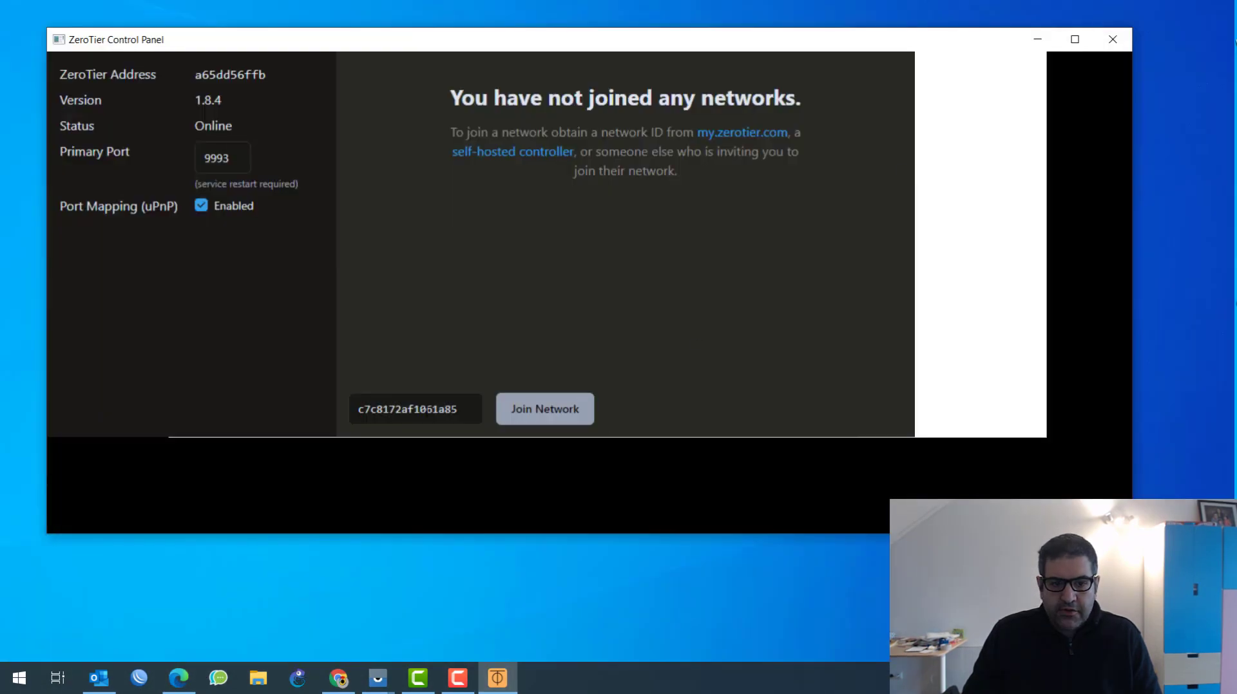
click(543, 408)
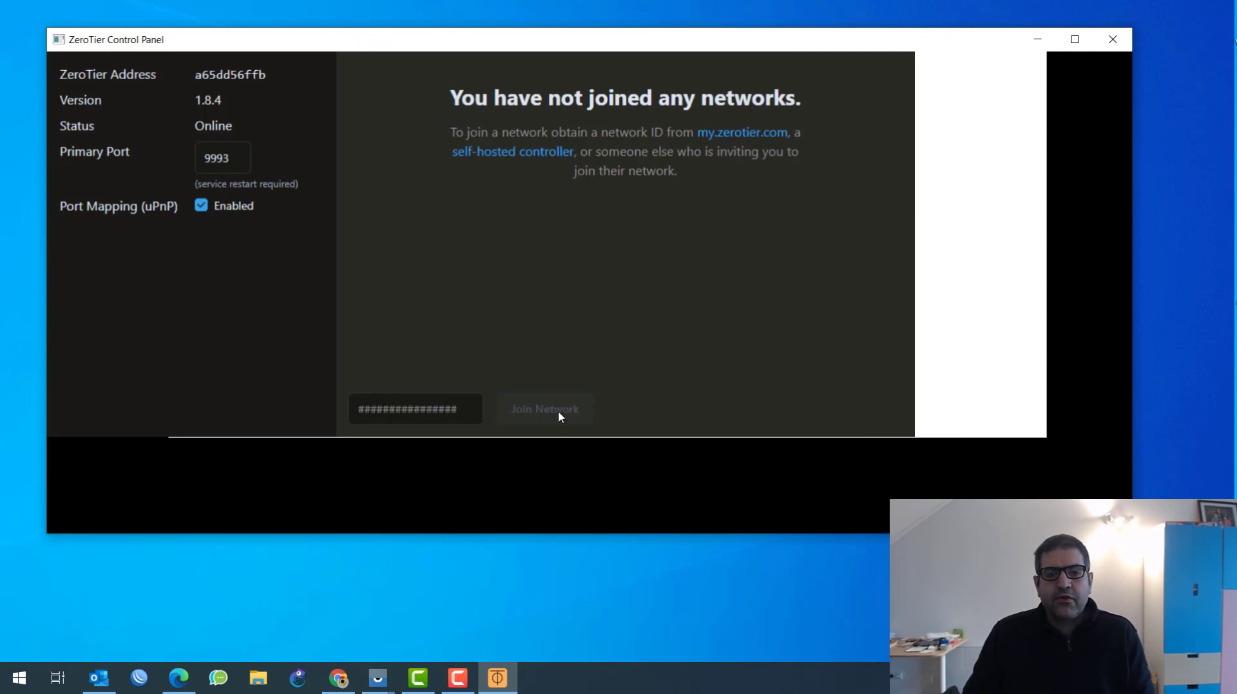
mouse_move(379, 342)
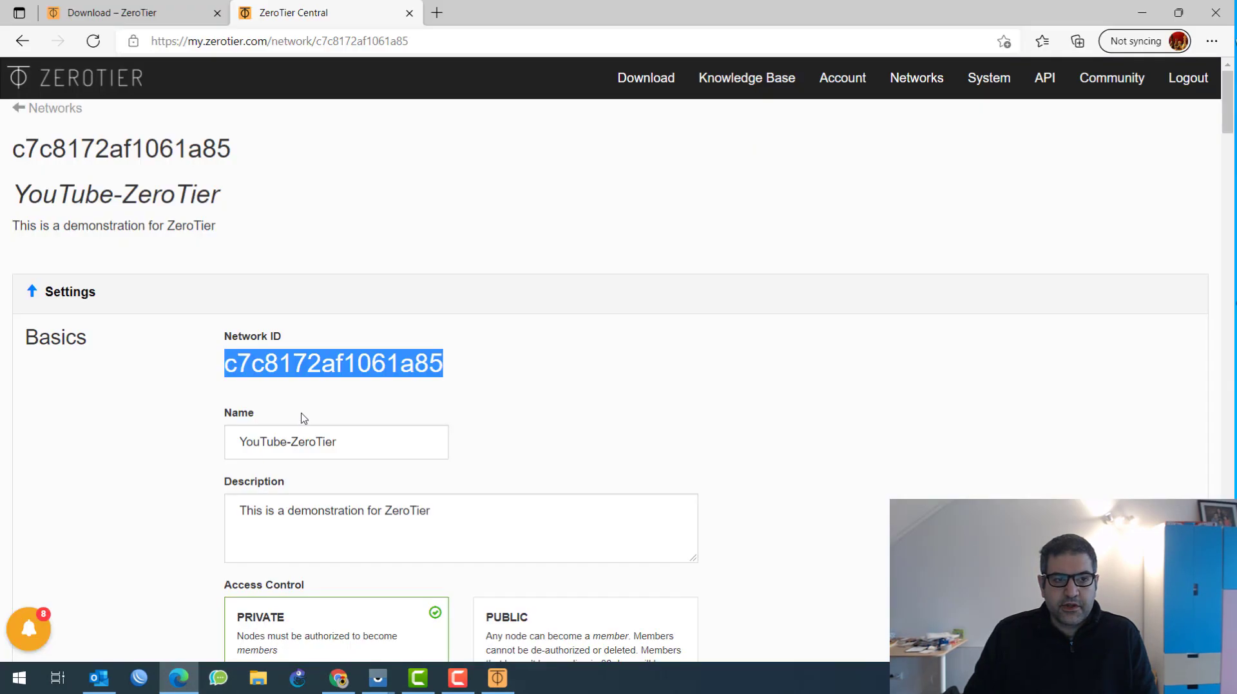
scroll(down, 3)
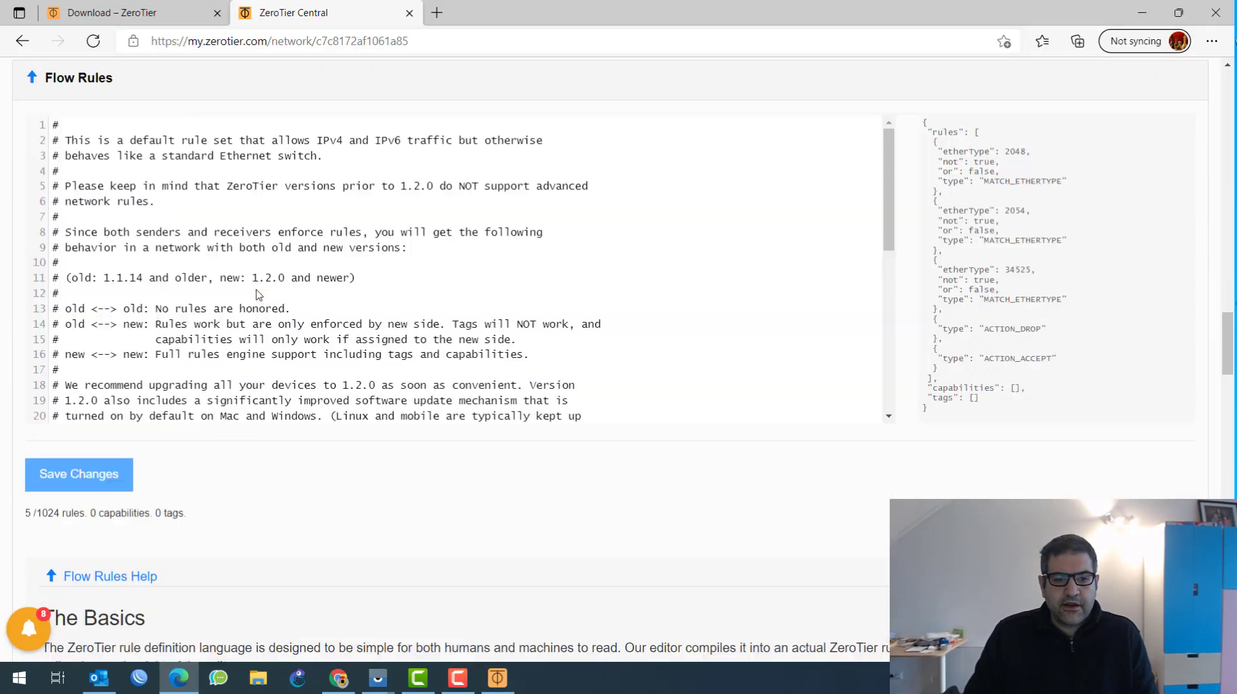
click(93, 41)
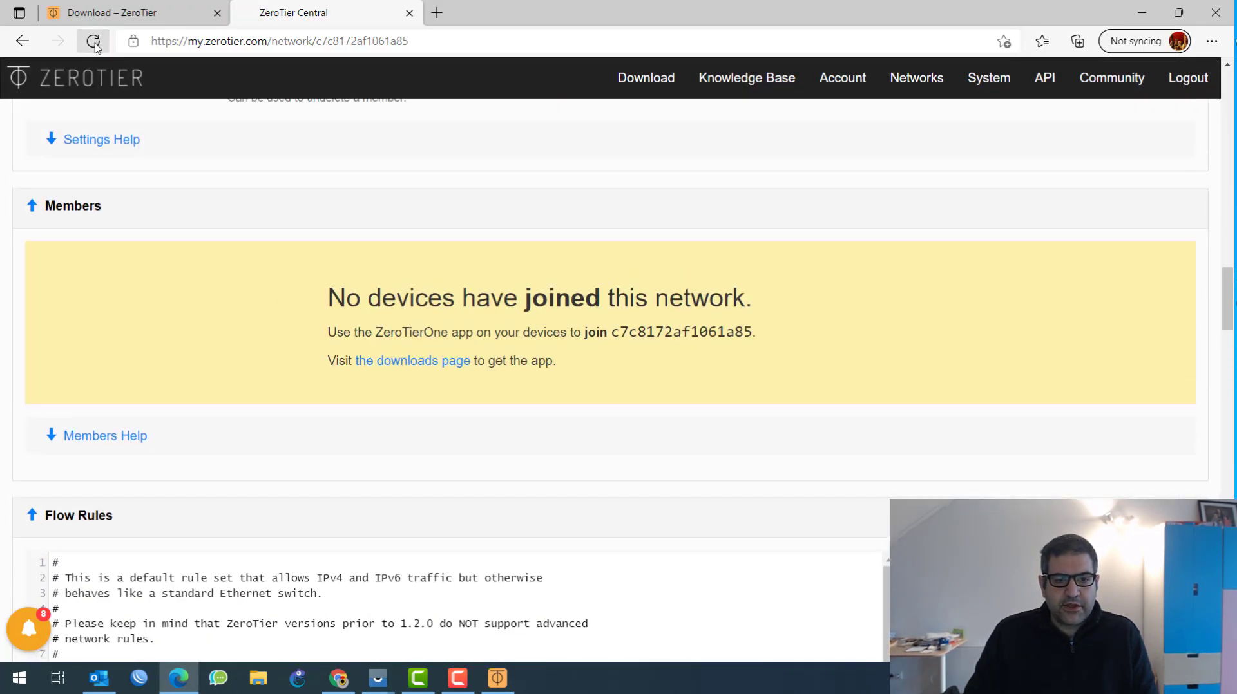
click(92, 41)
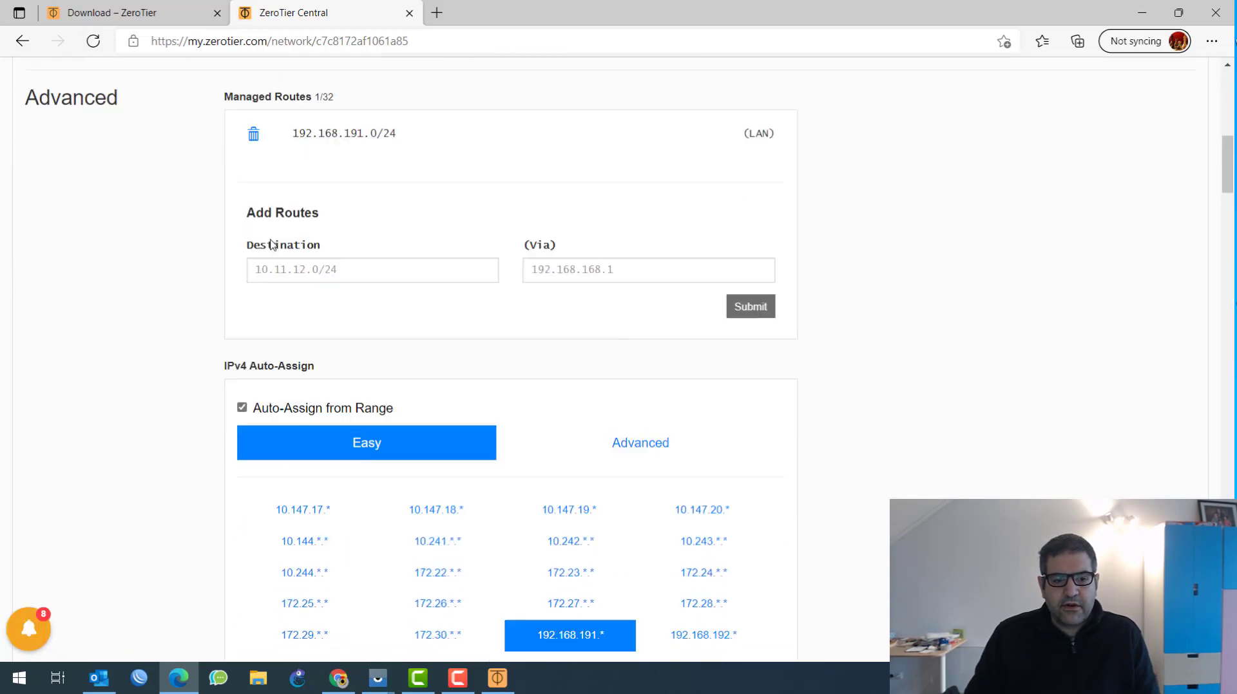
scroll(down, 3)
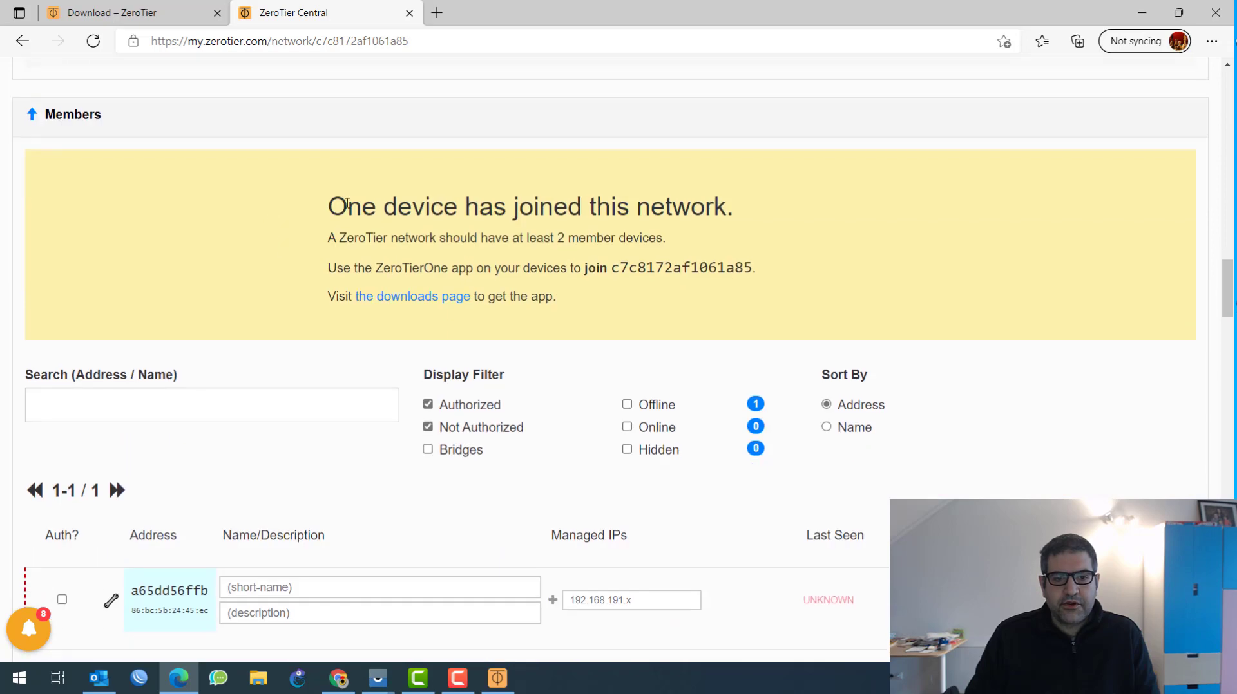
scroll(down, 3)
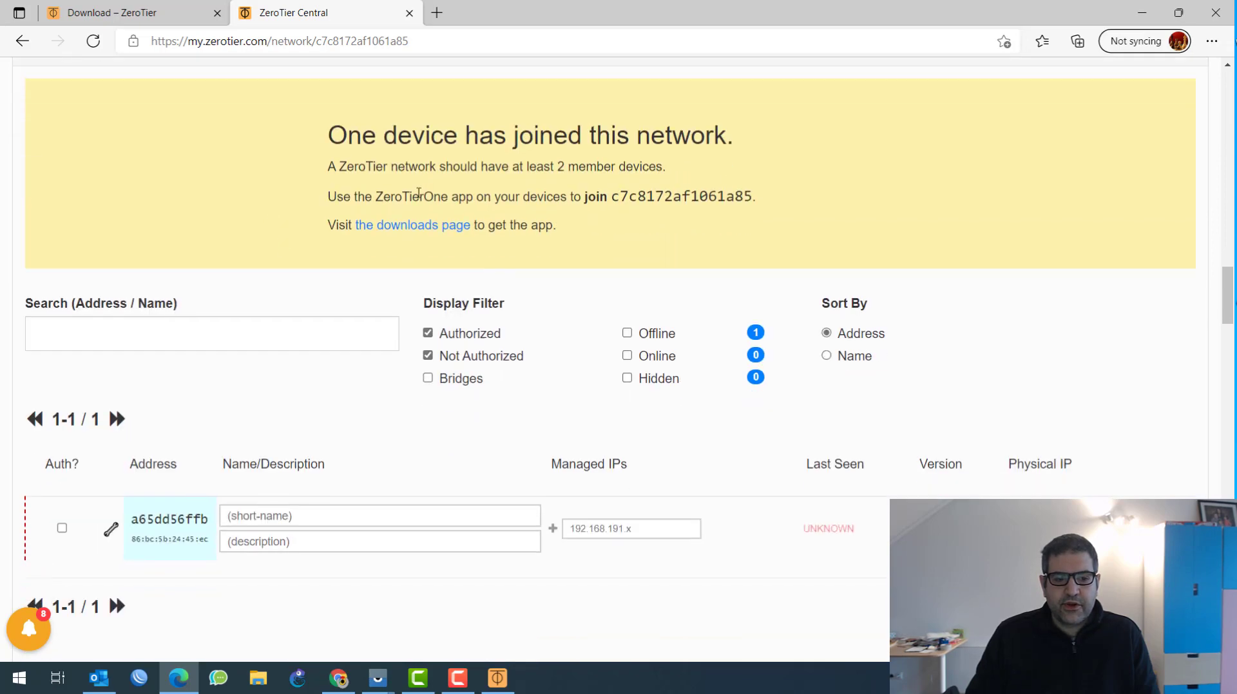
scroll(down, 3)
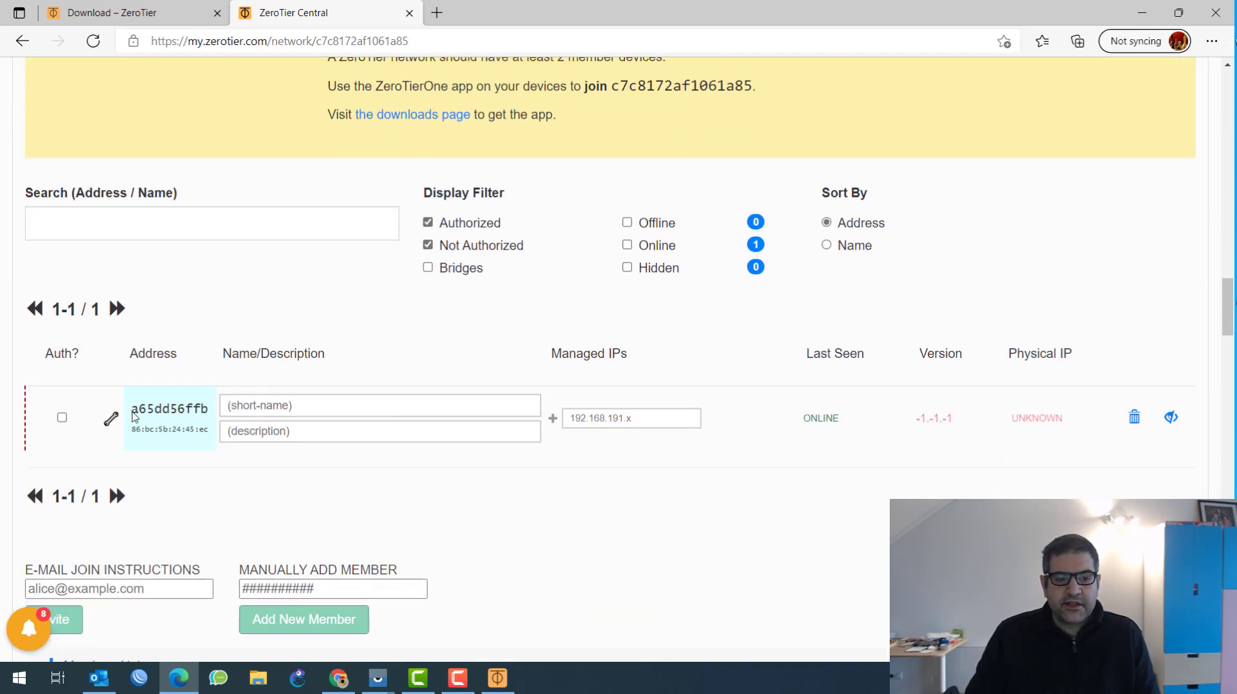
double_click(169, 409)
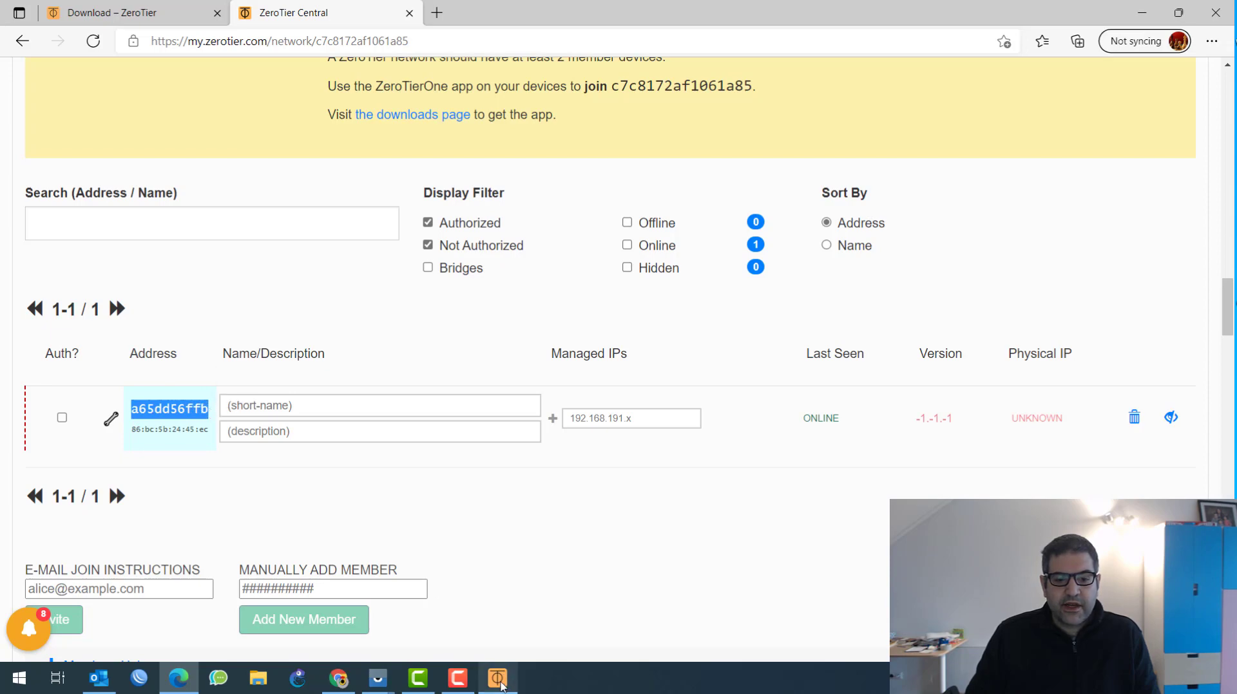
click(496, 678)
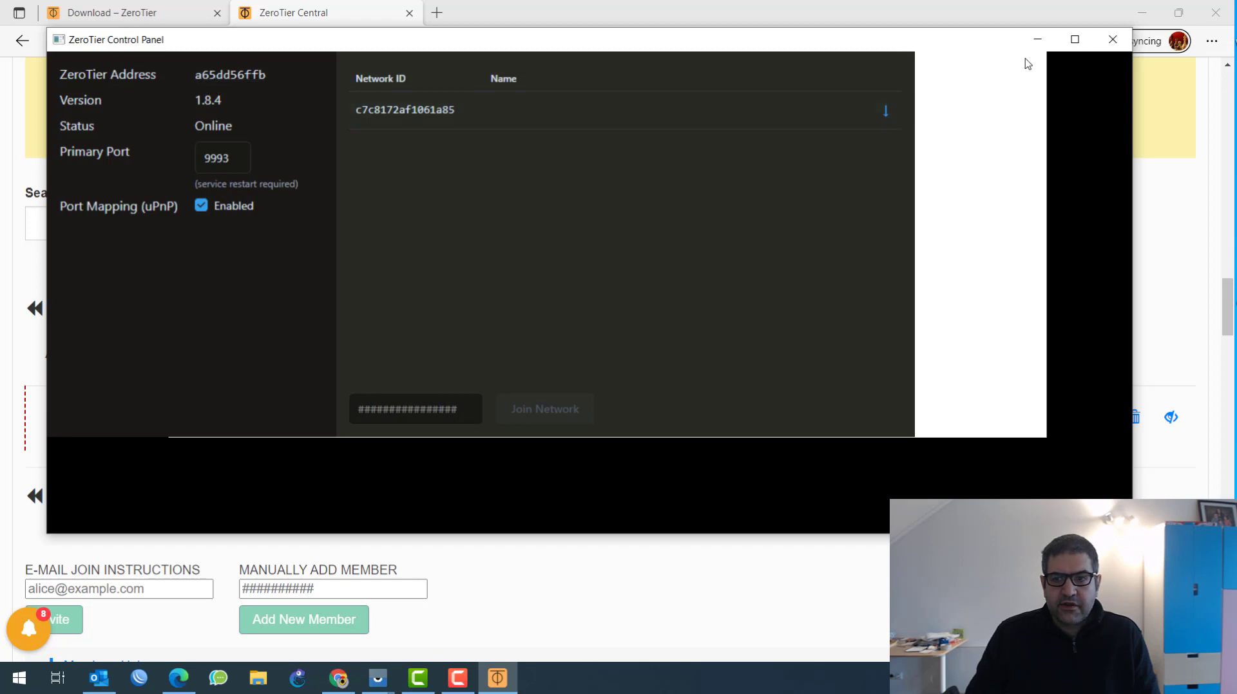
click(1112, 40)
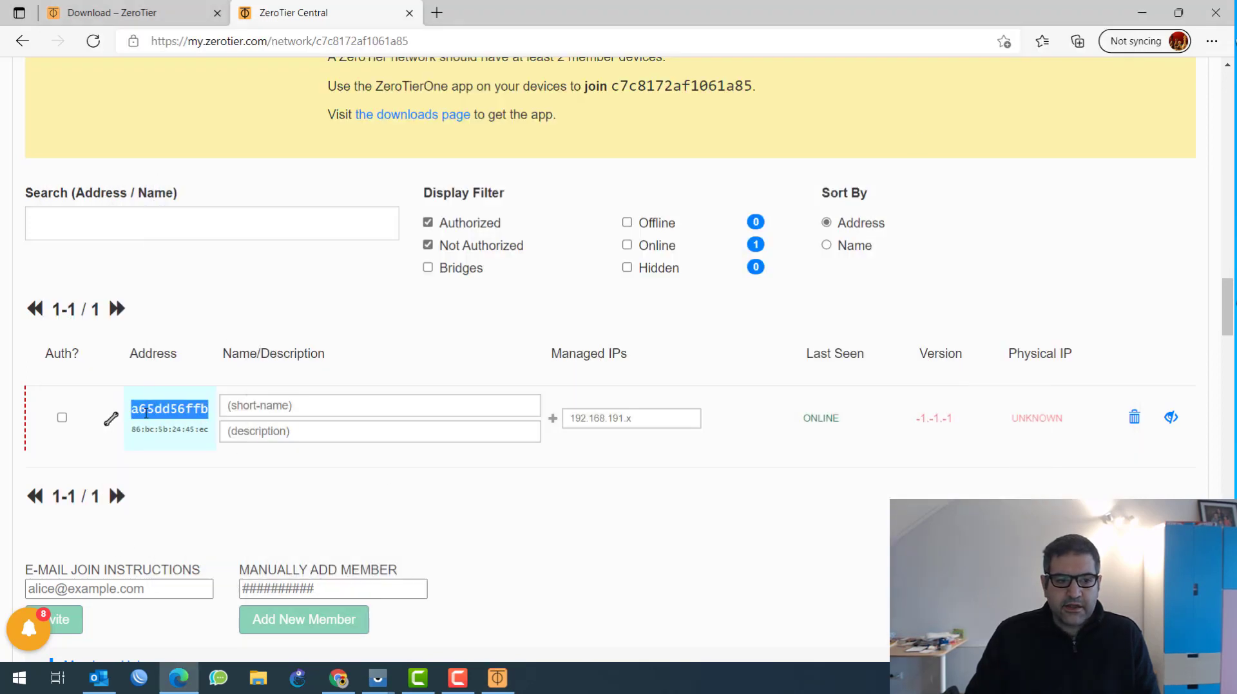
click(378, 404)
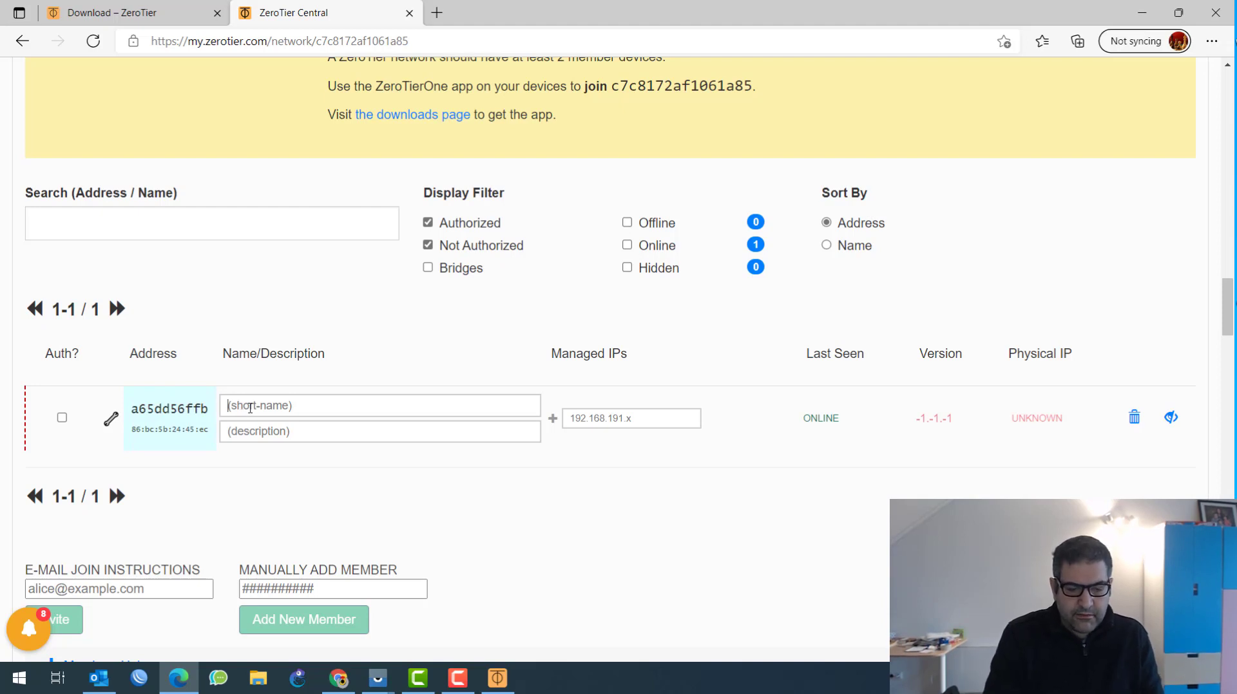
text(PC)
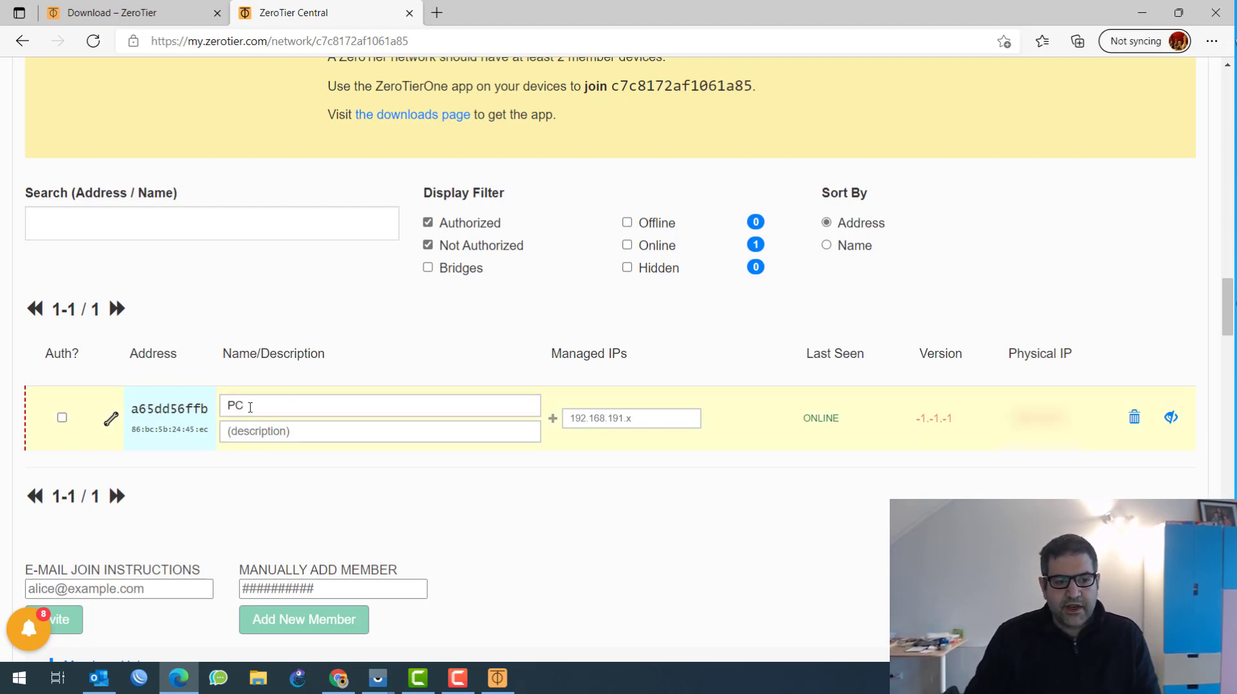
mouse_move(62, 418)
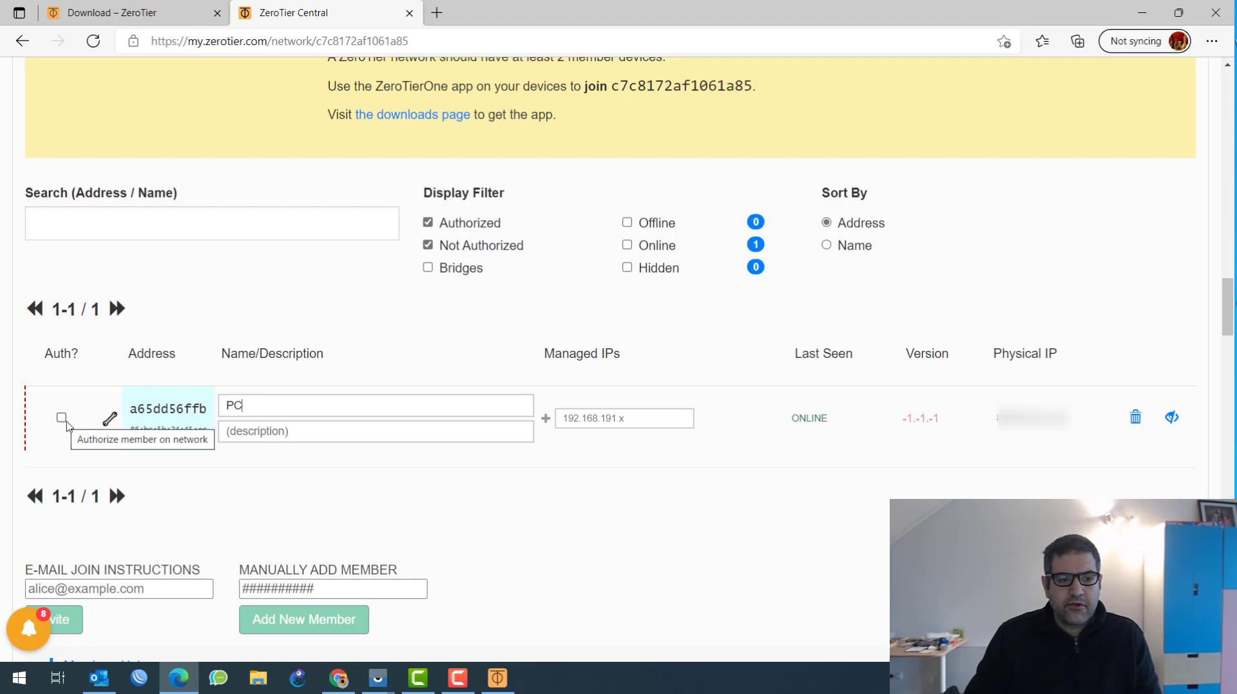
click(60, 419)
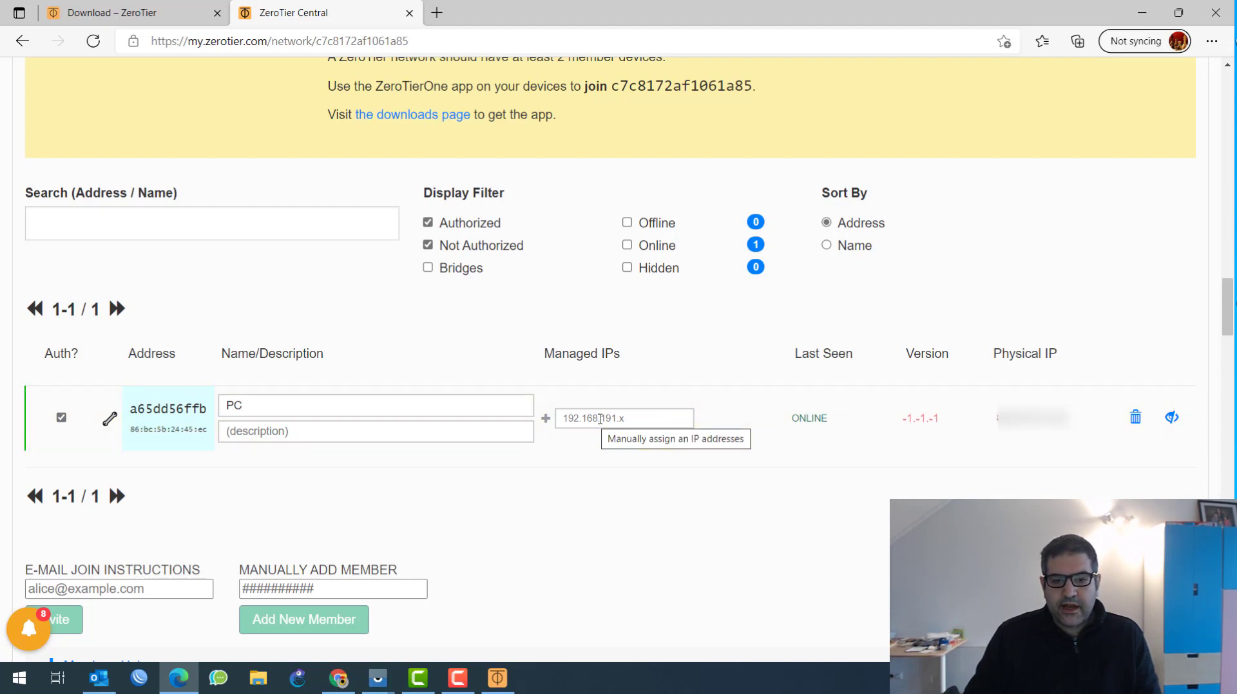
mouse_move(639, 479)
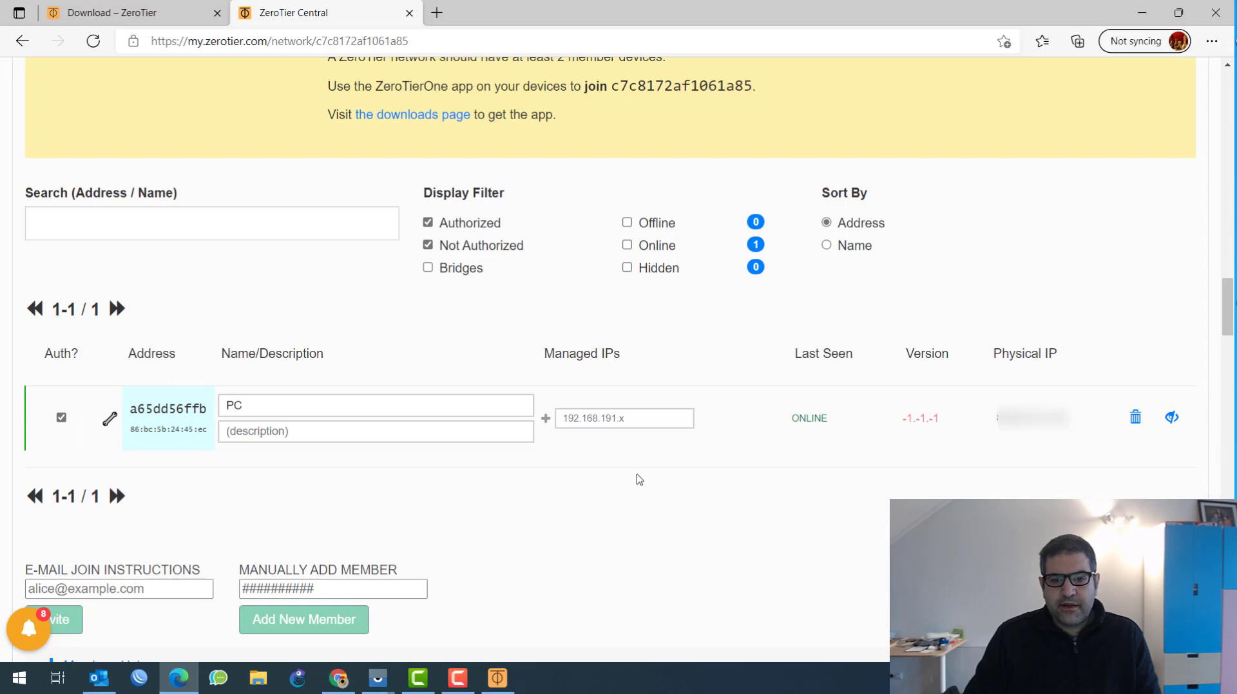
mouse_move(616, 402)
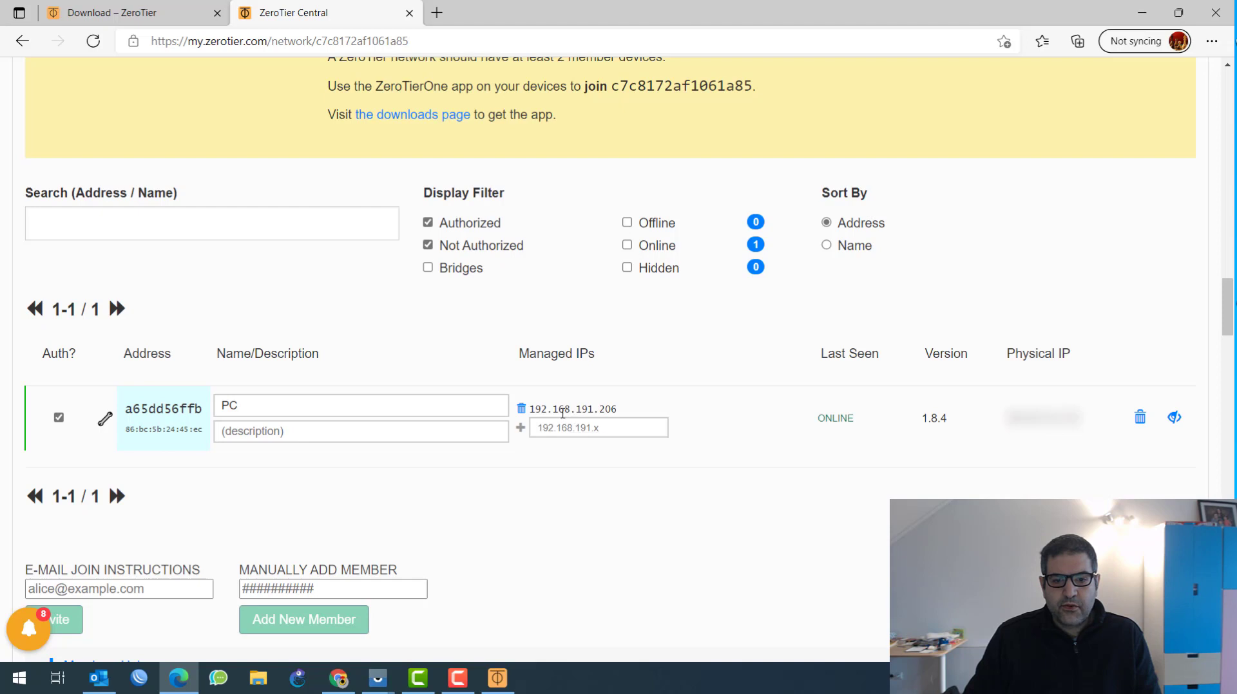
double_click(584, 409)
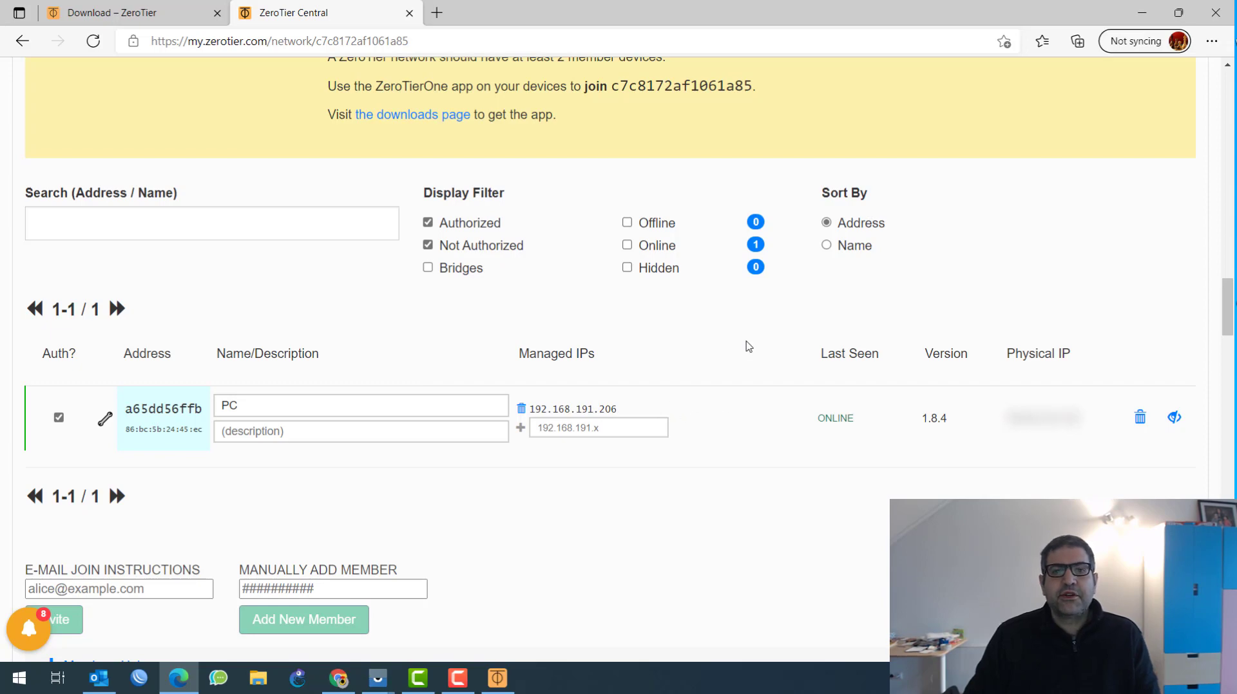
mouse_move(740, 344)
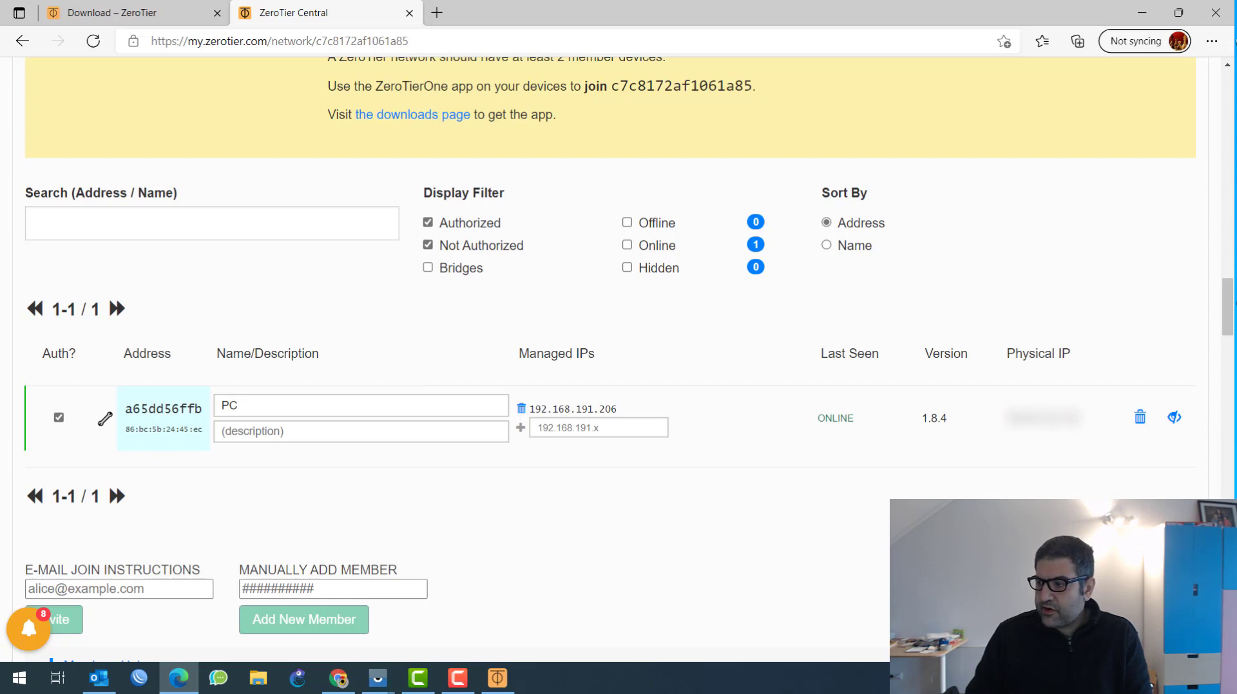
- On the mirrored phone, find ZeroTier One via Play Store search 'zerot' and launch it
click(376, 678)
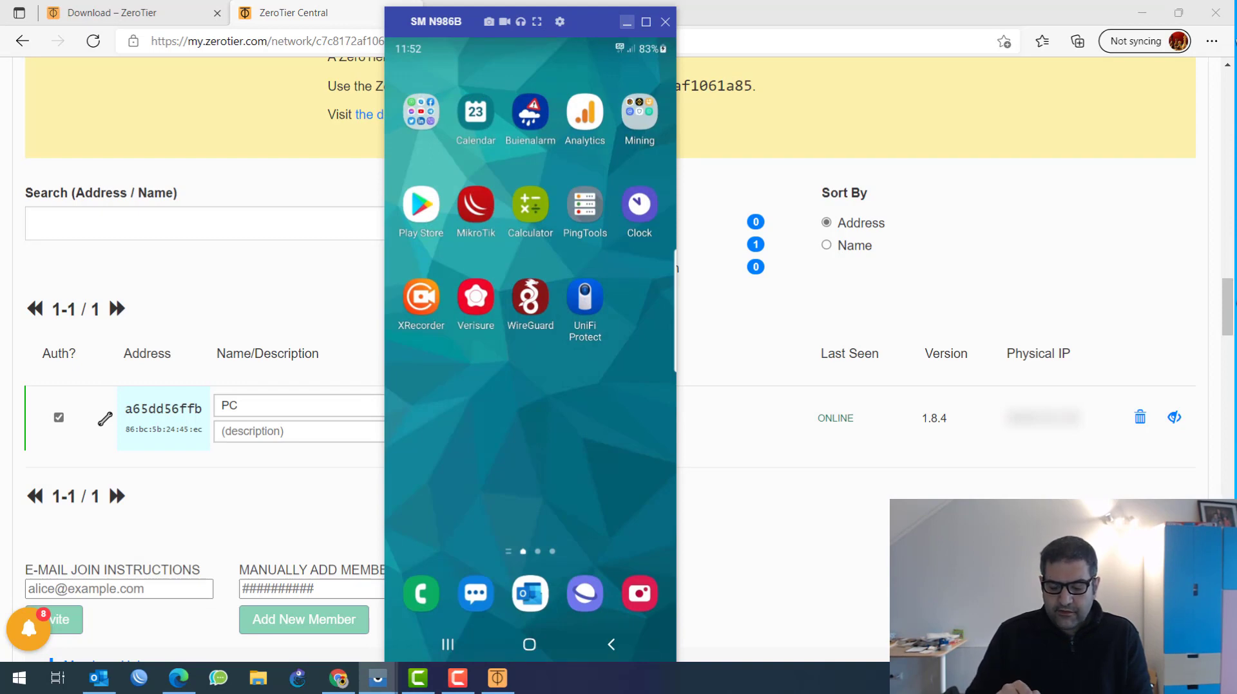
click(585, 206)
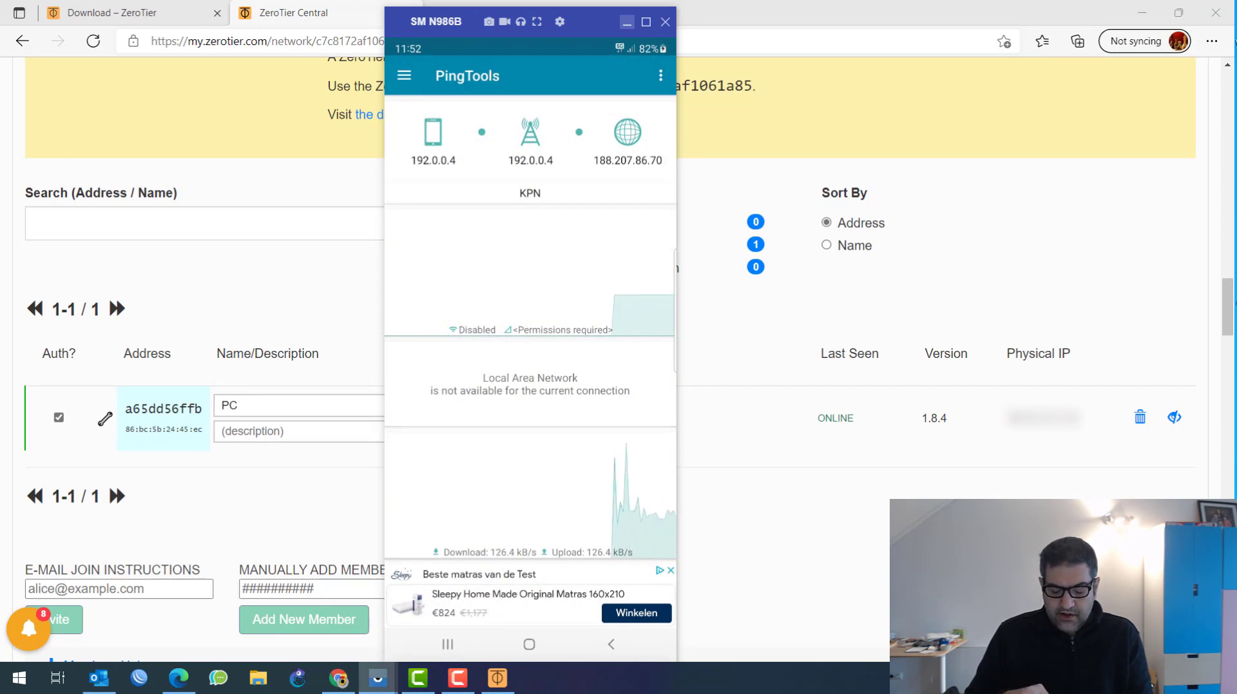
click(528, 644)
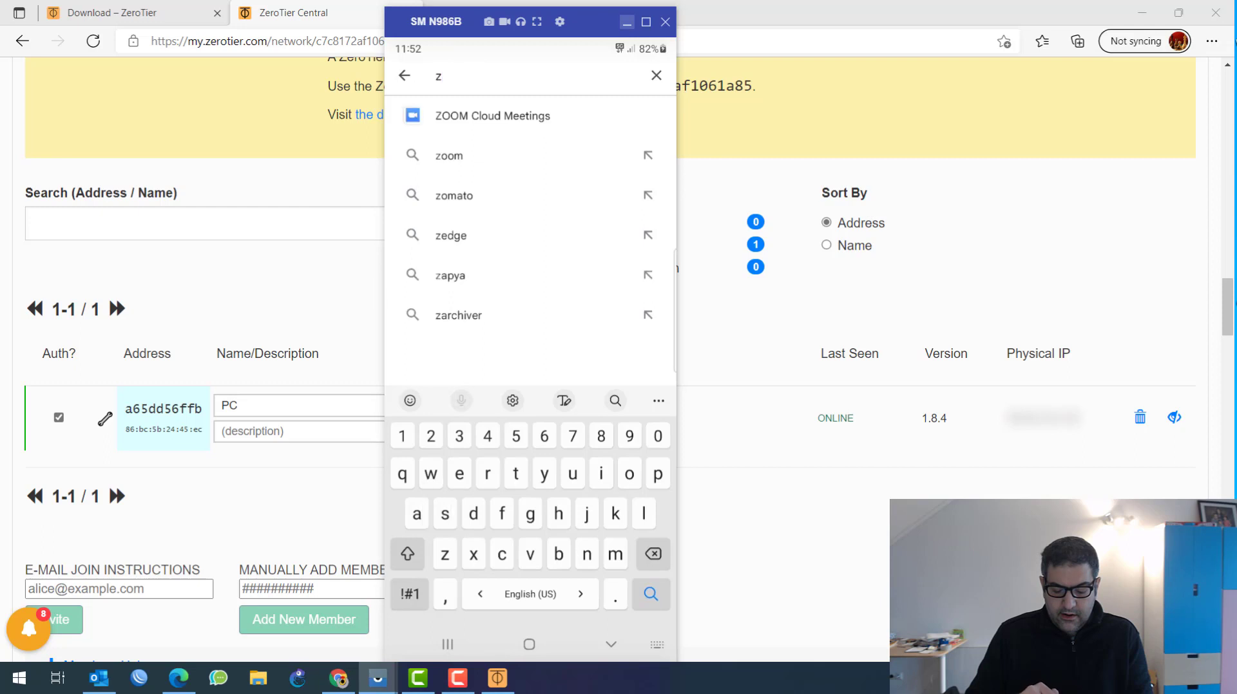
text(er)
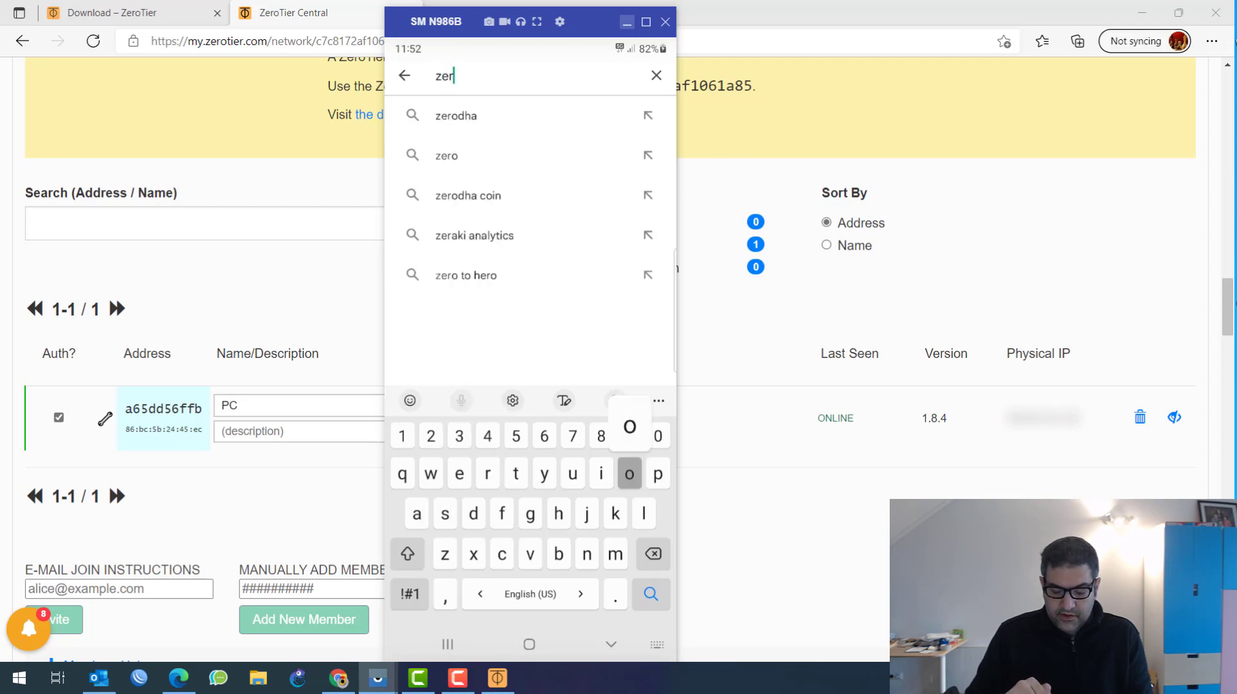
text(t)
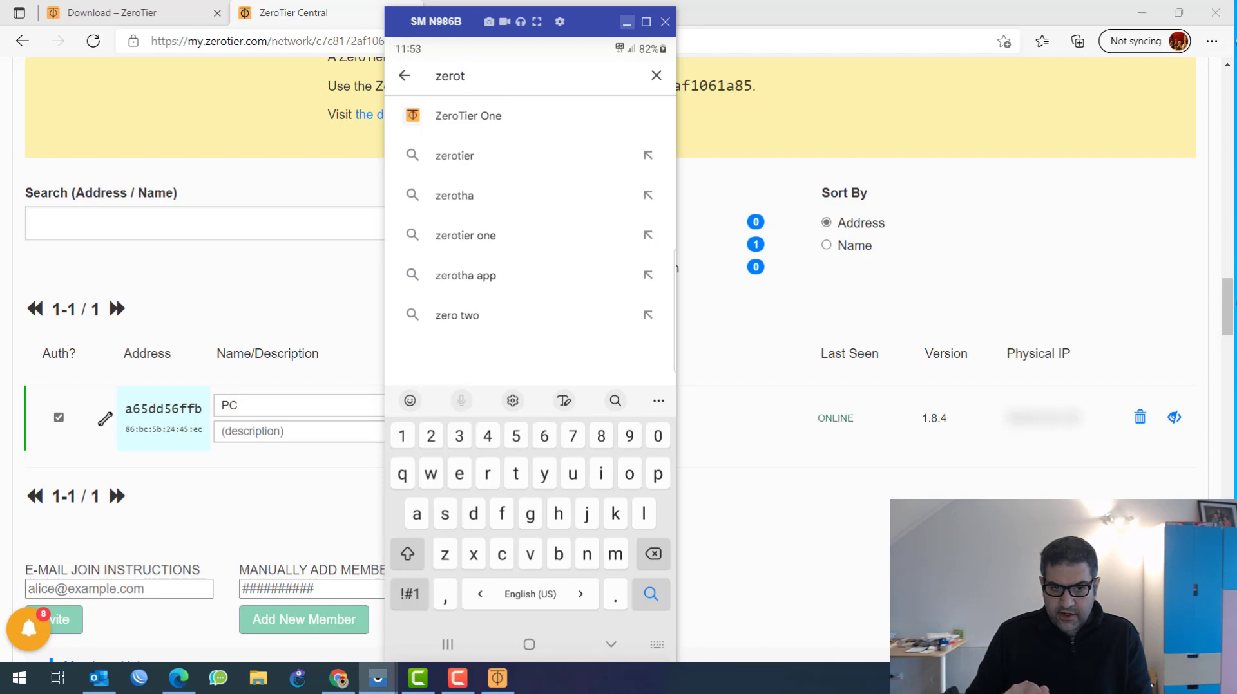
click(467, 114)
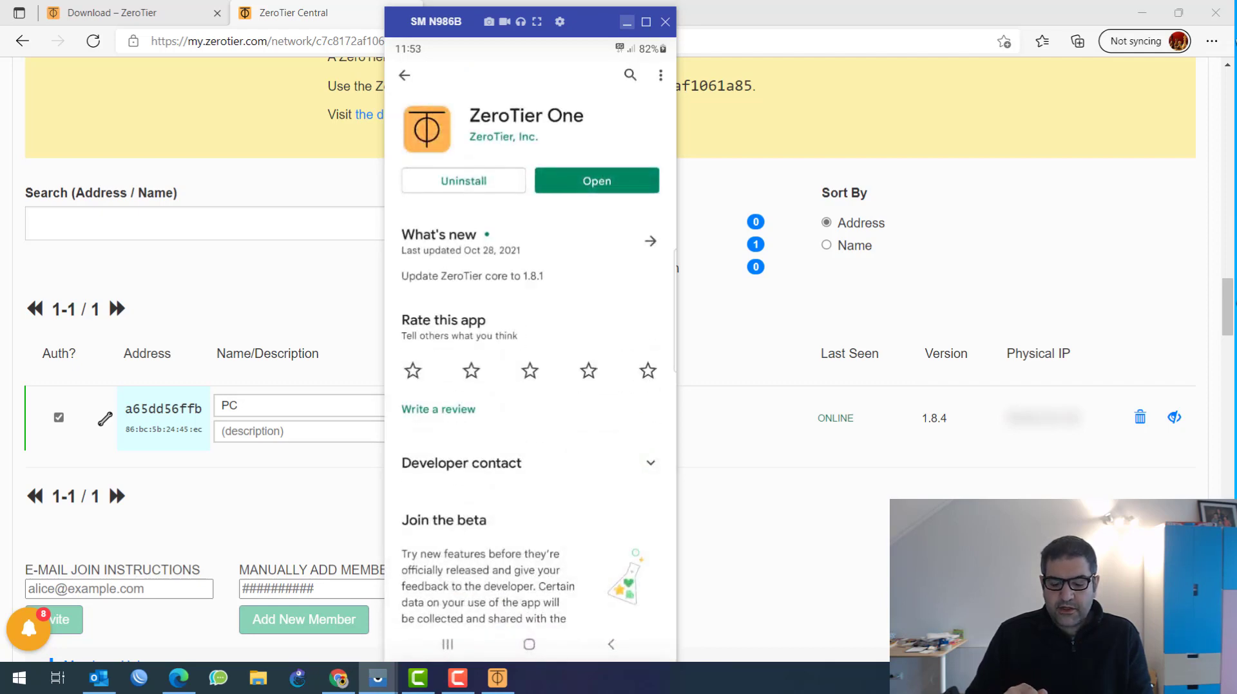
click(596, 180)
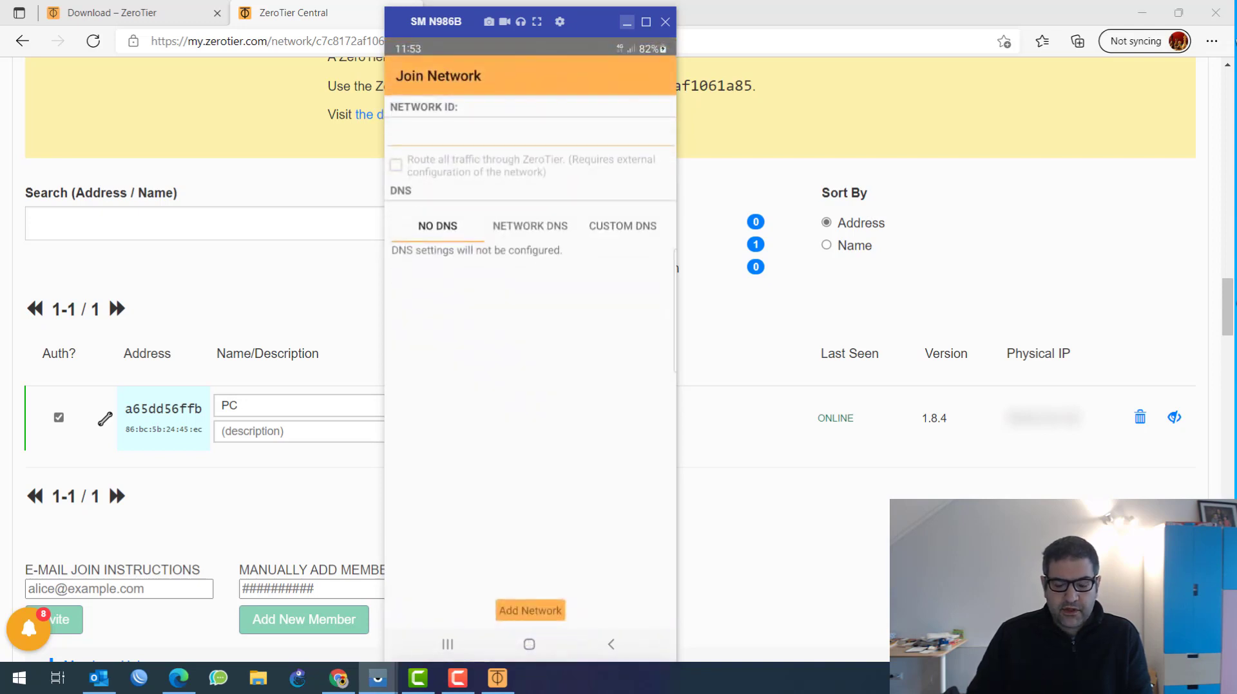
mouse_move(750, 602)
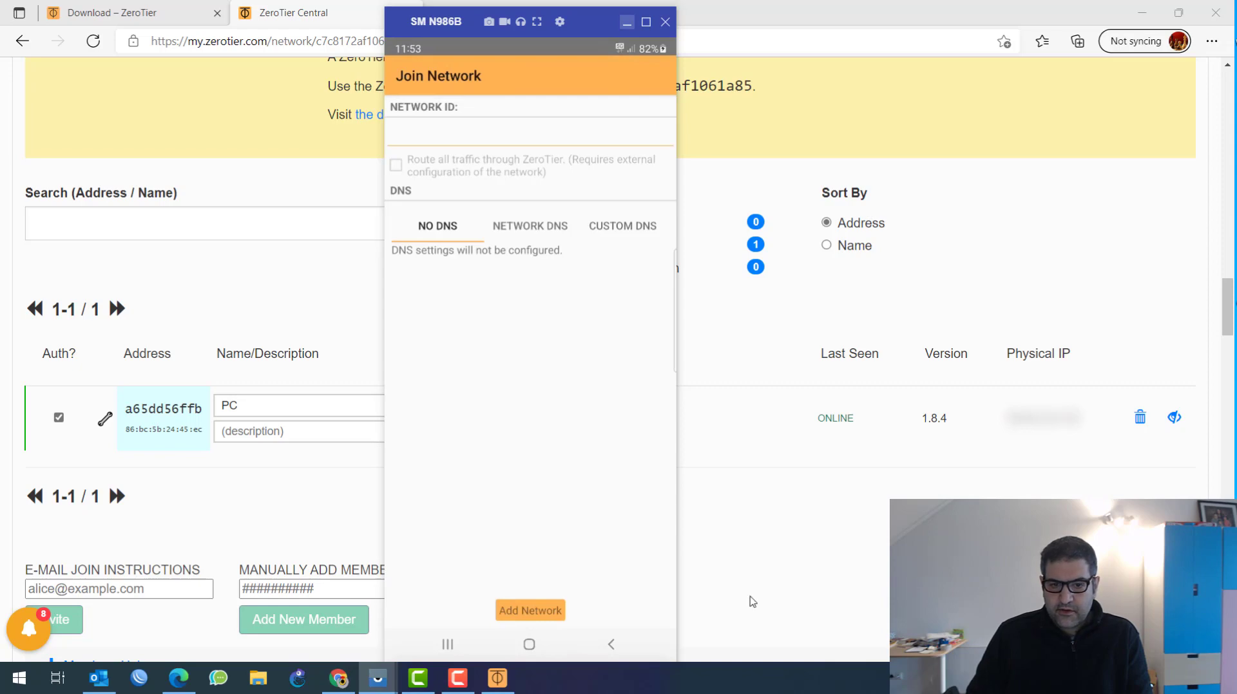
mouse_move(1183, 344)
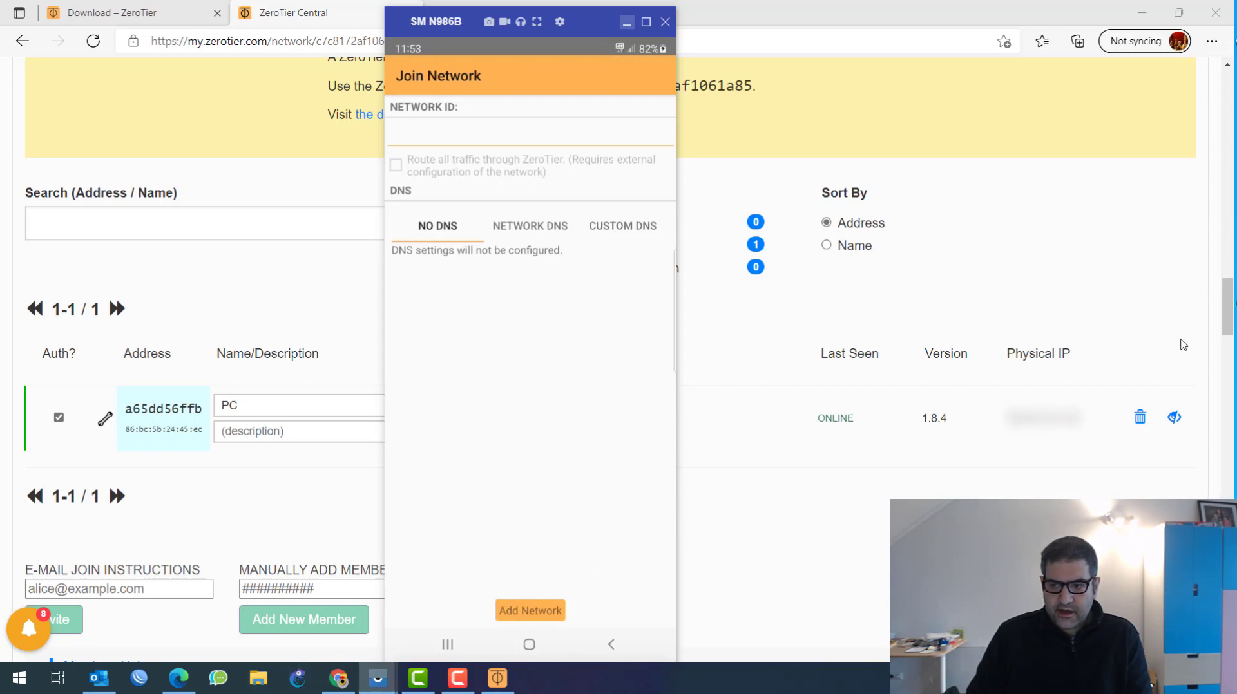
click(665, 22)
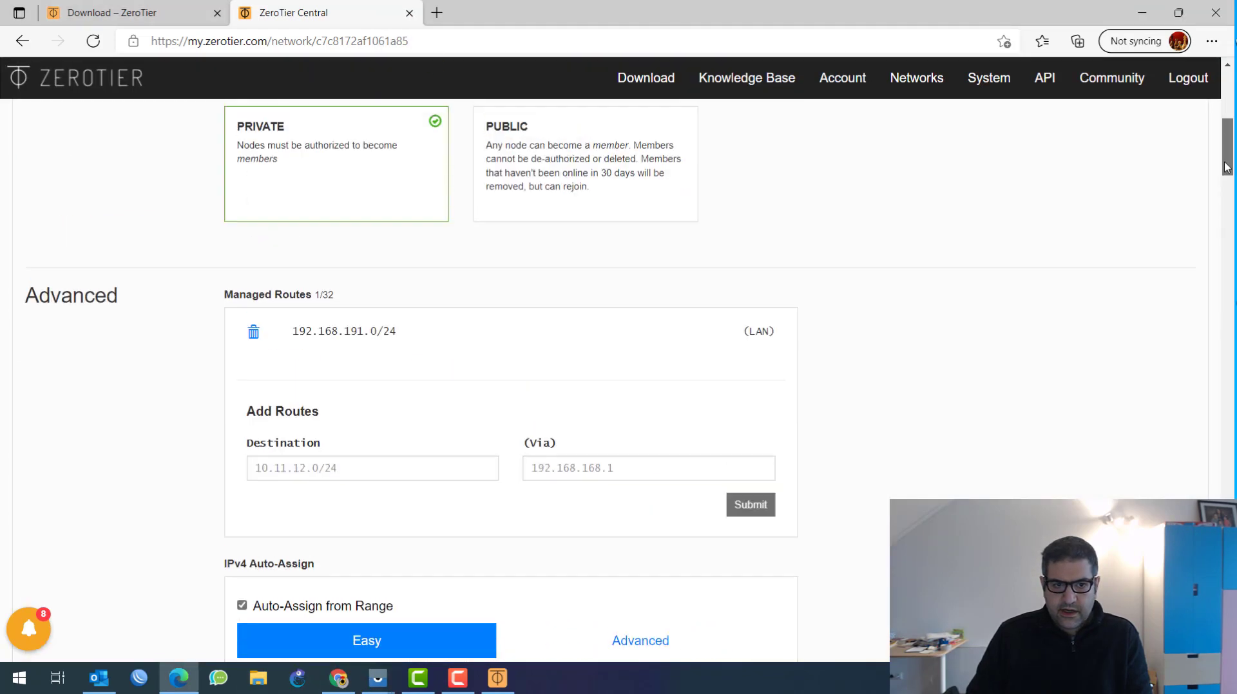
scroll(up, 3)
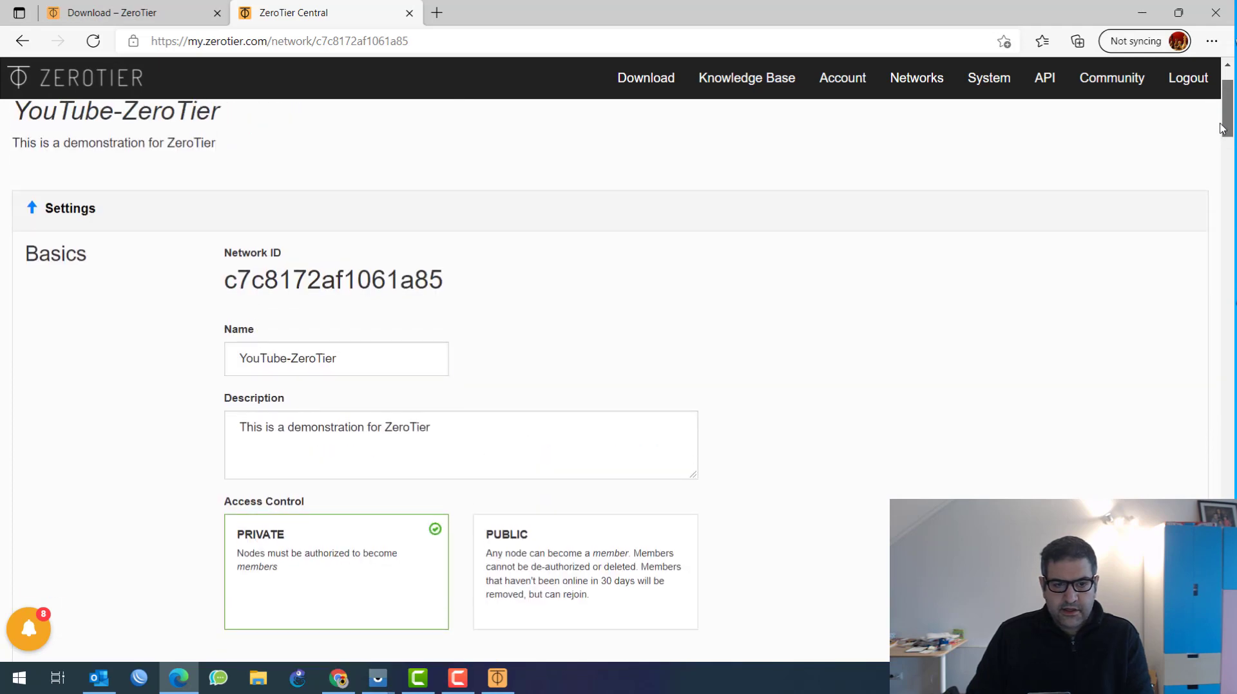
click(496, 678)
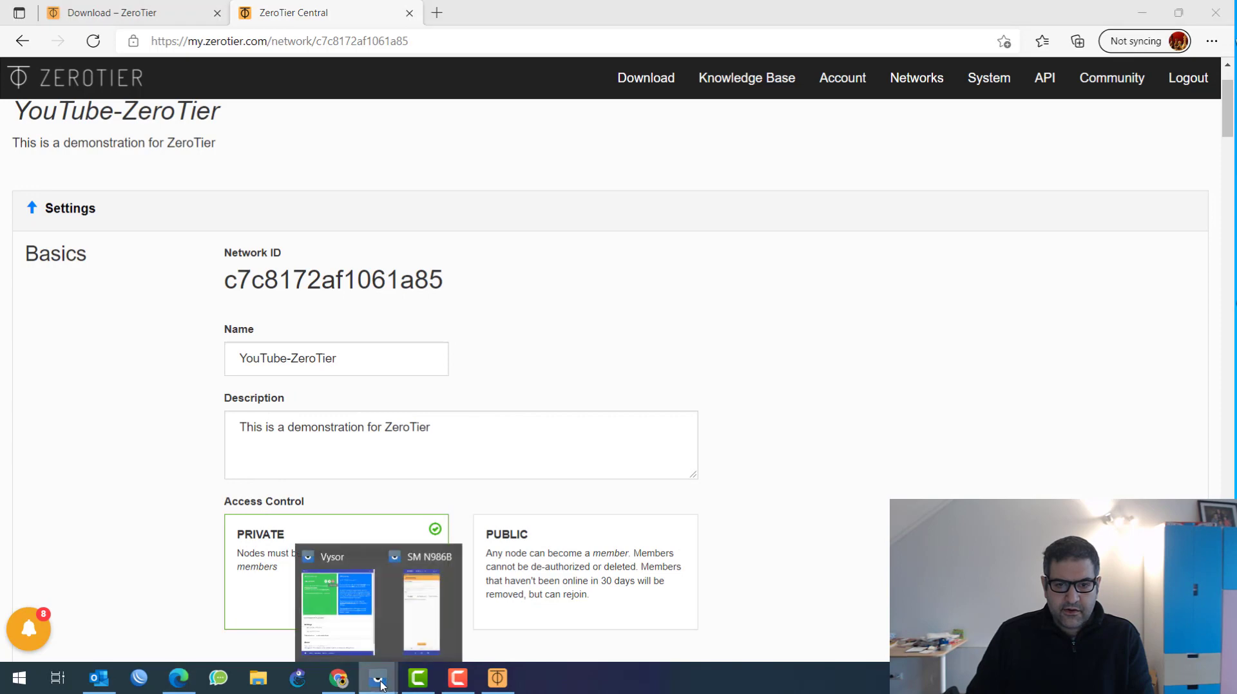
click(425, 600)
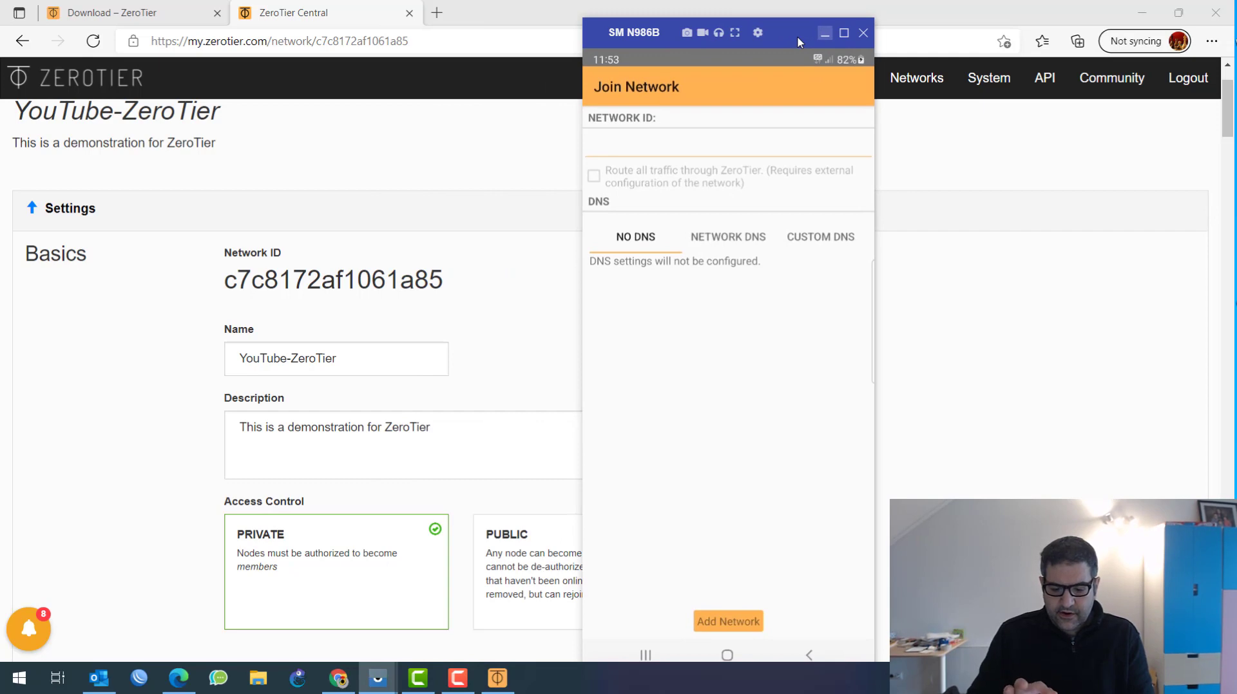
click(727, 143)
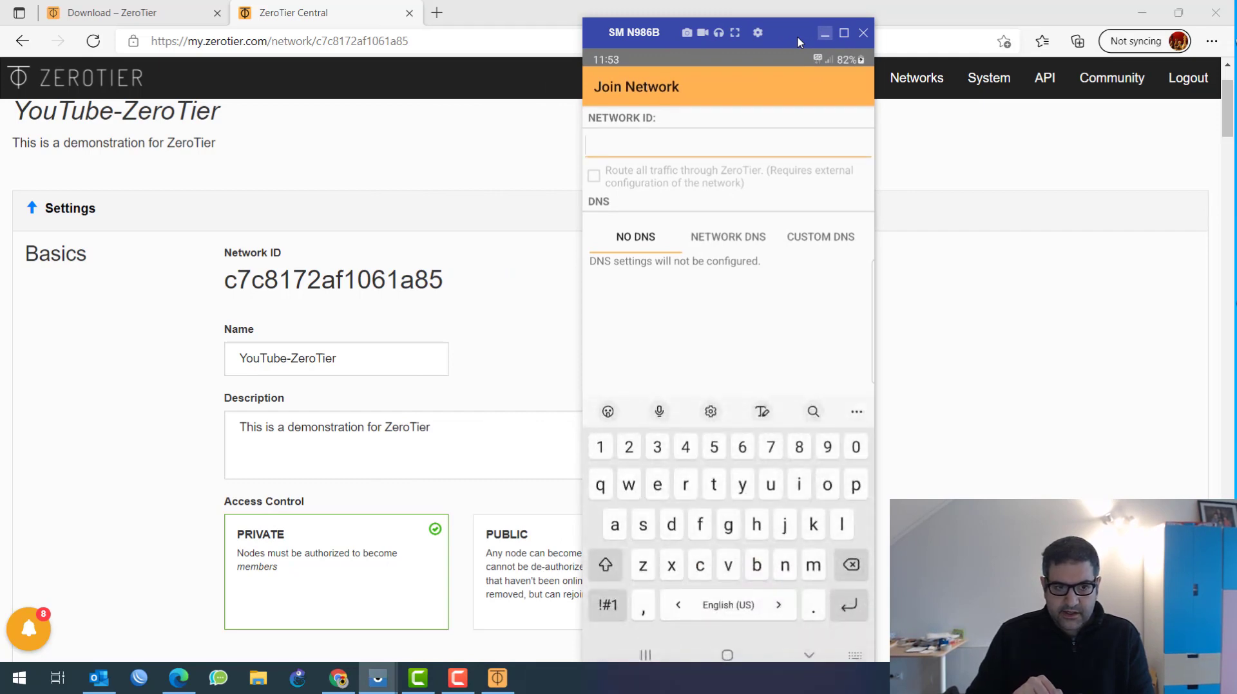
text(c7c81)
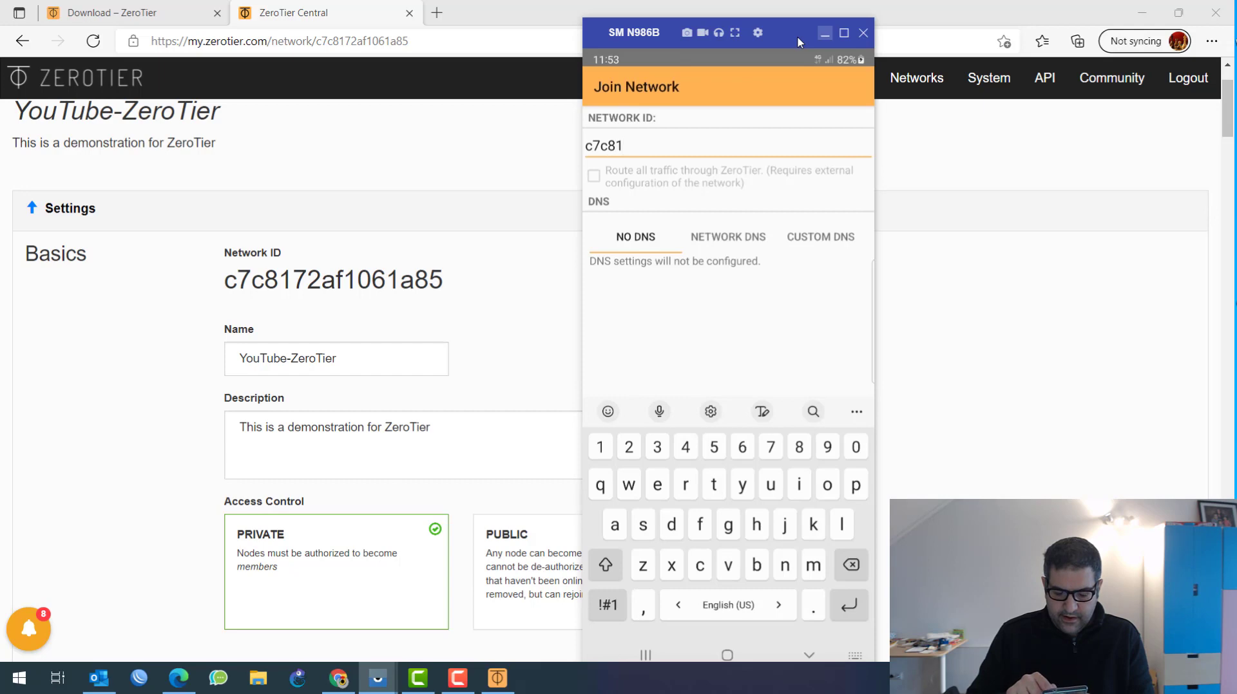
click(770, 447)
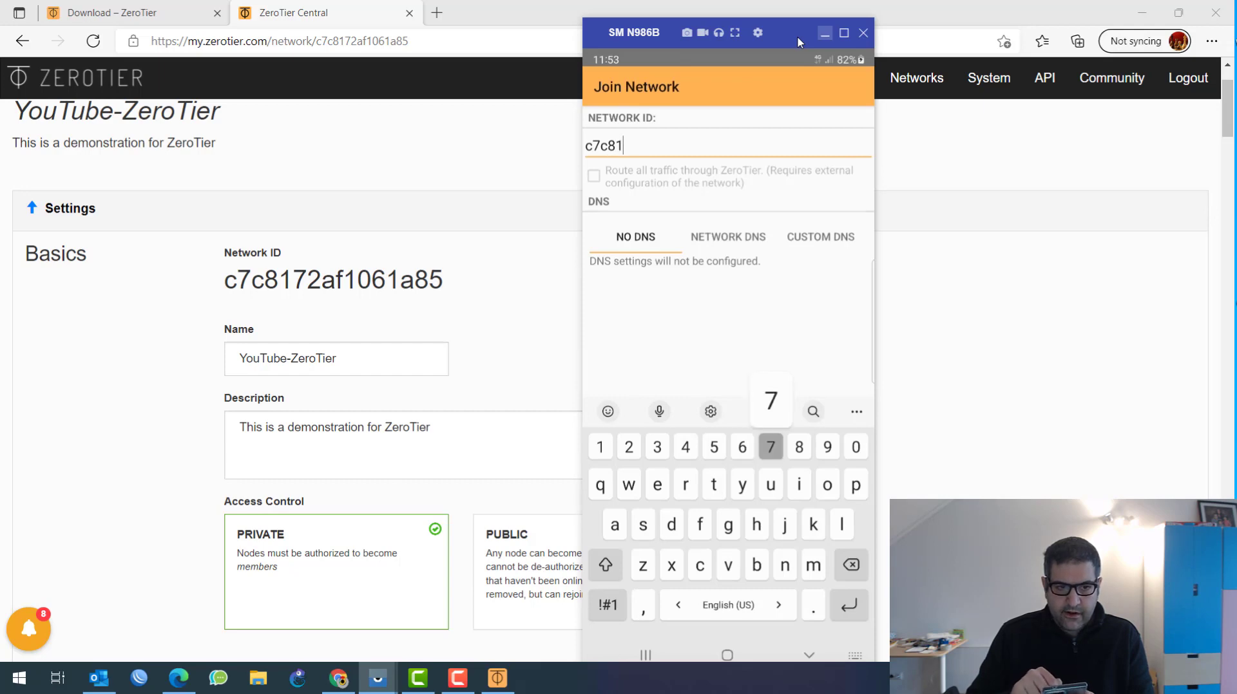
text(72af1)
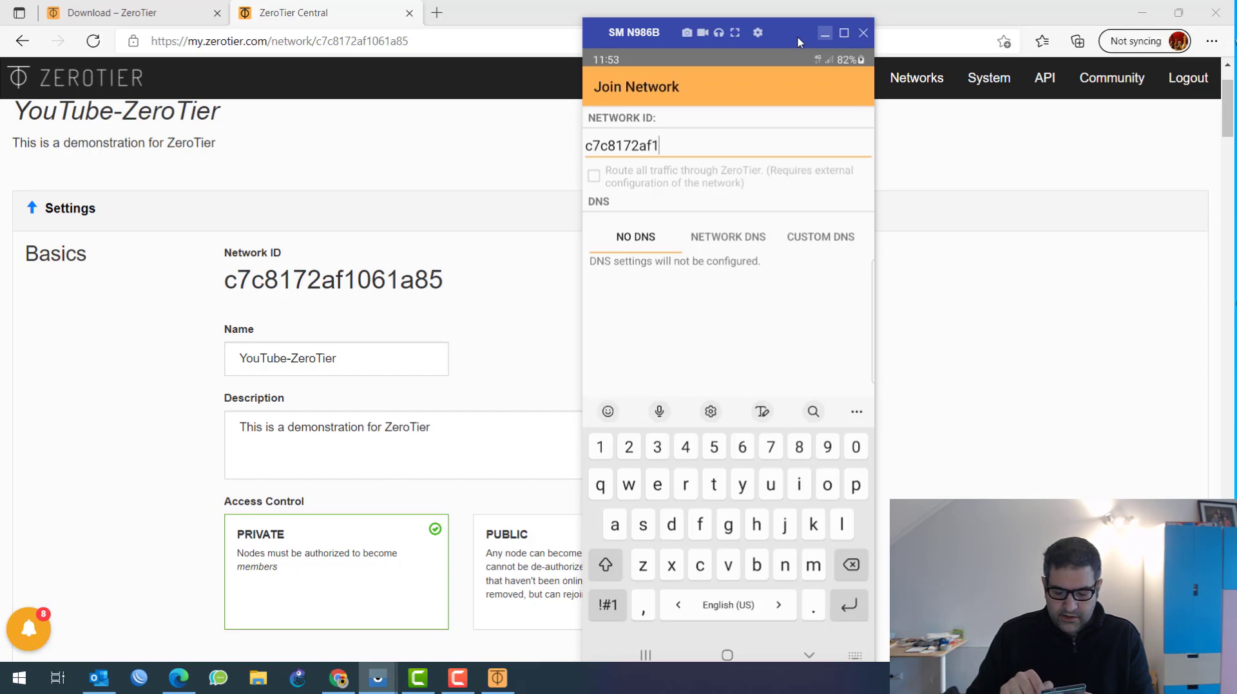
text(061a)
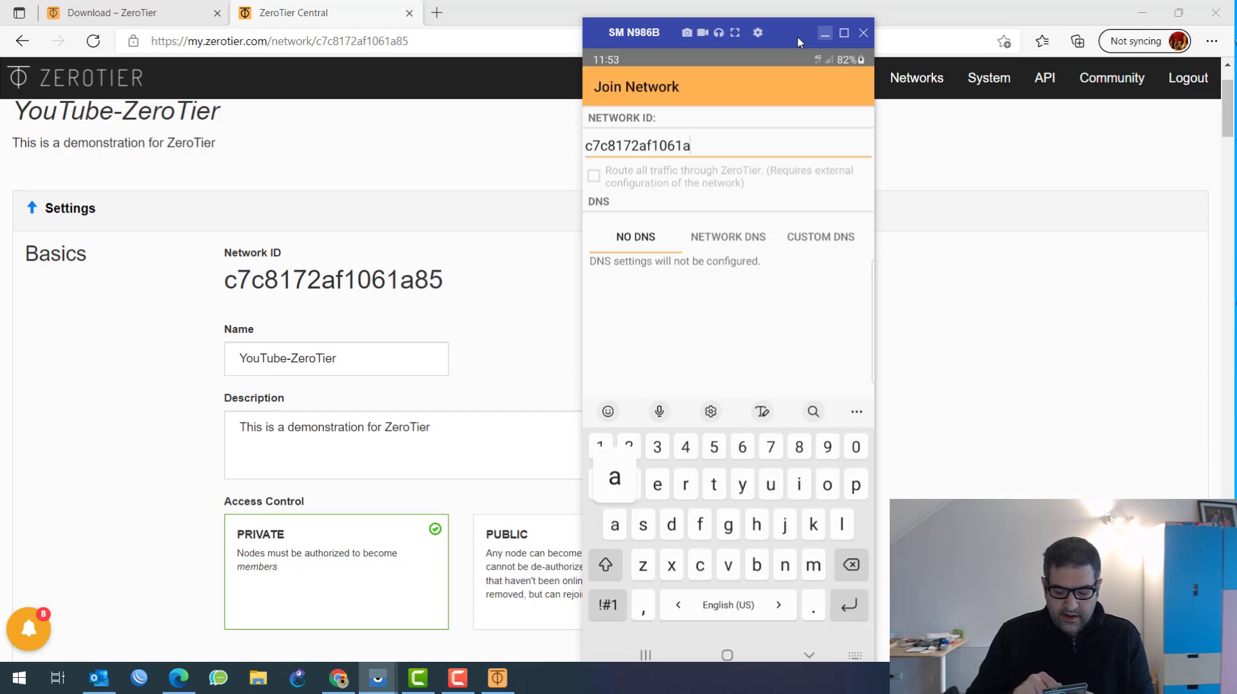
text(85)
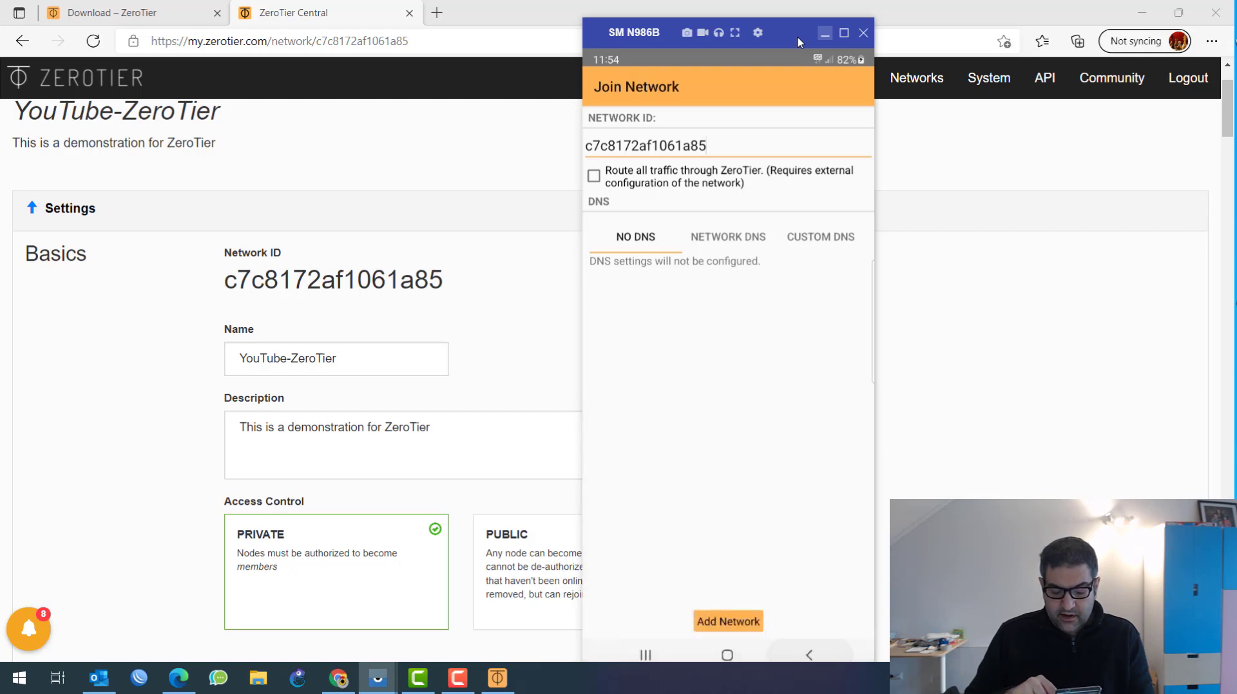
click(727, 621)
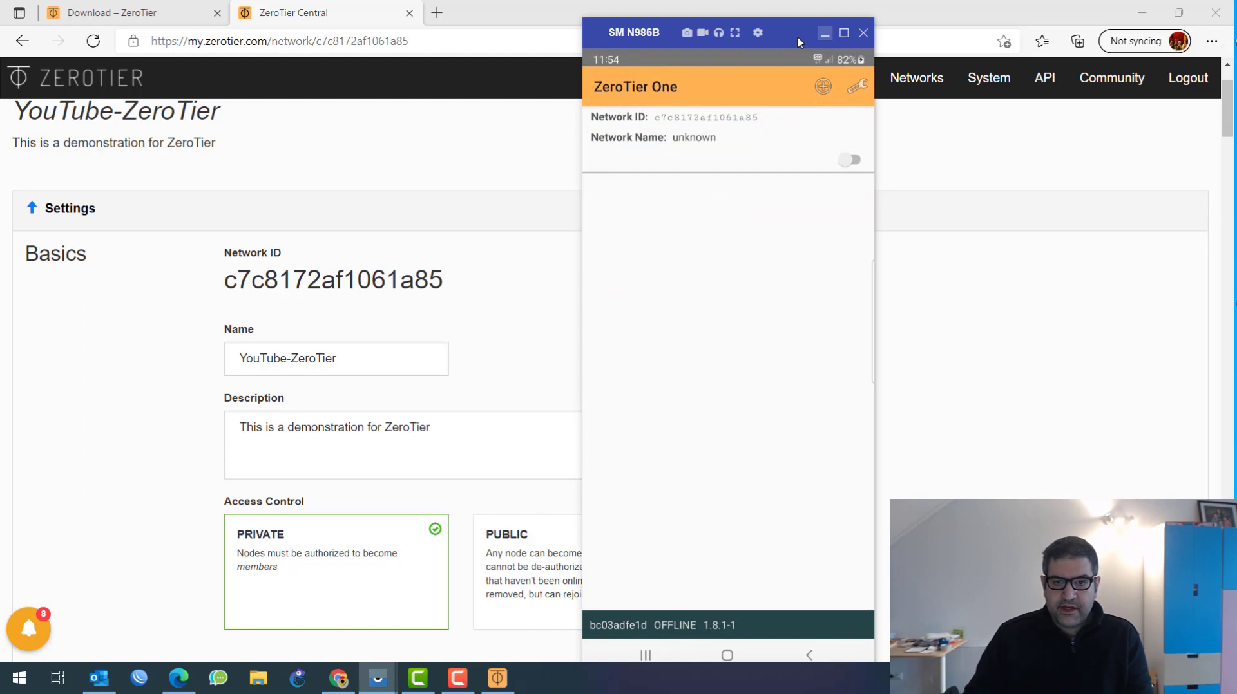
mouse_move(810, 20)
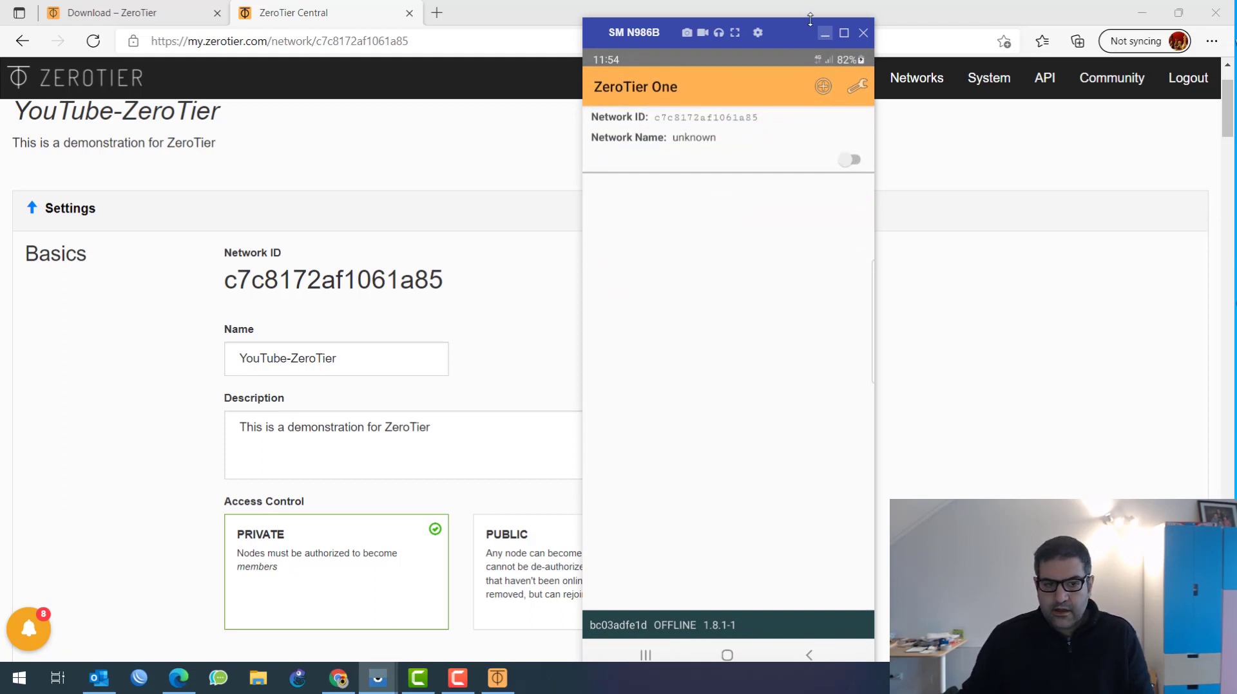
- Reload the Members list and switch the phone's network toggle on so node bc03adfe1d appears
click(862, 32)
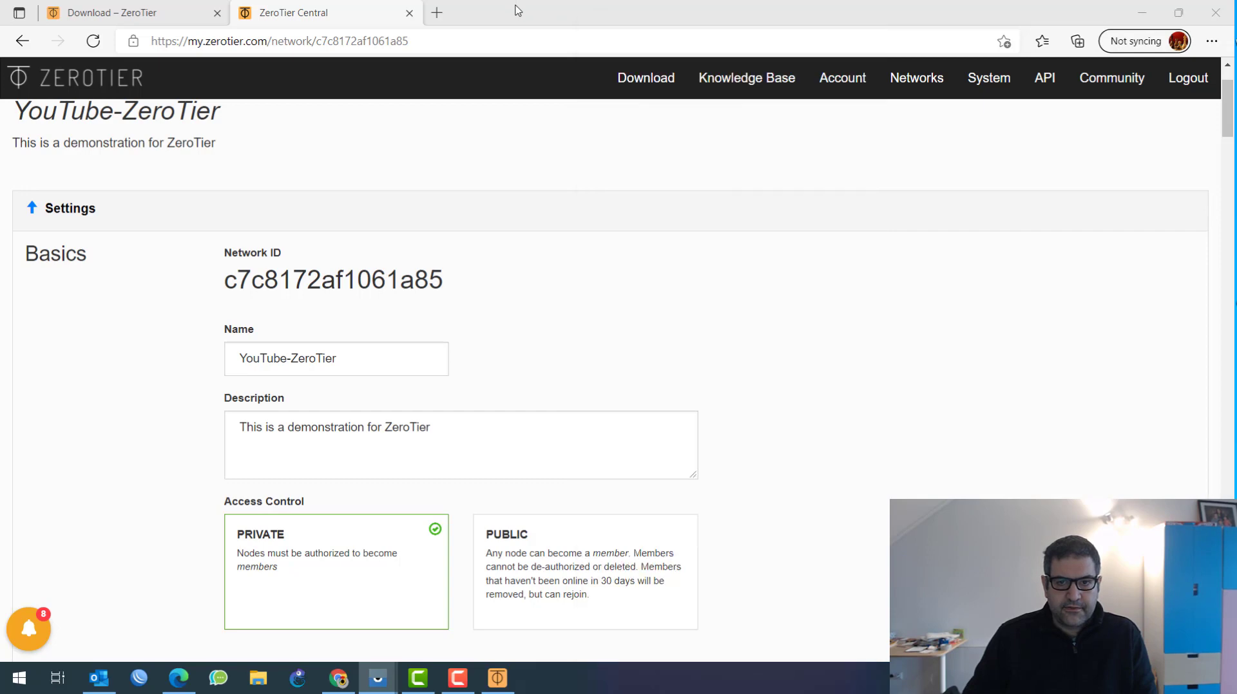
click(93, 41)
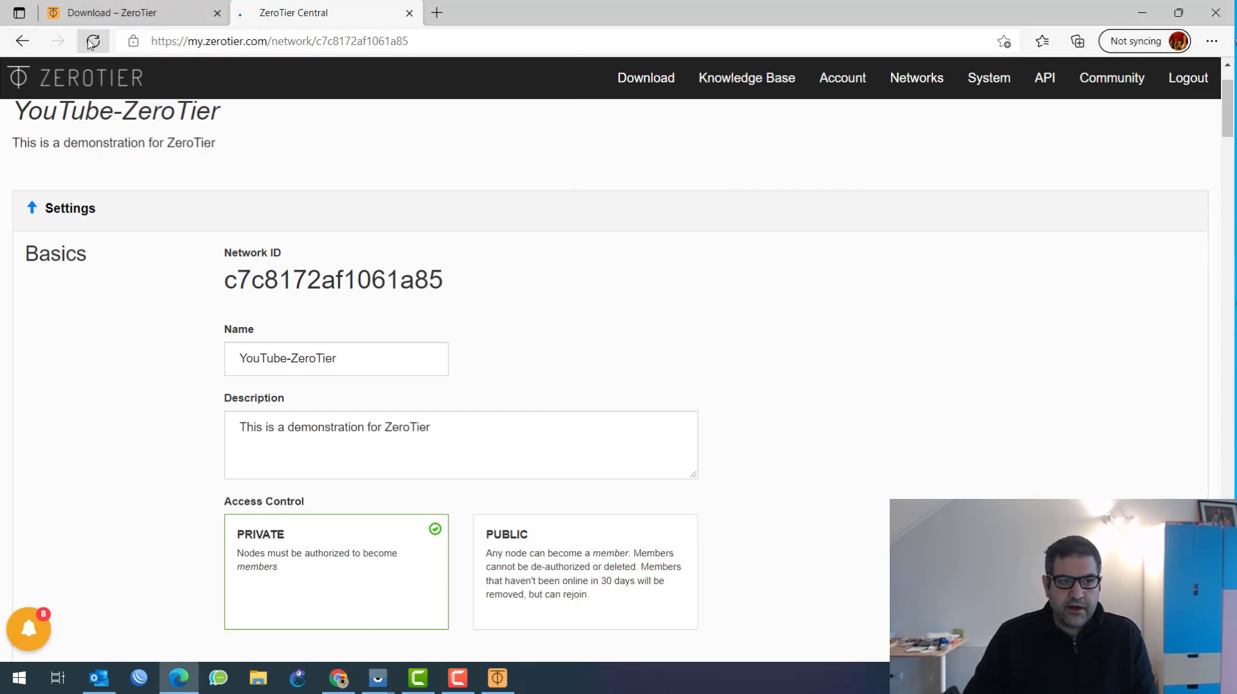
click(93, 41)
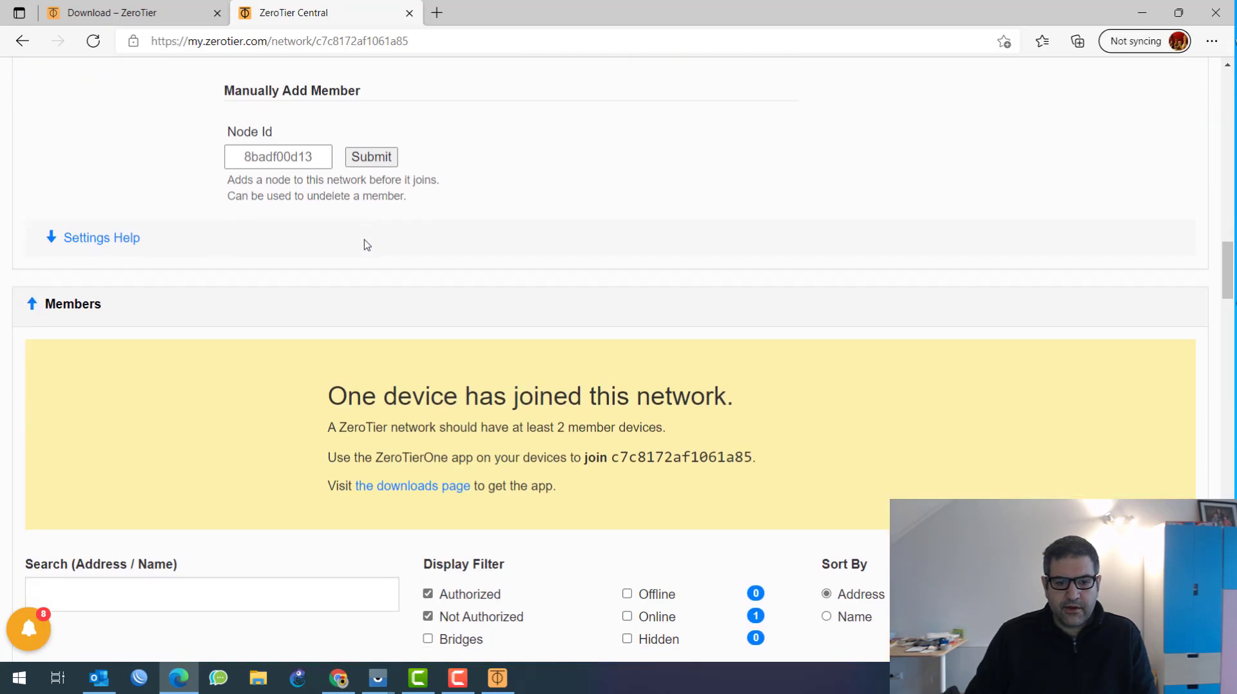
scroll(down, 3)
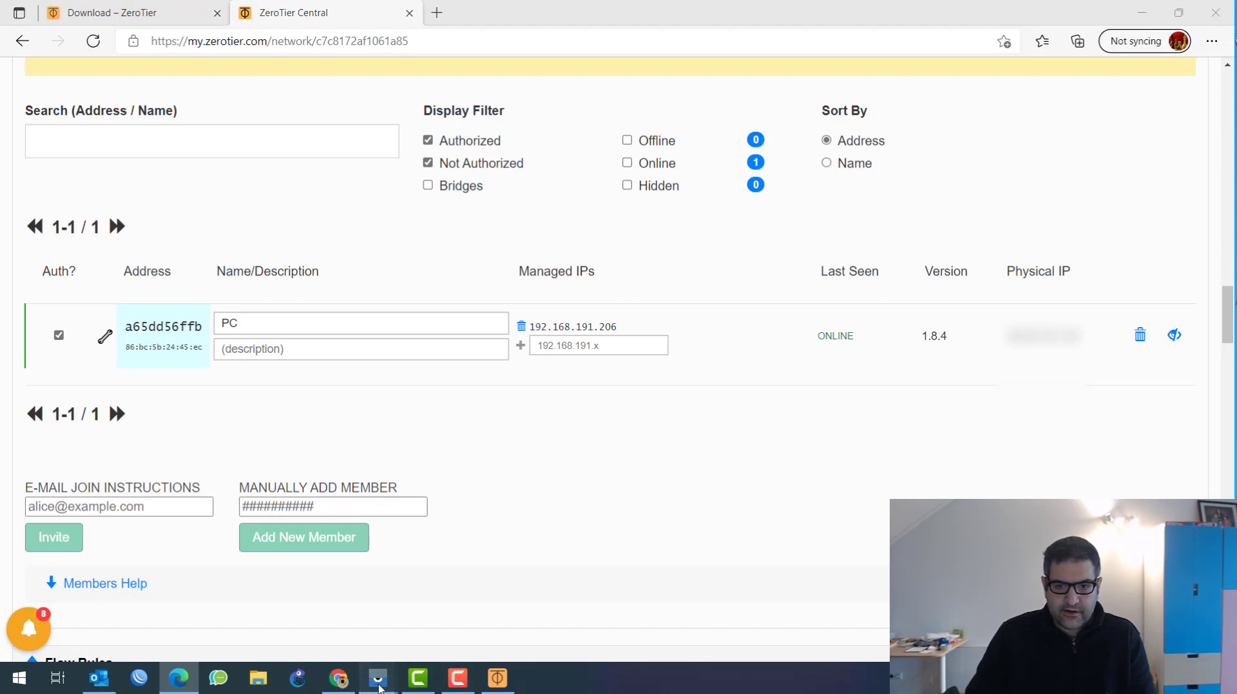
click(378, 677)
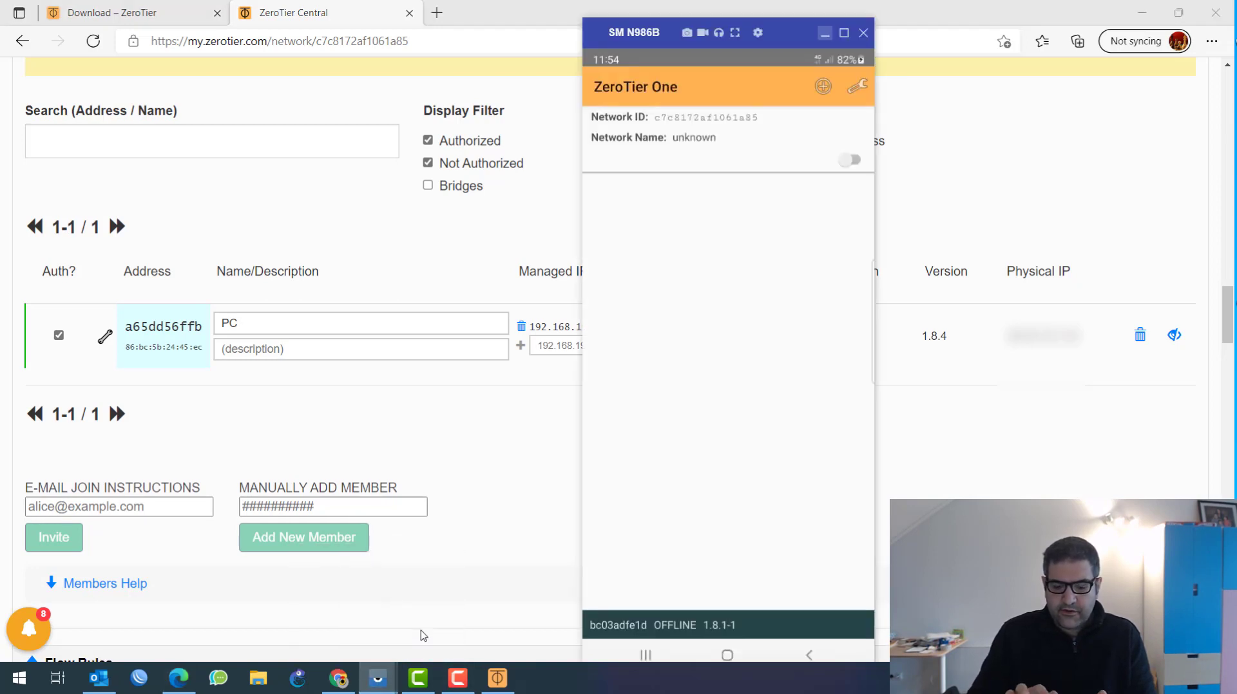
click(852, 159)
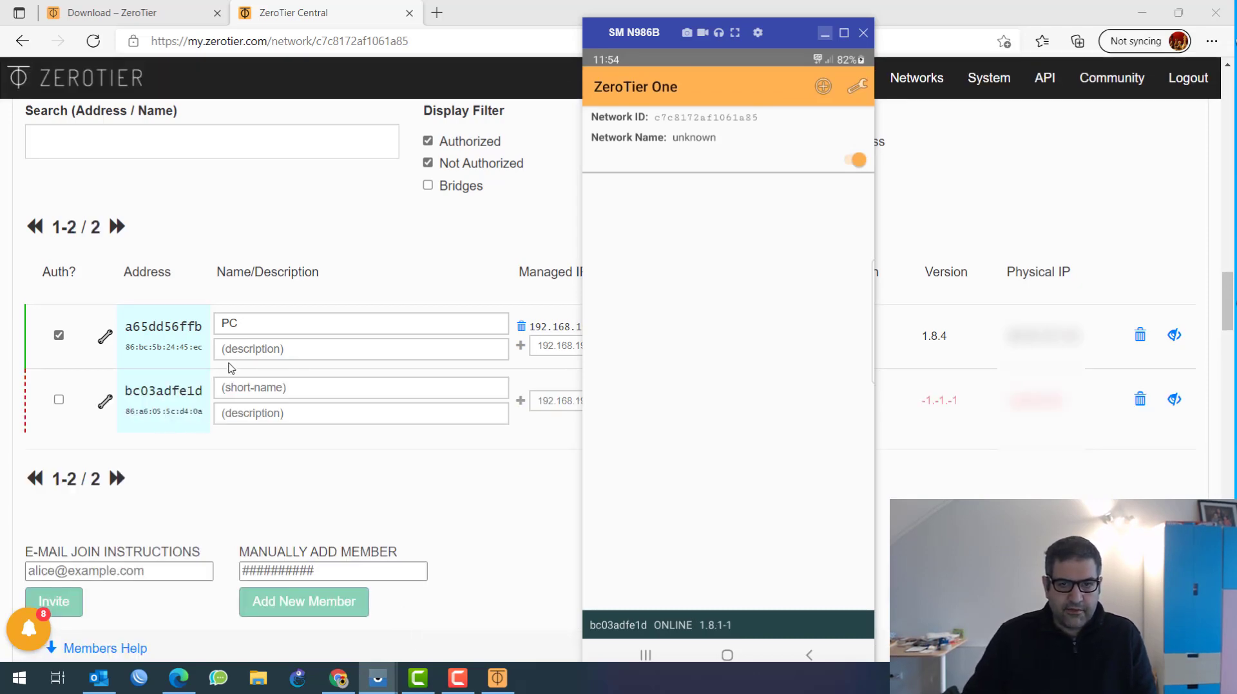
mouse_move(52, 415)
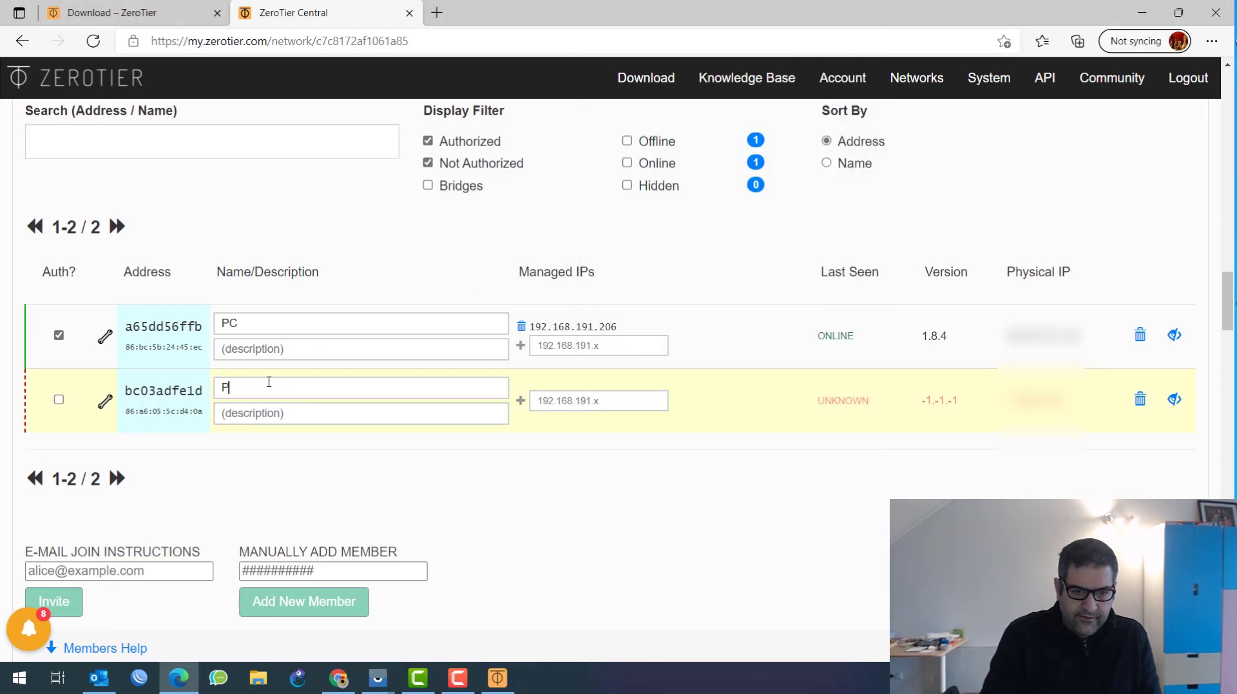
- Name member bc03adfe1d 'Phone' and authorize it, giving it managed IP 192.168.191.153
text(hone)
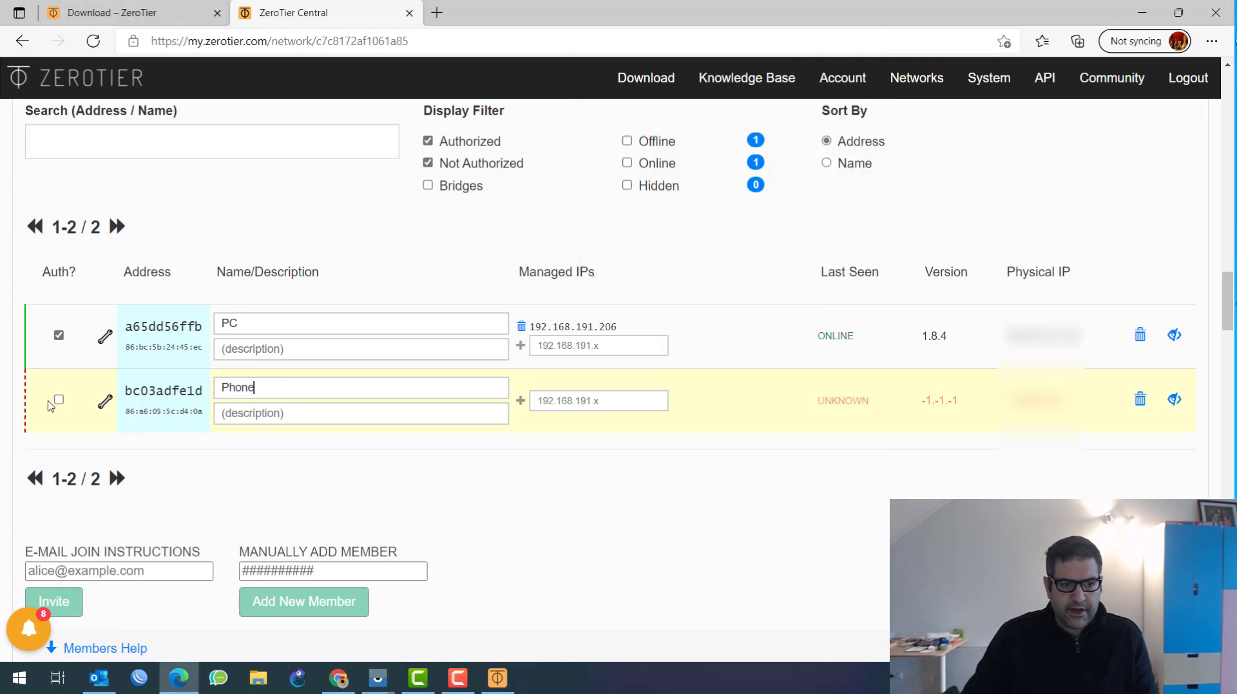
click(58, 400)
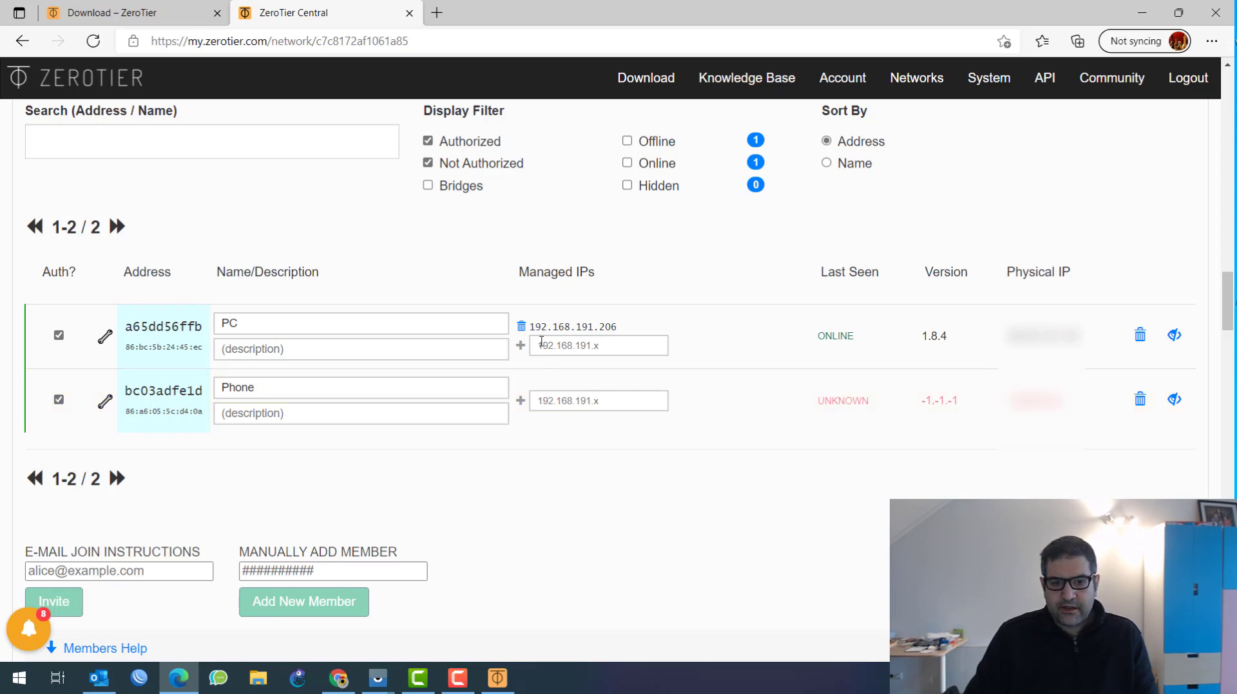
double_click(562, 326)
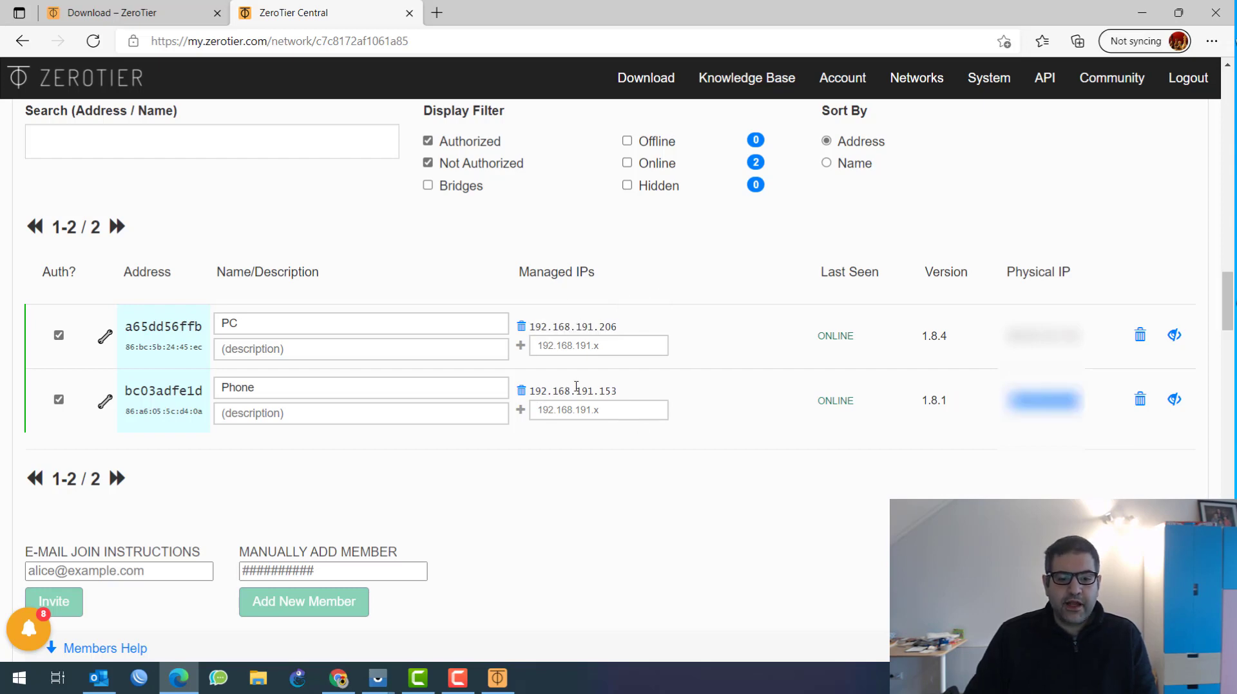
click(15, 678)
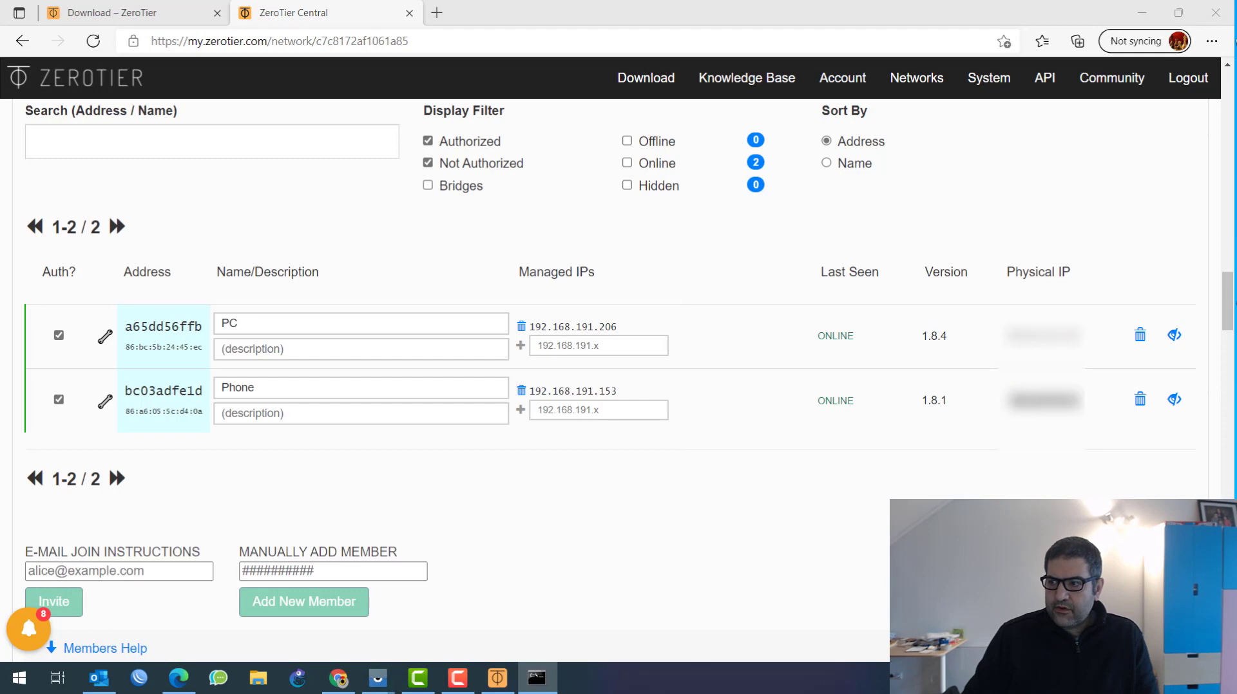
- Run 'ping 192.168.191.153' in Command Prompt to reach the phone
click(536, 678)
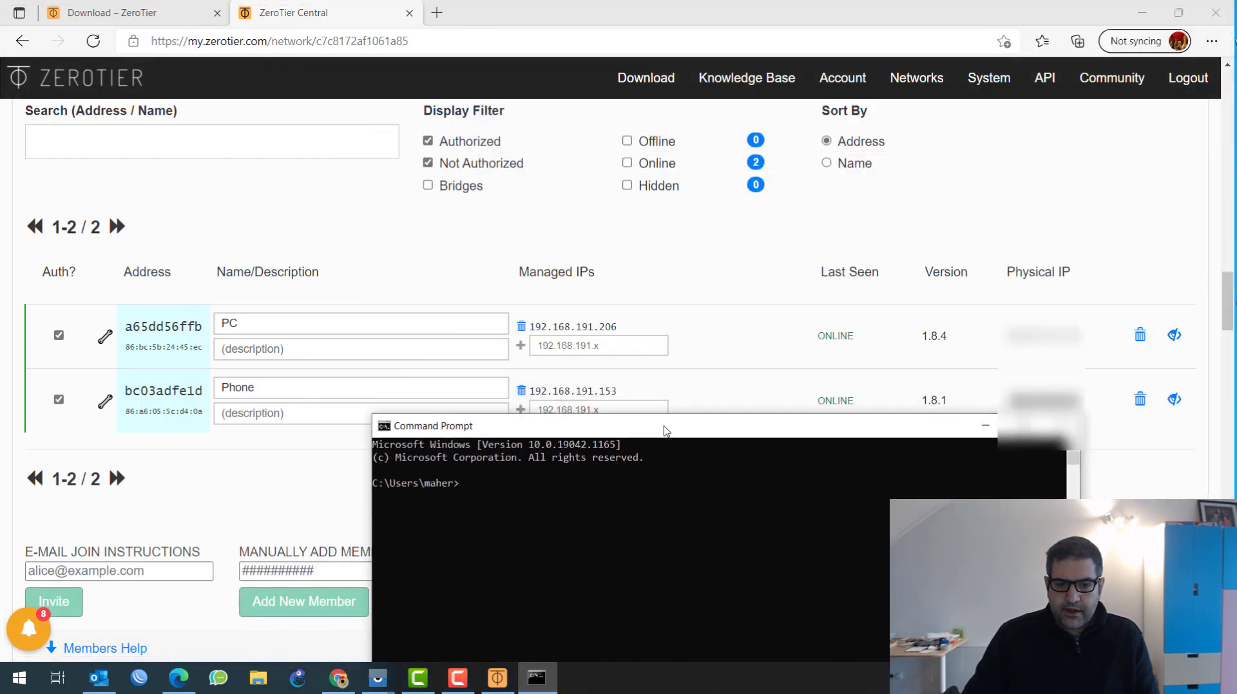
click(627, 497)
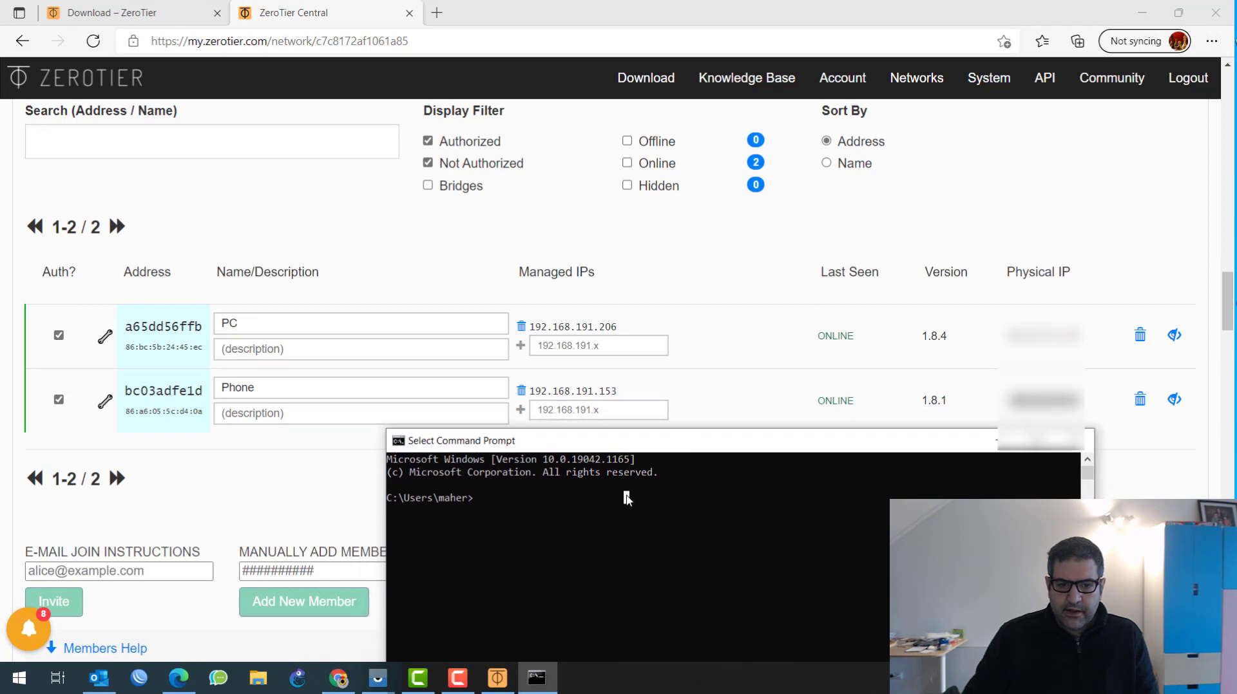
text(ping)
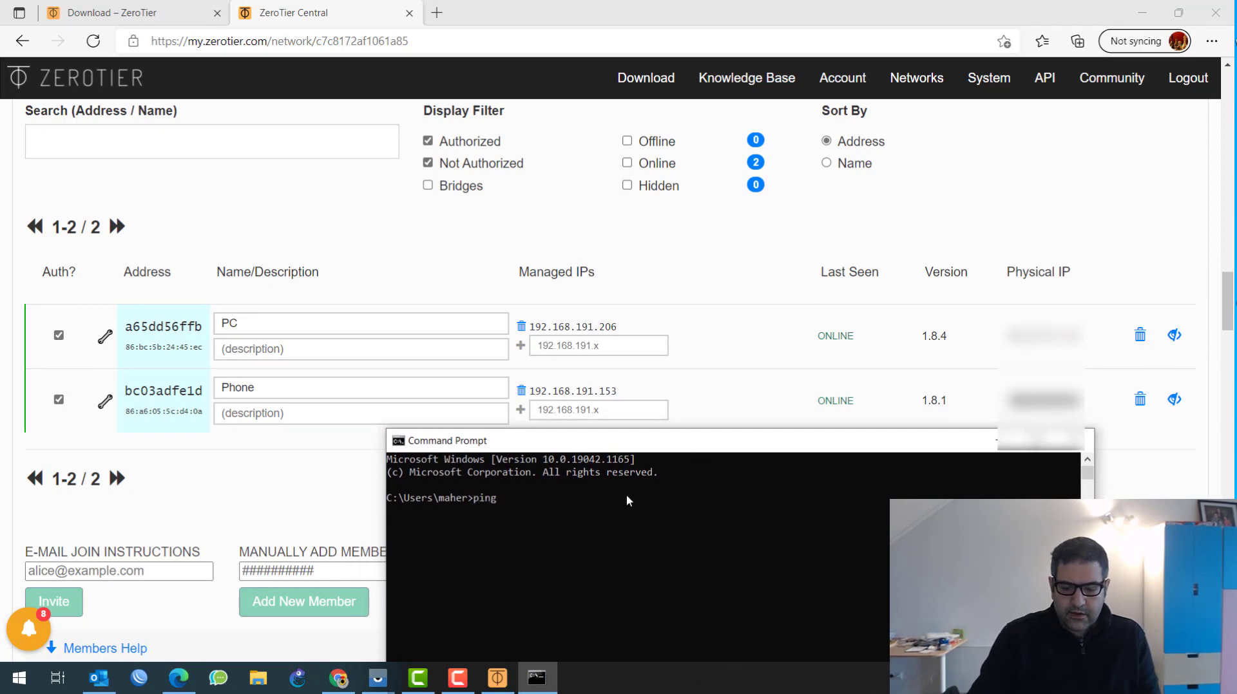
text(192.168.1)
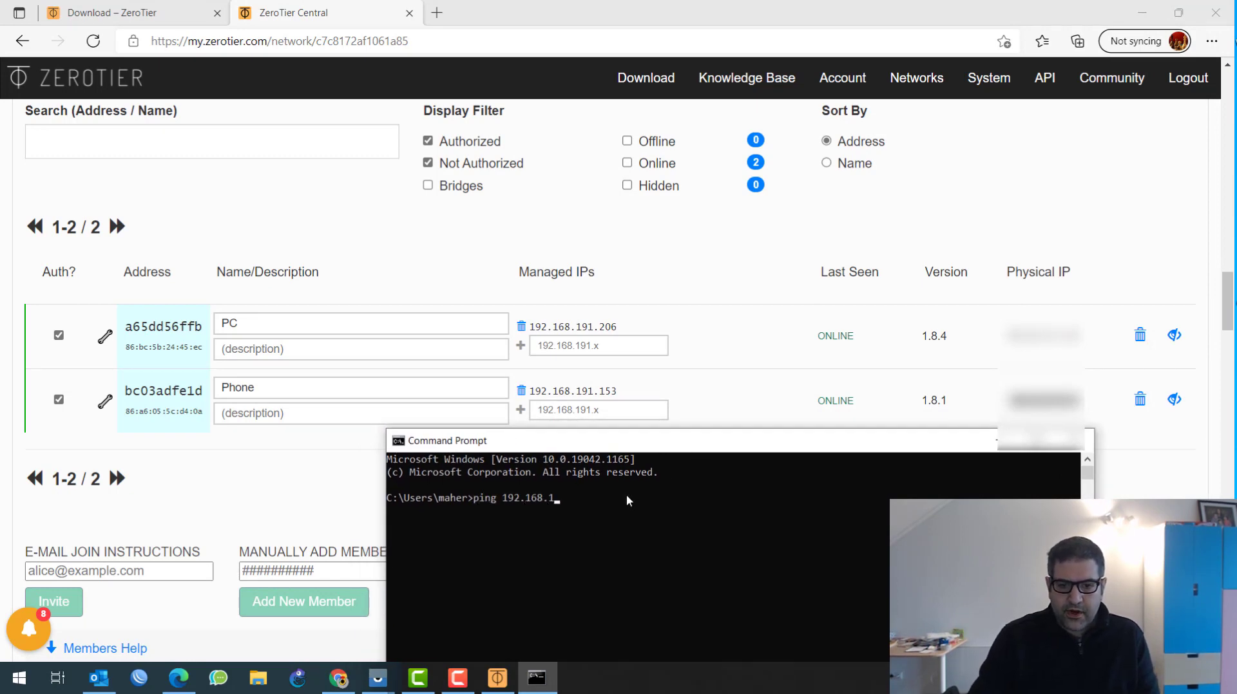
text(91.153)
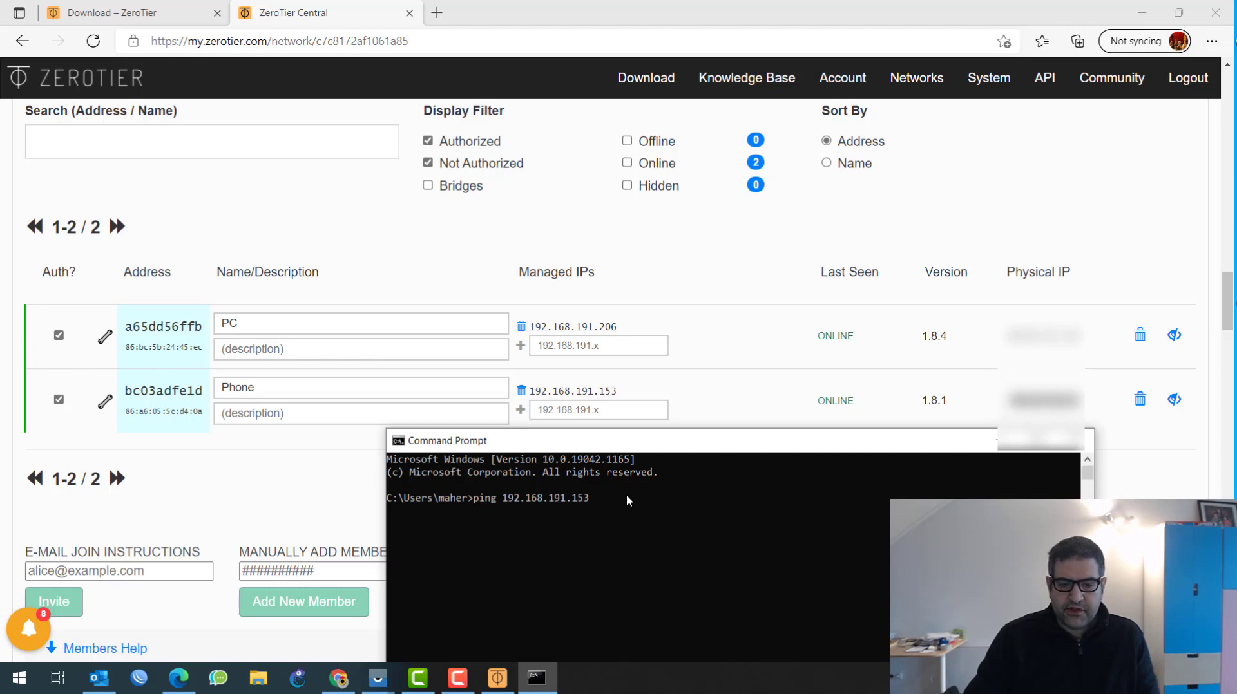
key(Return)
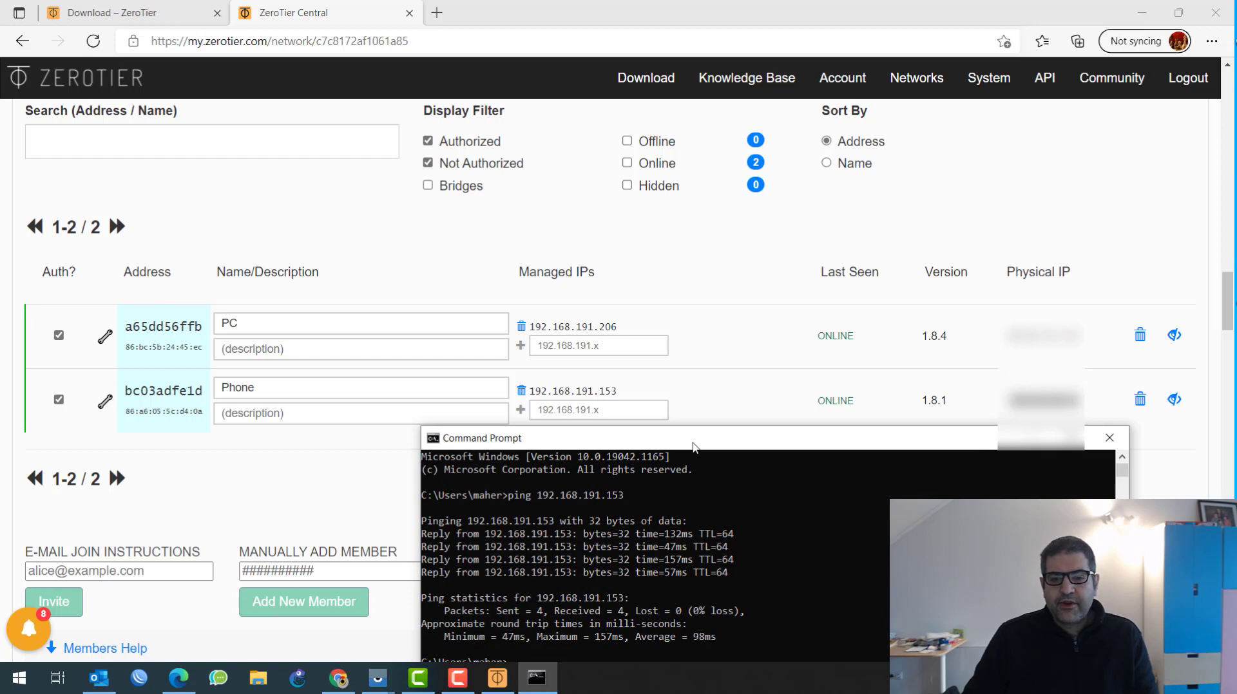
mouse_move(927, 445)
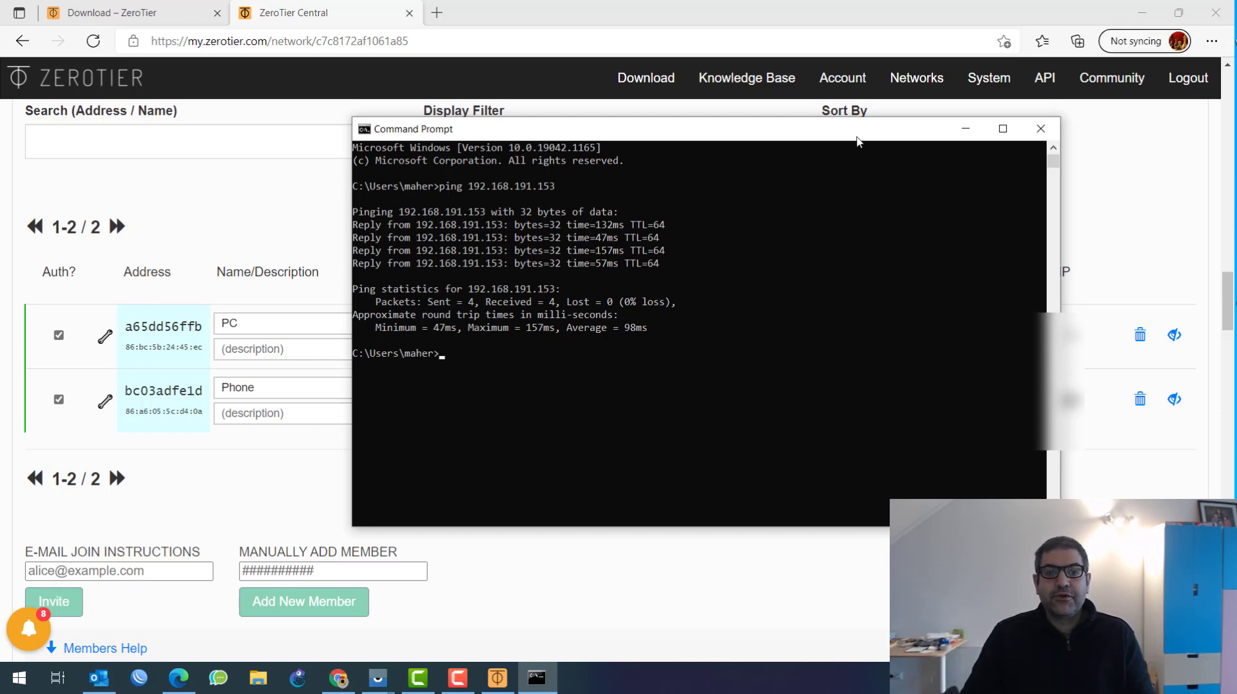
mouse_move(427, 81)
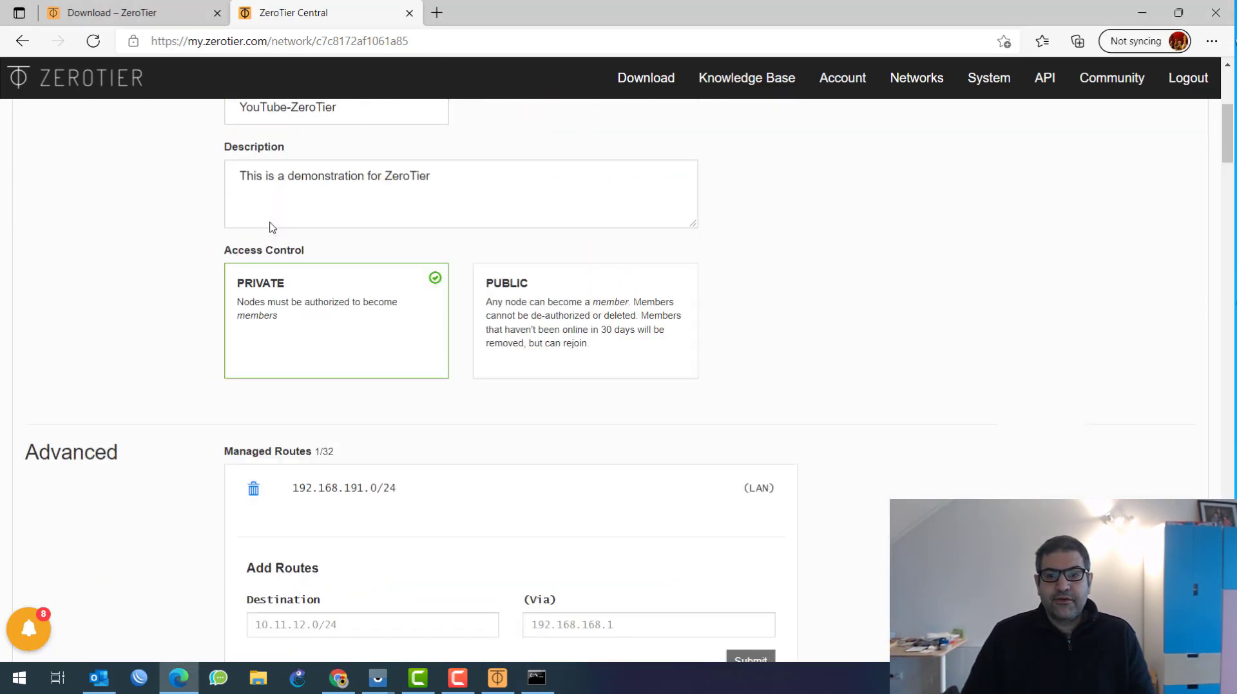
- Switch to the Download – ZeroTier browser tab listing the installers
scroll(up, 3)
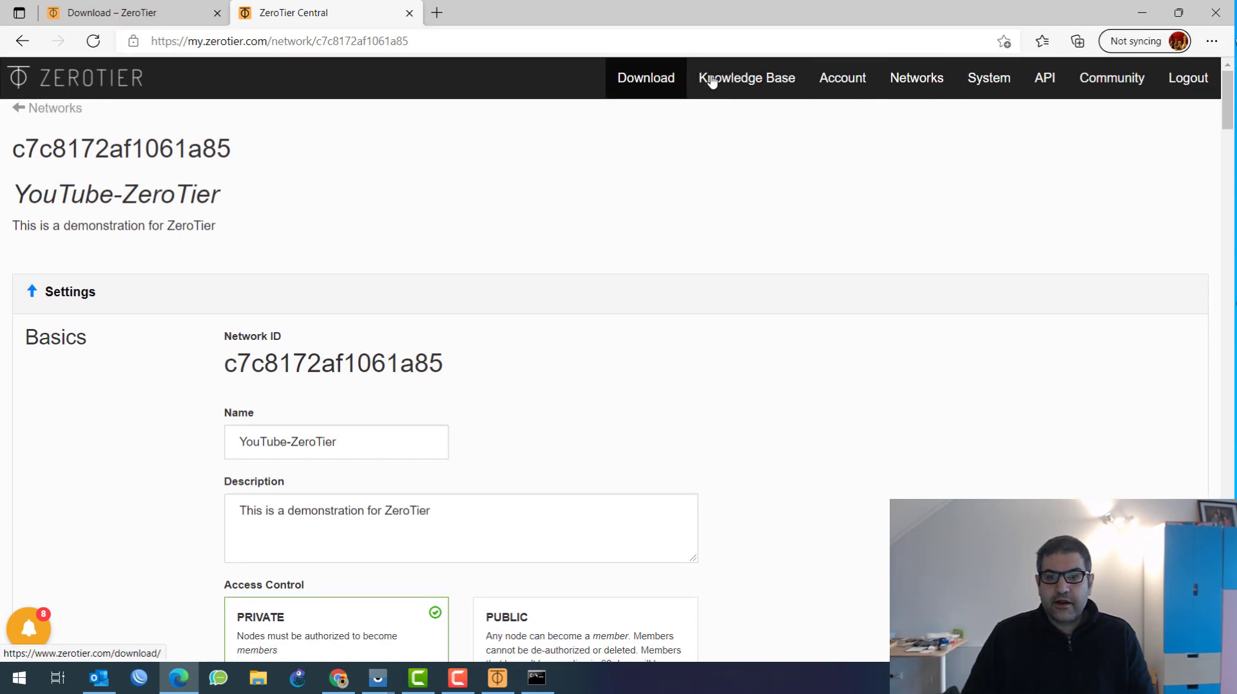
mouse_move(988, 77)
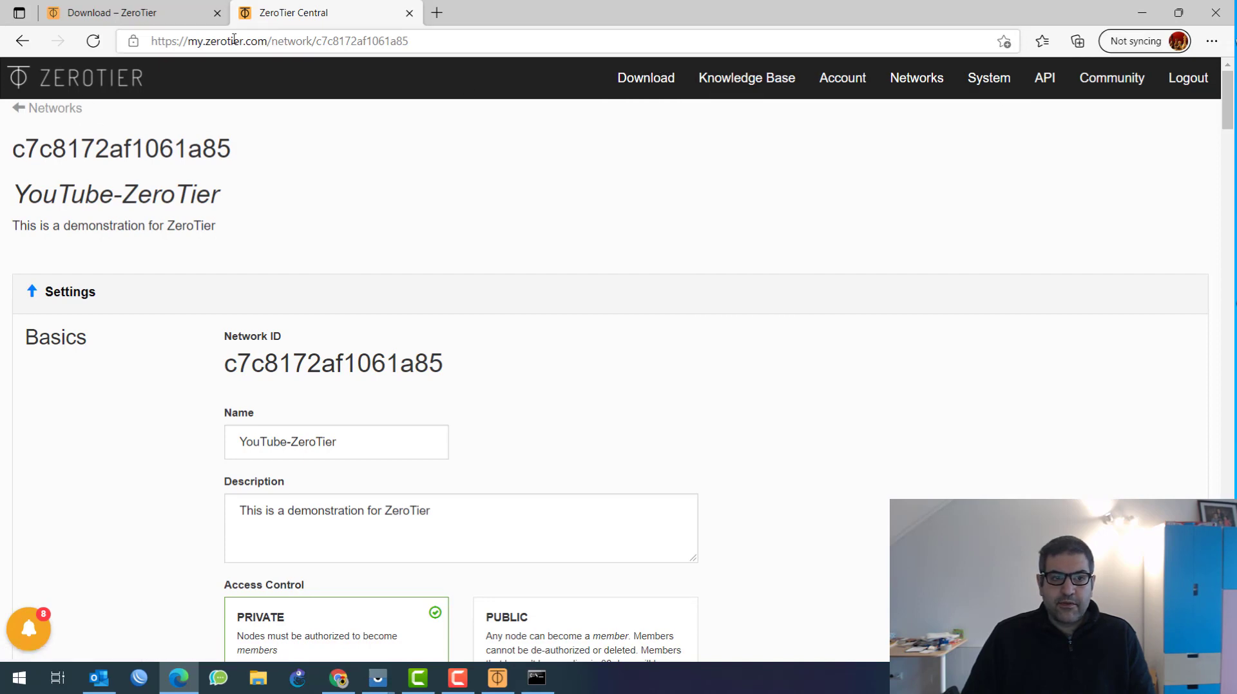
click(110, 13)
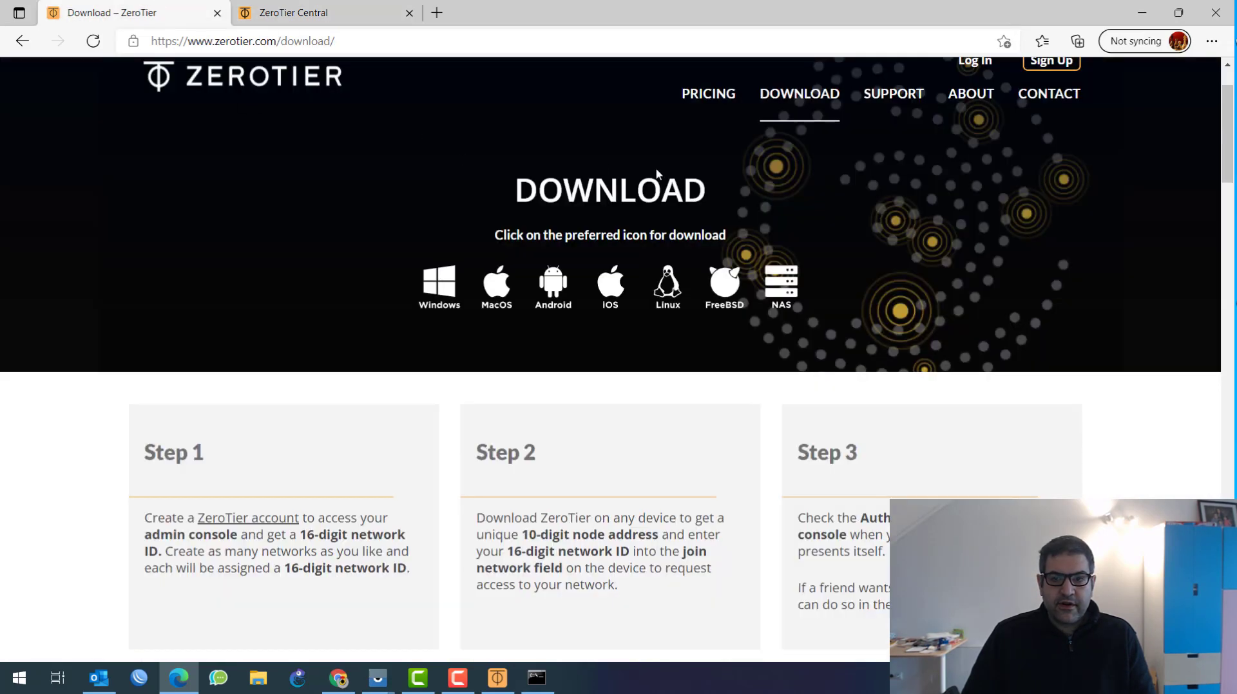
- Review the pricing page's Open Source, Basic, Professional and Enterprise tiers and member limits
click(707, 93)
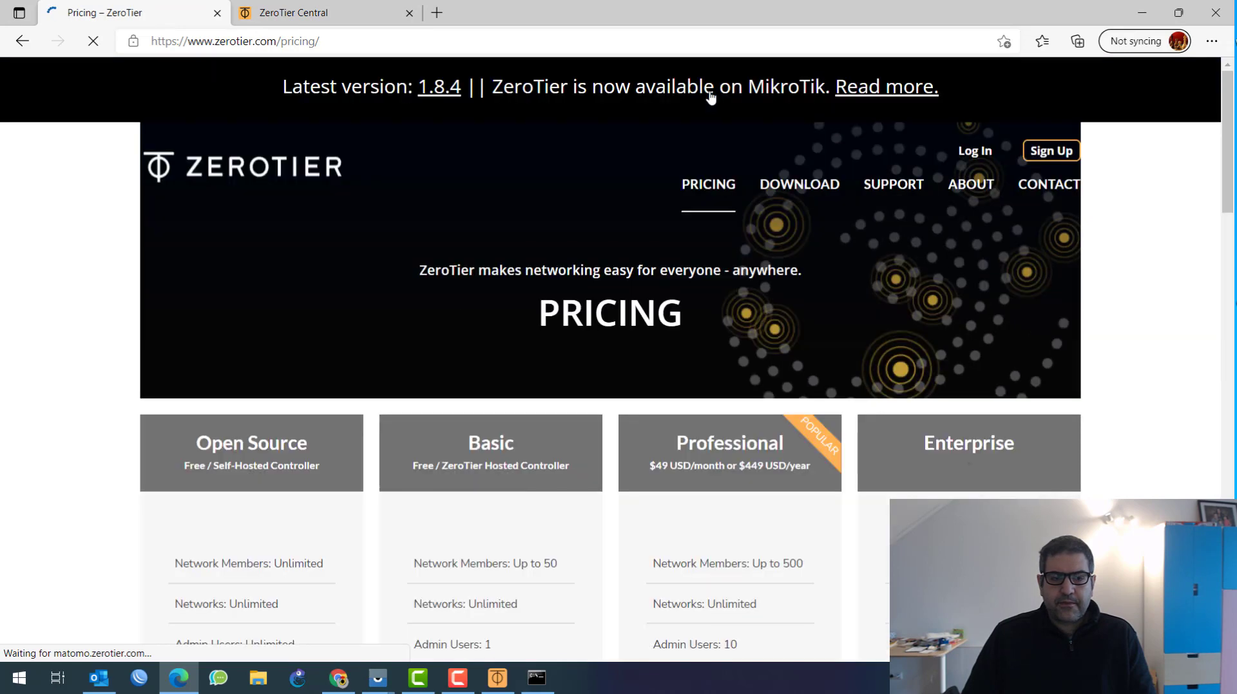
scroll(down, 3)
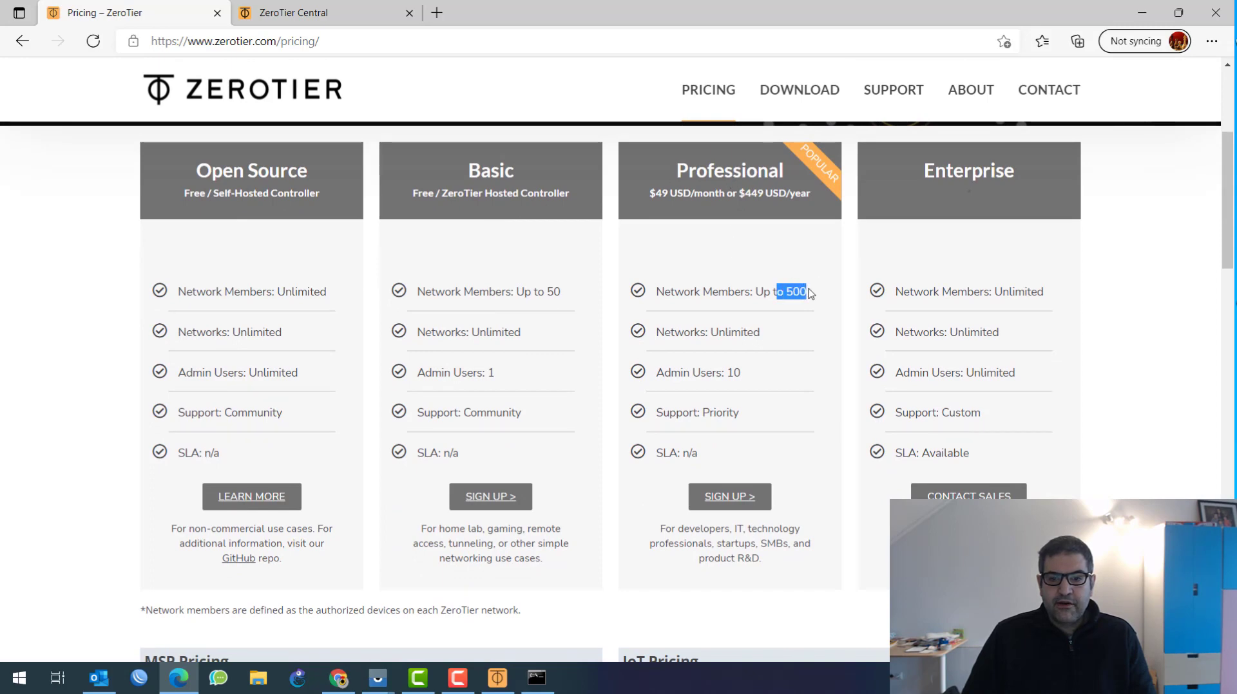
mouse_move(502, 294)
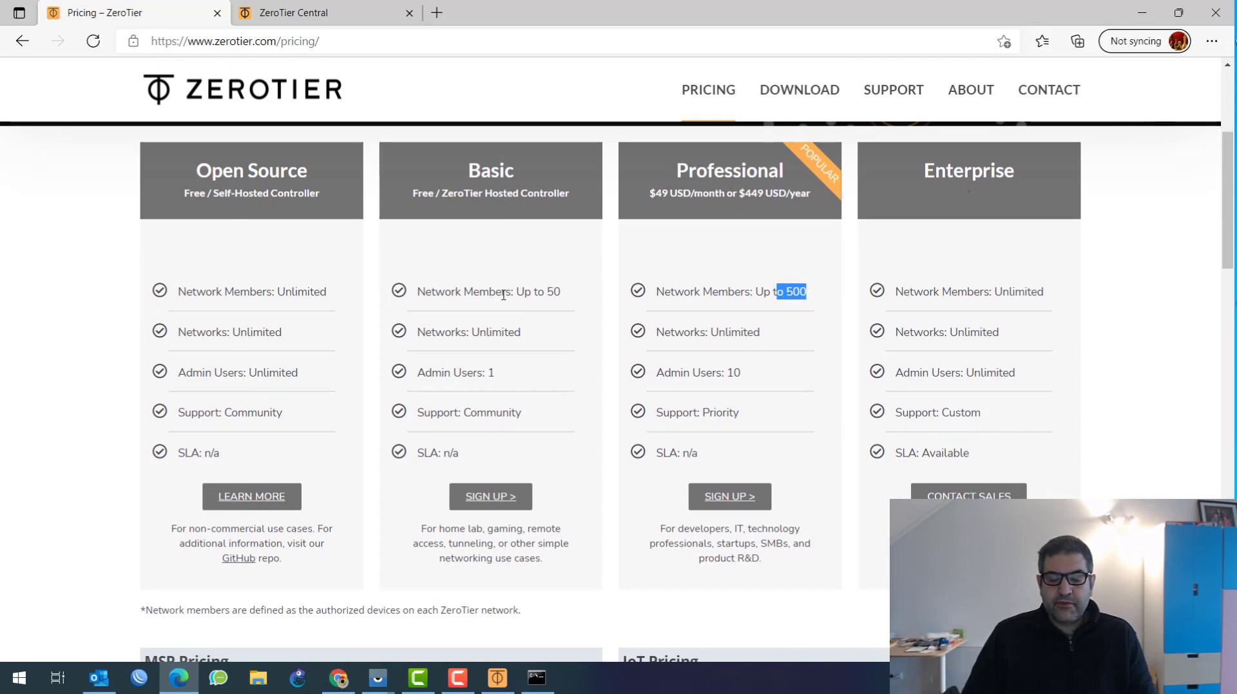
double_click(551, 291)
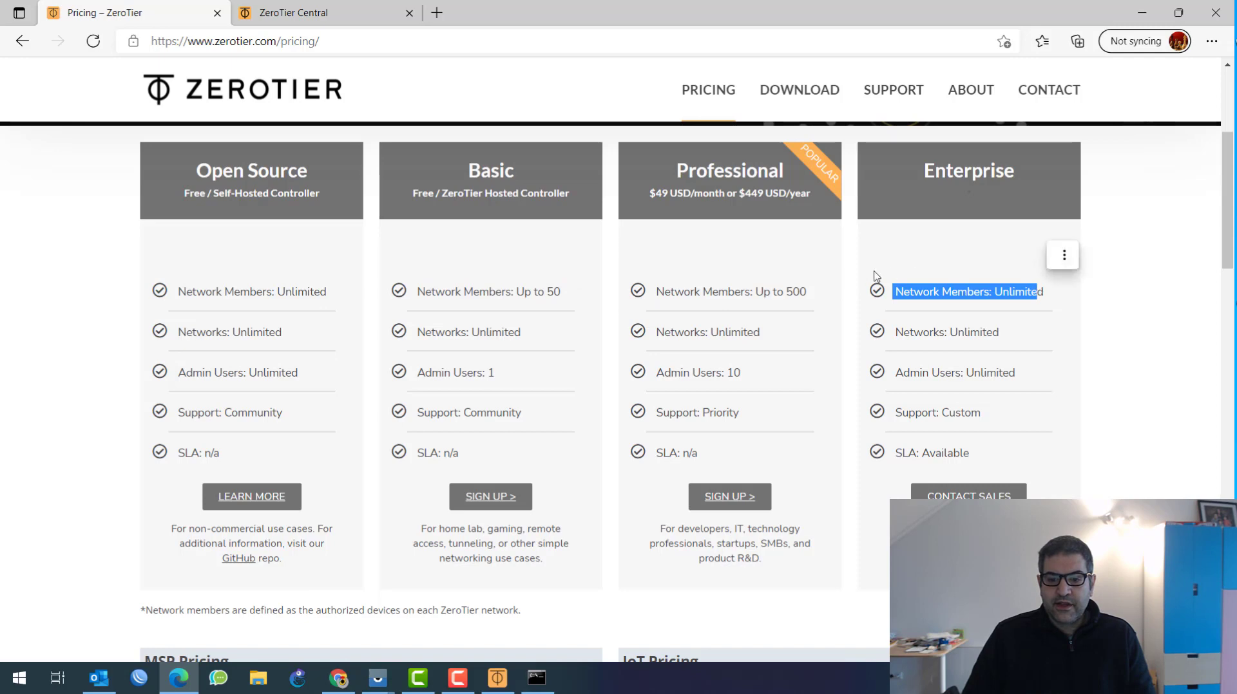
scroll(down, 3)
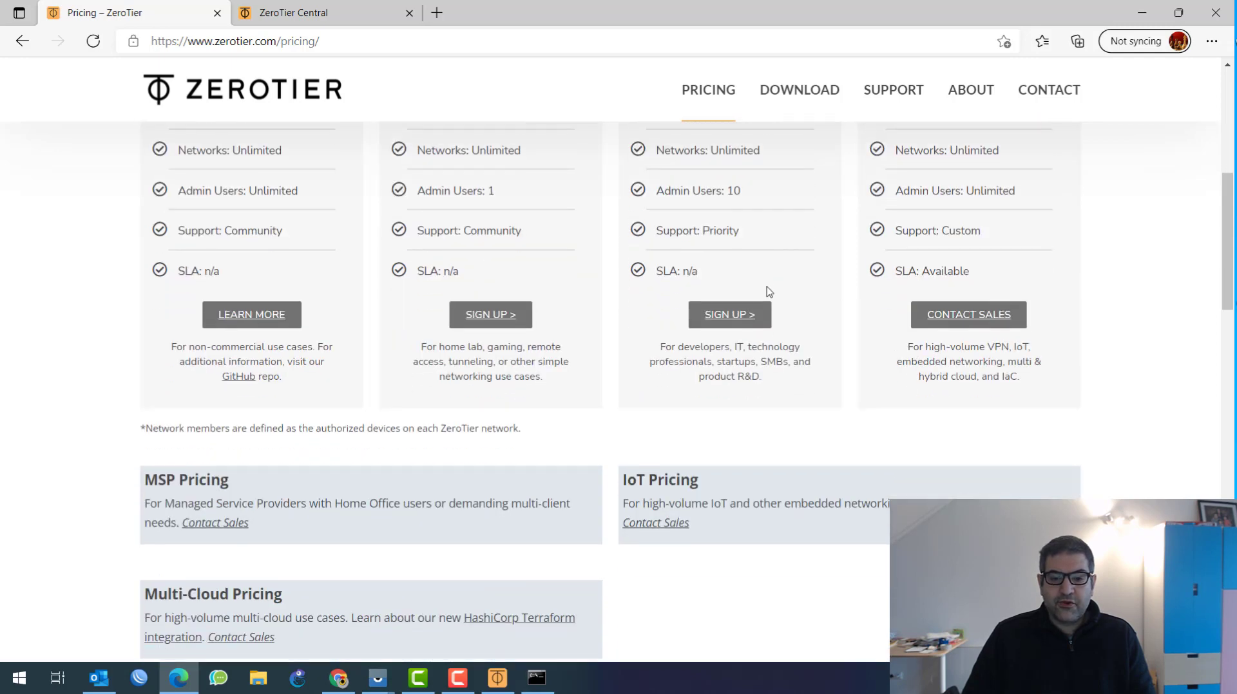
scroll(down, 3)
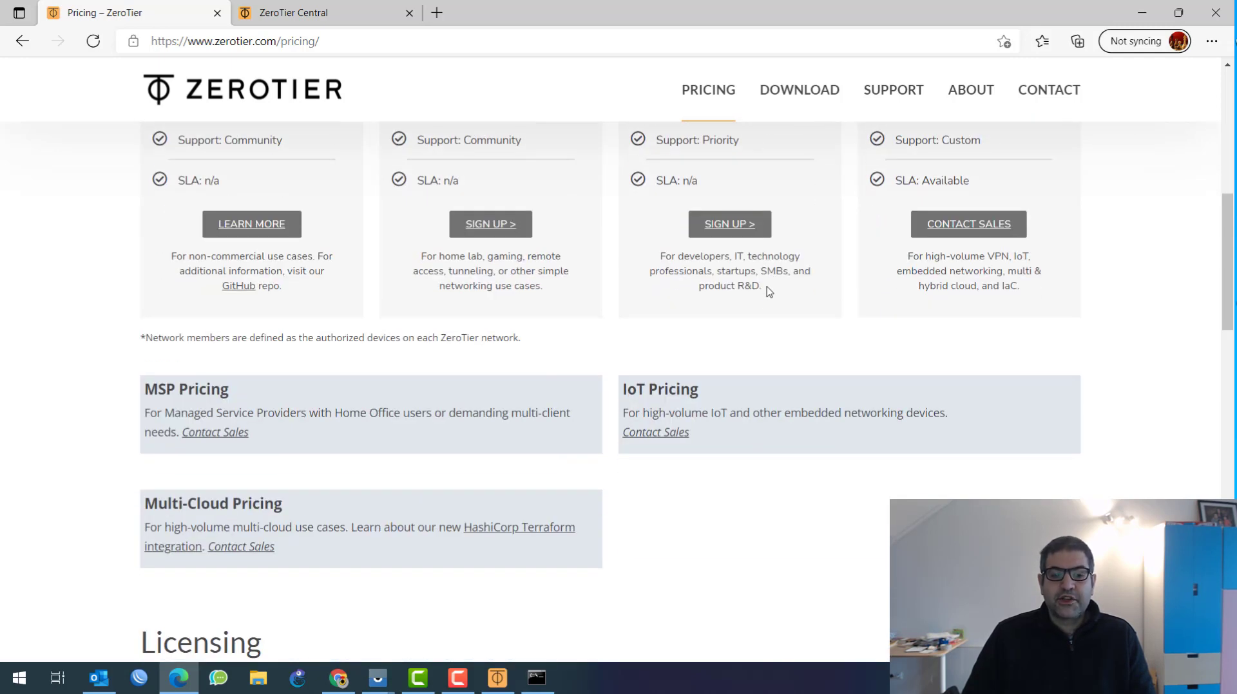
scroll(down, 3)
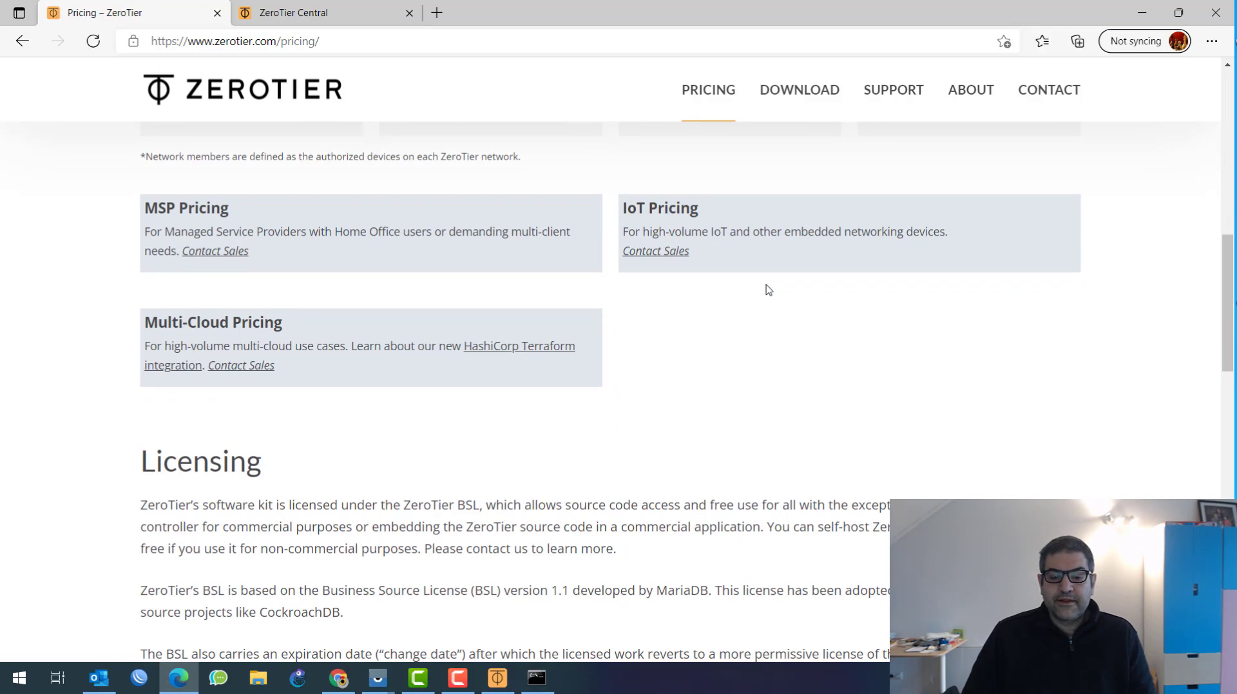
scroll(down, 3)
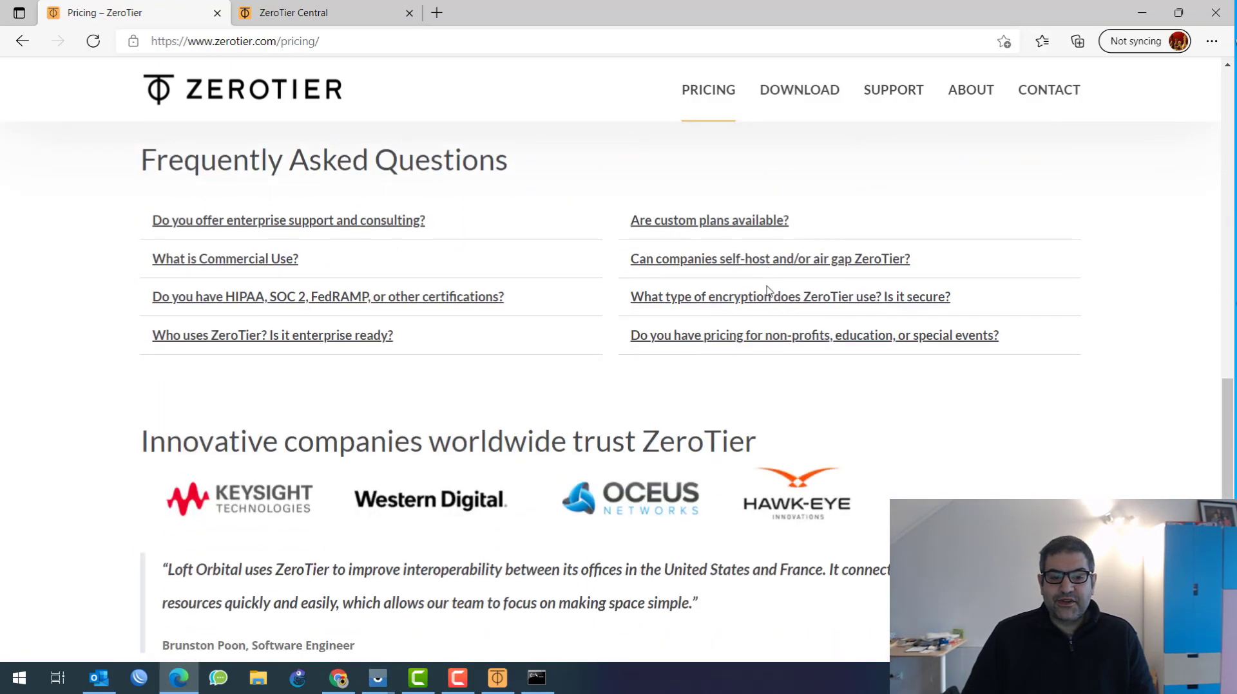
scroll(up, 3)
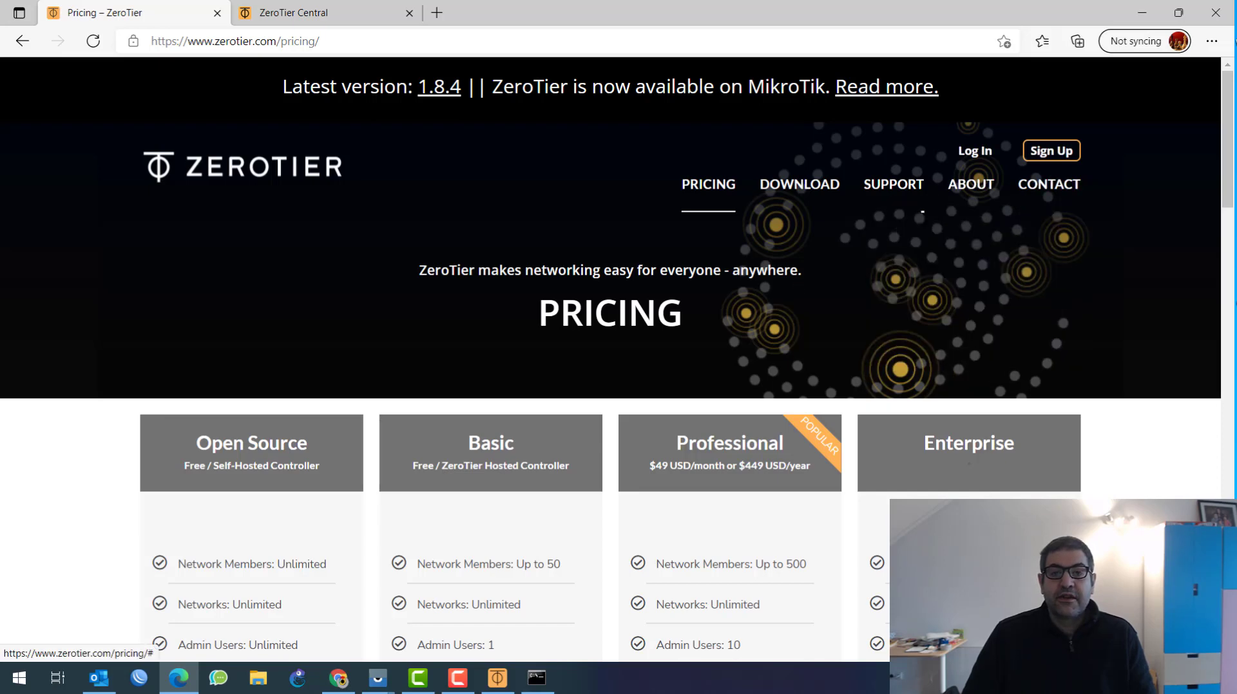
mouse_move(1137, 41)
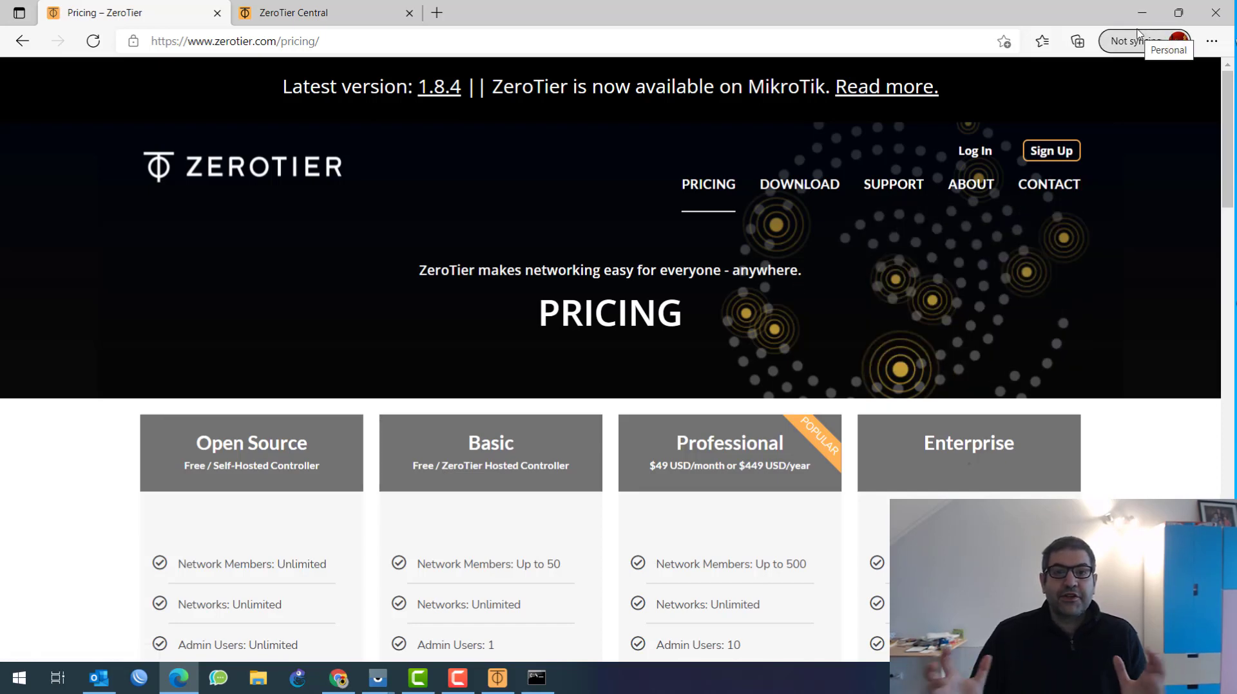